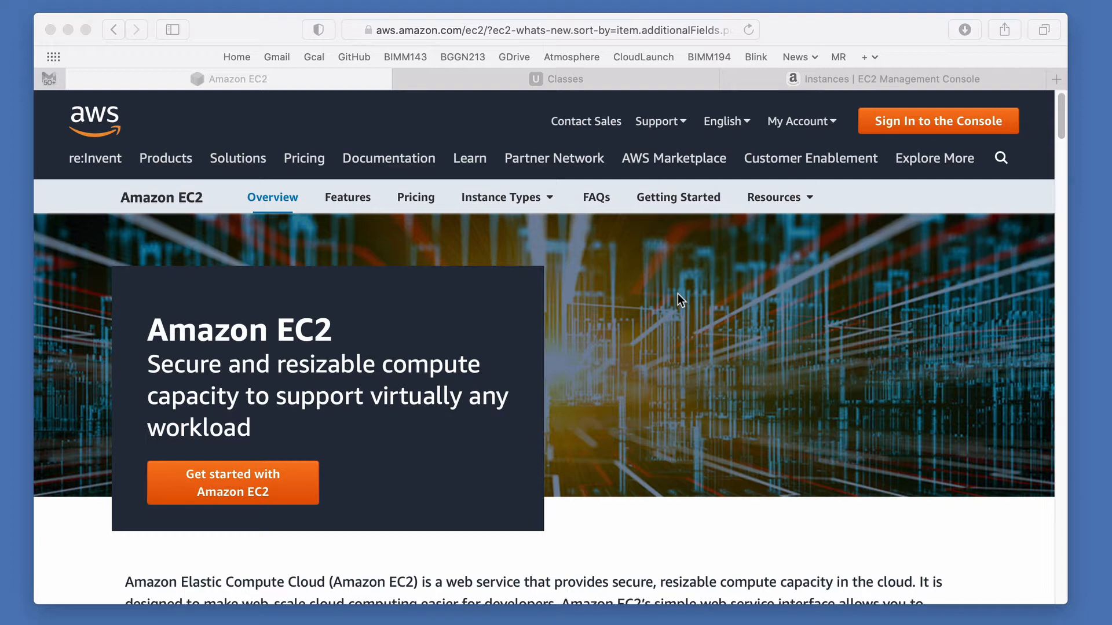
{"action": "mouse_move", "coordinate": [964, 135]}
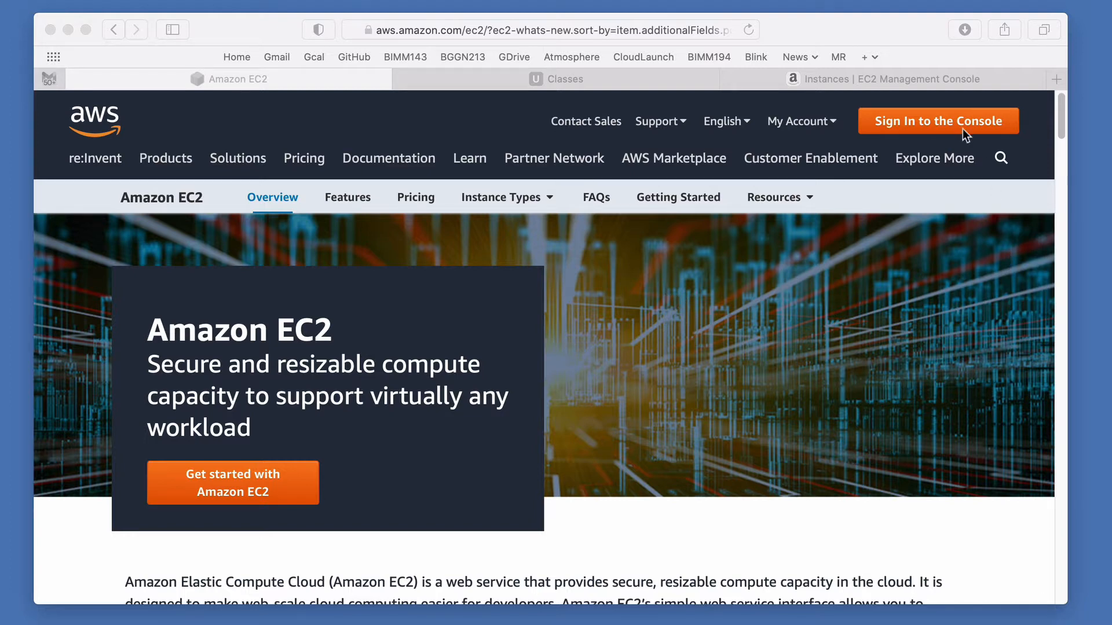
{"action": "mouse_move", "coordinate": [623, 360]}
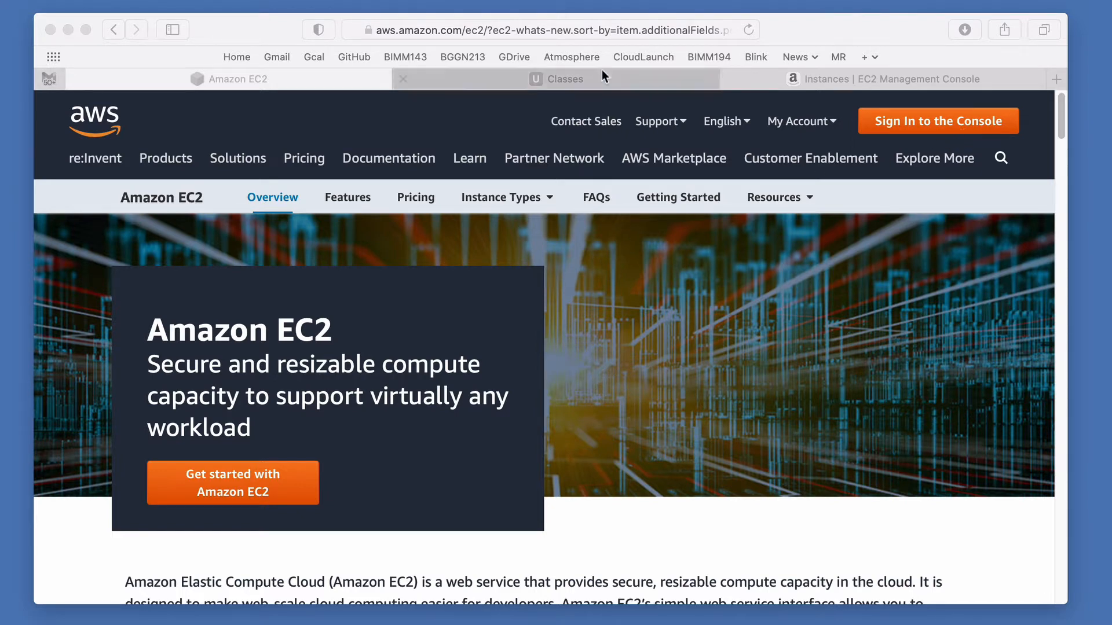
Open the BGGN213_FA20_A00 course under Classes and log in with the student role.
{"action": "left_click", "coordinate": [557, 79]}
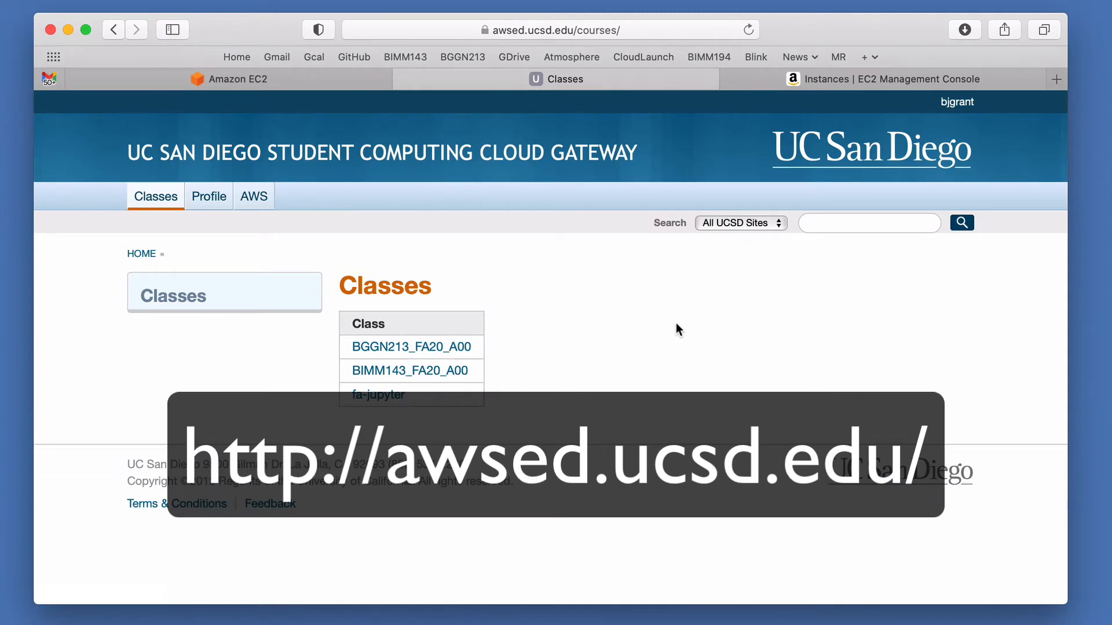
{"action": "mouse_move", "coordinate": [673, 334]}
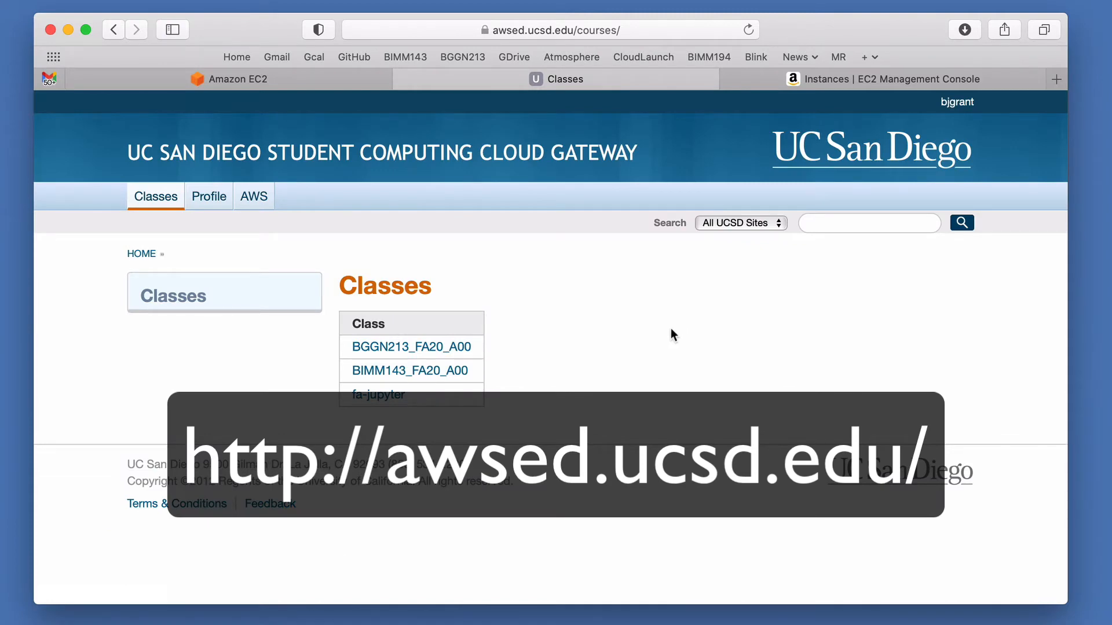
{"action": "mouse_move", "coordinate": [663, 325]}
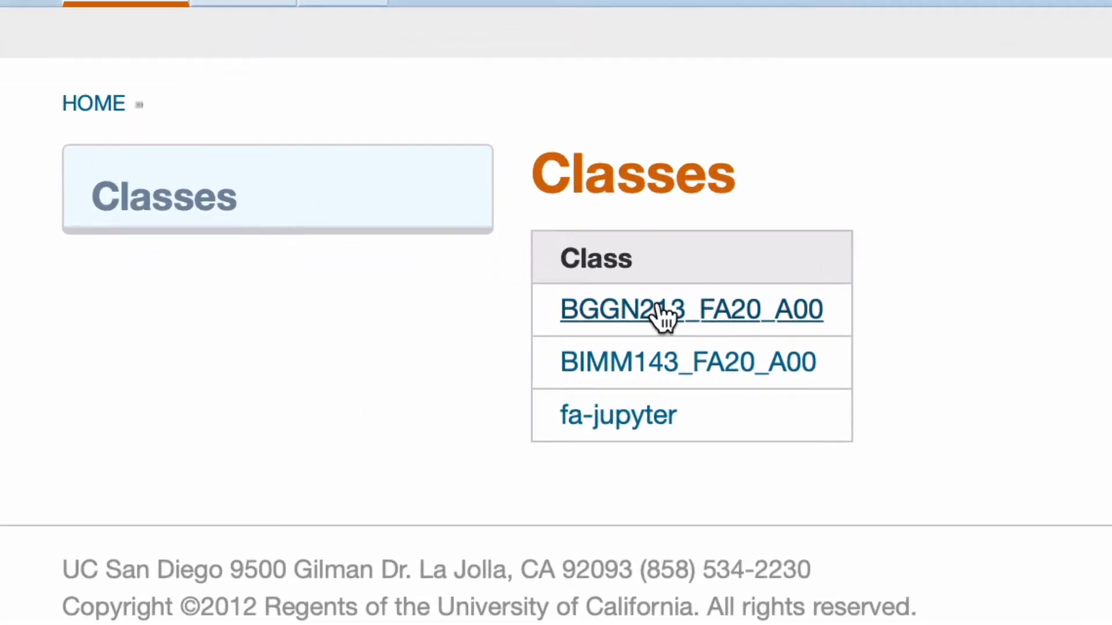
{"action": "mouse_move", "coordinate": [733, 323]}
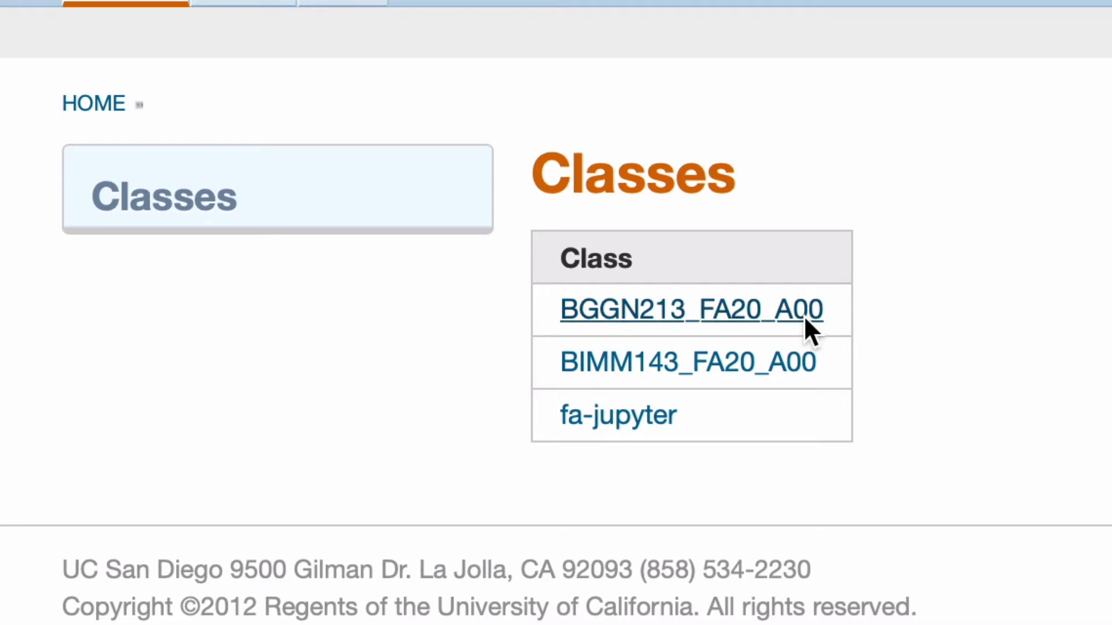
{"action": "left_click", "coordinate": [690, 309]}
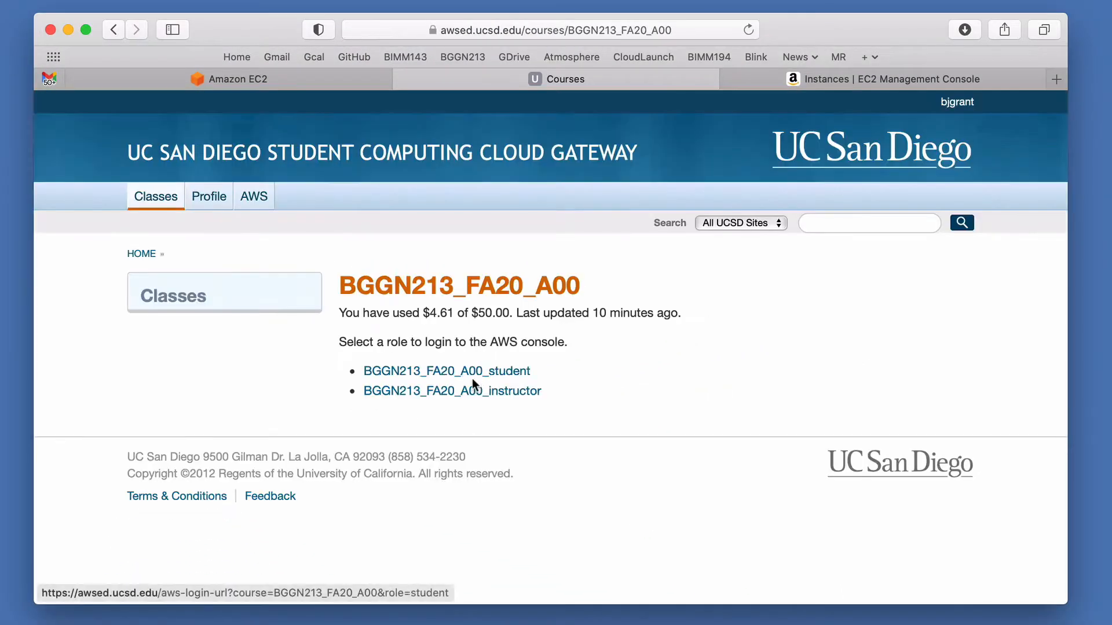
{"action": "mouse_move", "coordinate": [447, 370]}
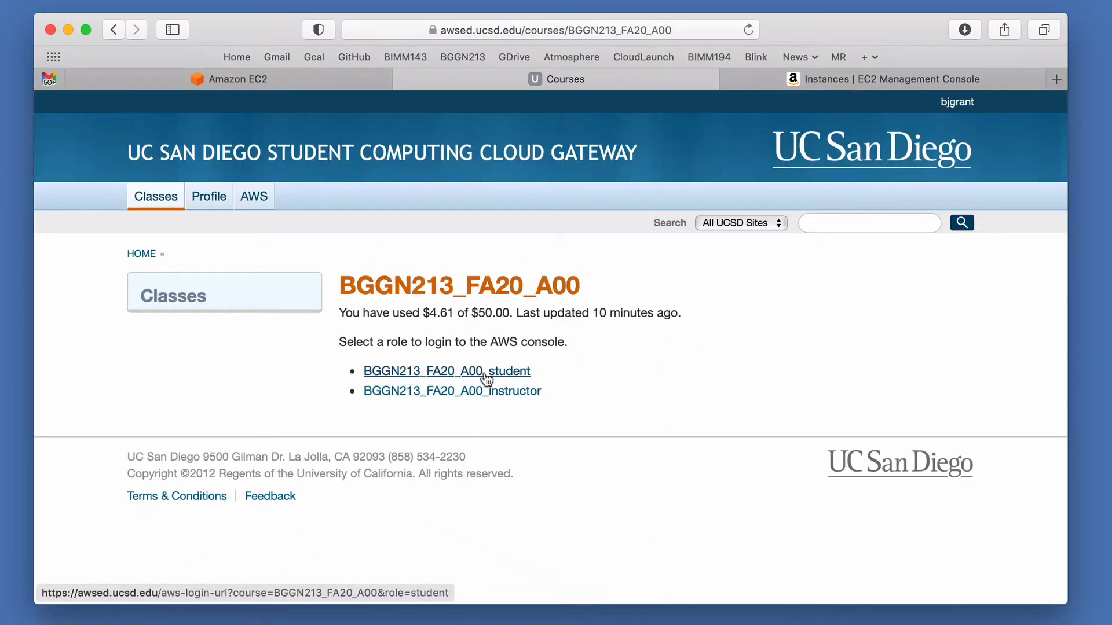
{"action": "left_click", "coordinate": [446, 371]}
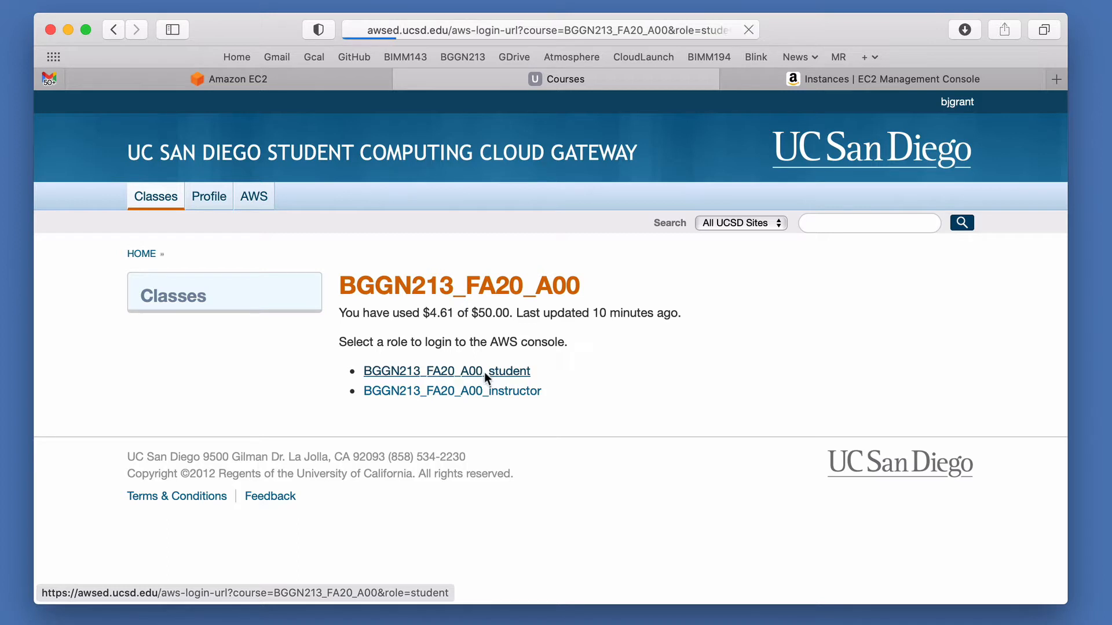
Return to the EC2 Instances list, which shows two stopped m5.2xlarge instances.
{"action": "left_click", "coordinate": [446, 371]}
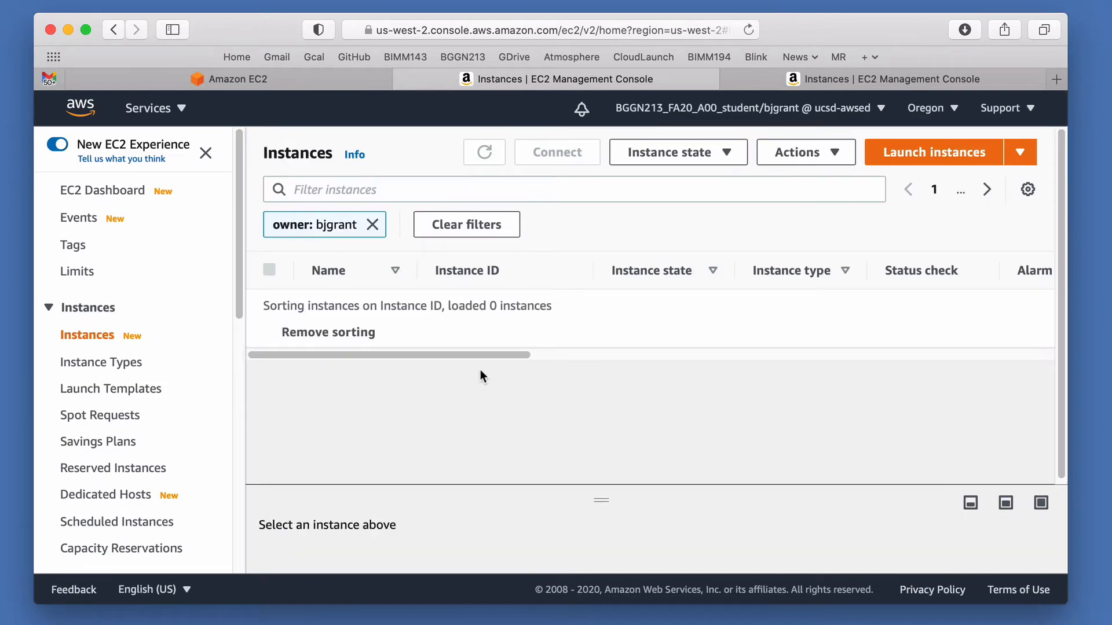
{"action": "mouse_move", "coordinate": [339, 130]}
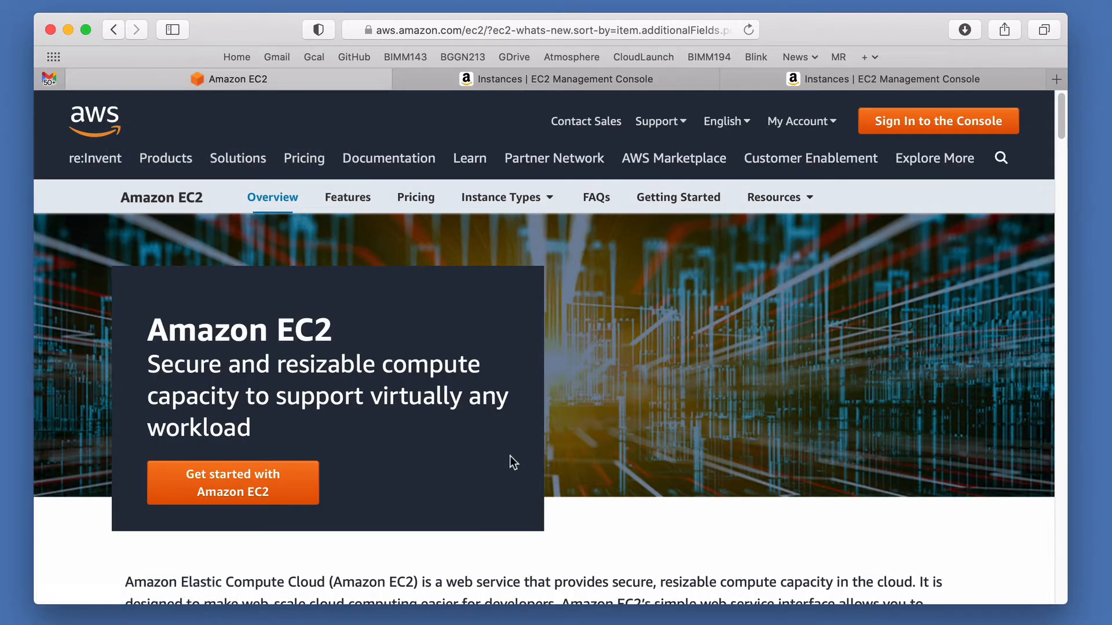
{"action": "left_click", "coordinate": [557, 79]}
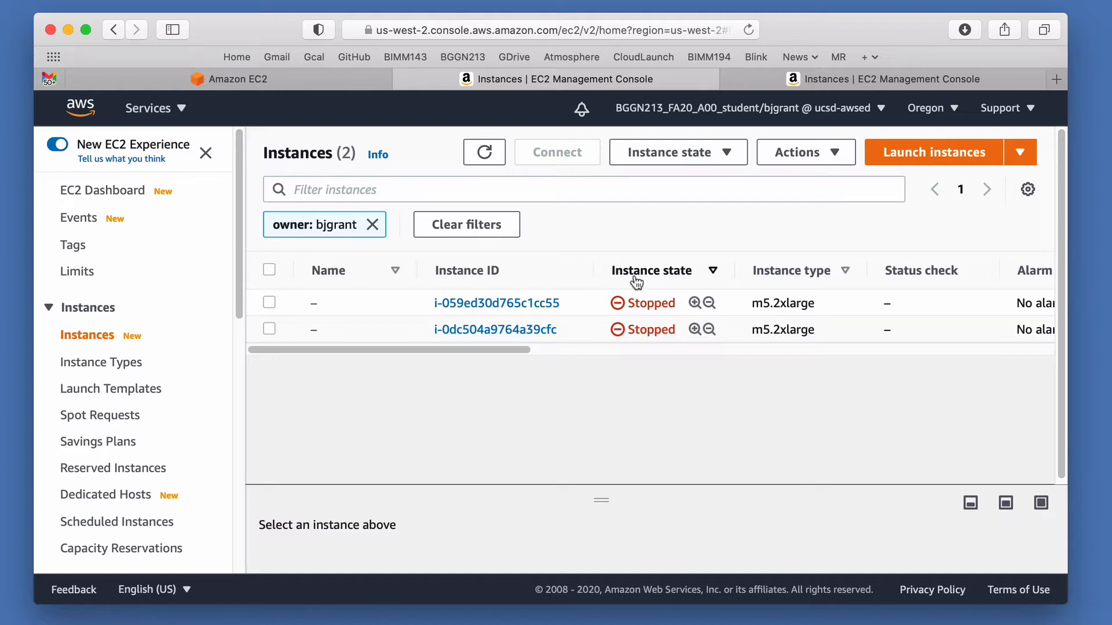
{"action": "mouse_move", "coordinate": [632, 436]}
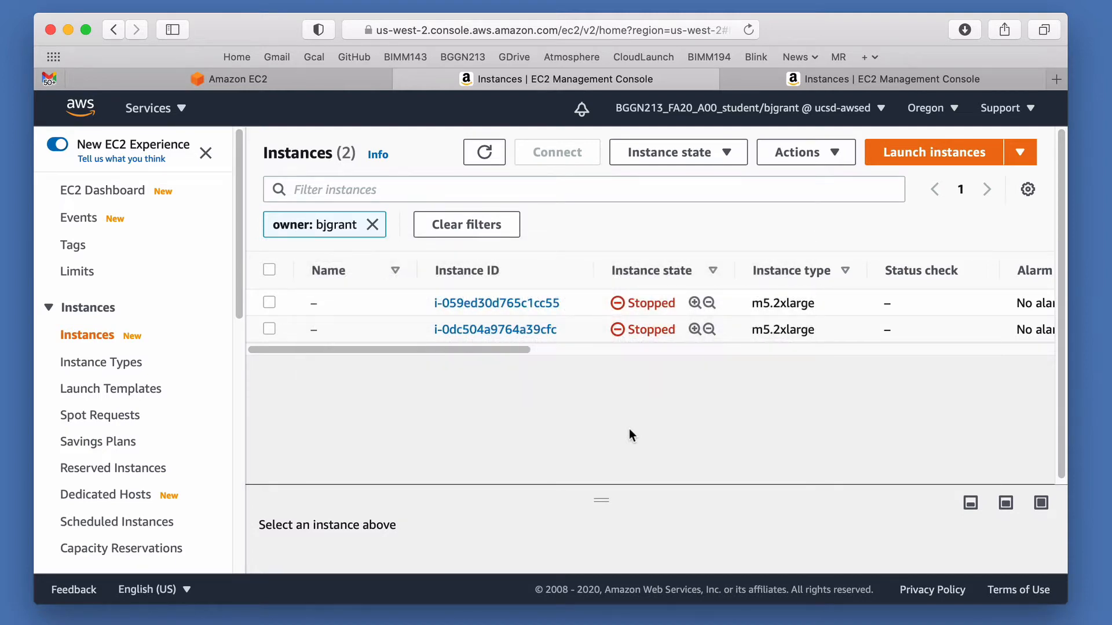
{"action": "mouse_move", "coordinate": [792, 401]}
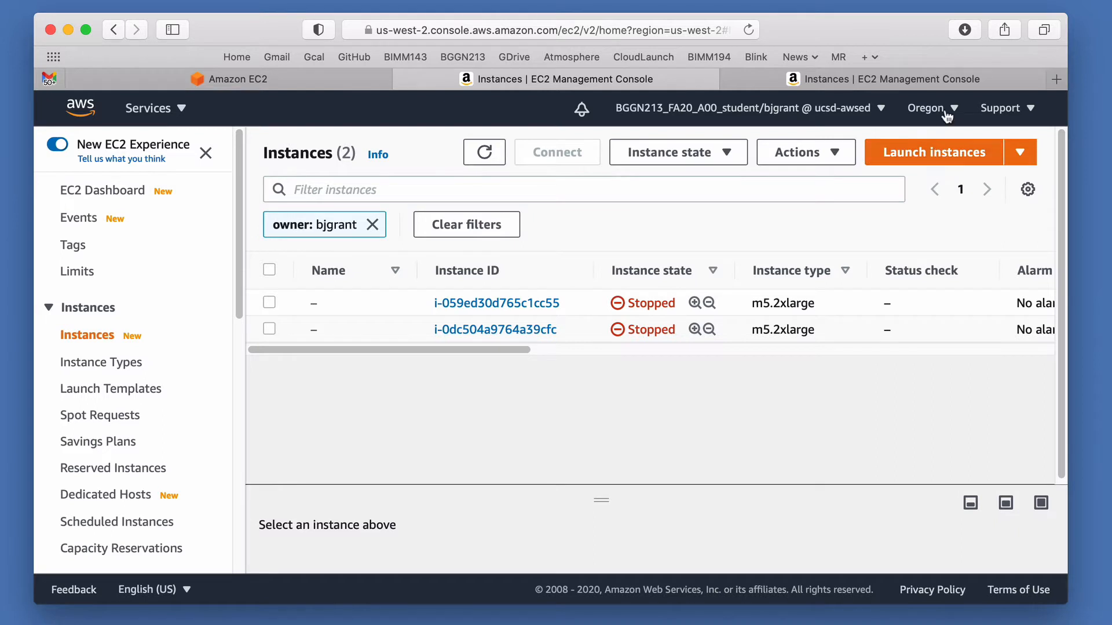
{"action": "left_click", "coordinate": [930, 108]}
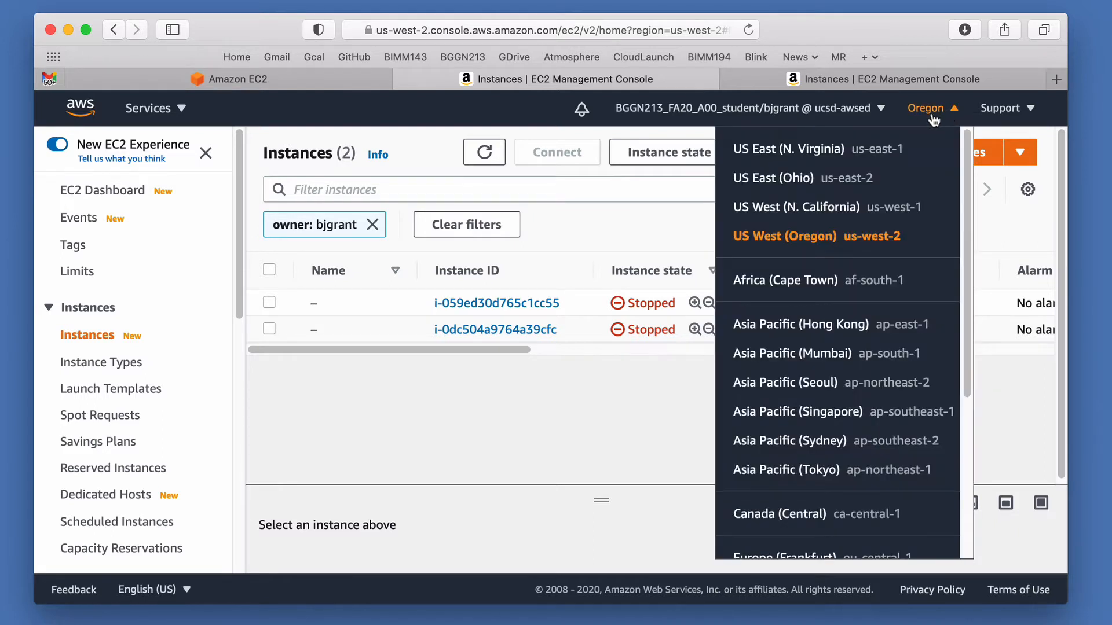
{"action": "mouse_move", "coordinate": [789, 148]}
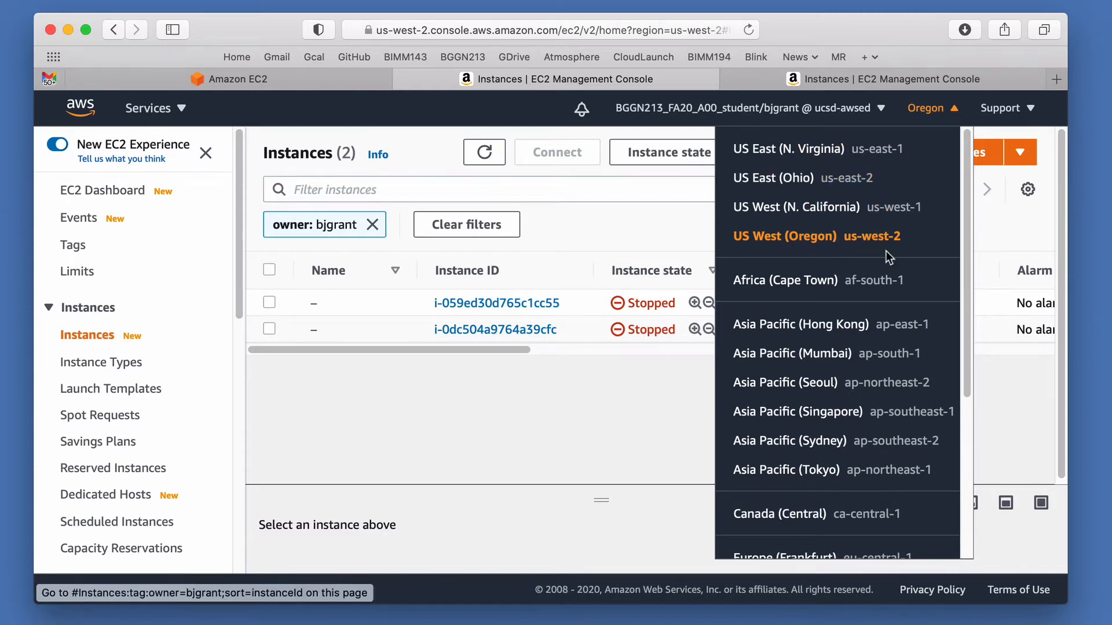
{"action": "scroll", "scroll_direction": "down", "scroll_amount": 3}
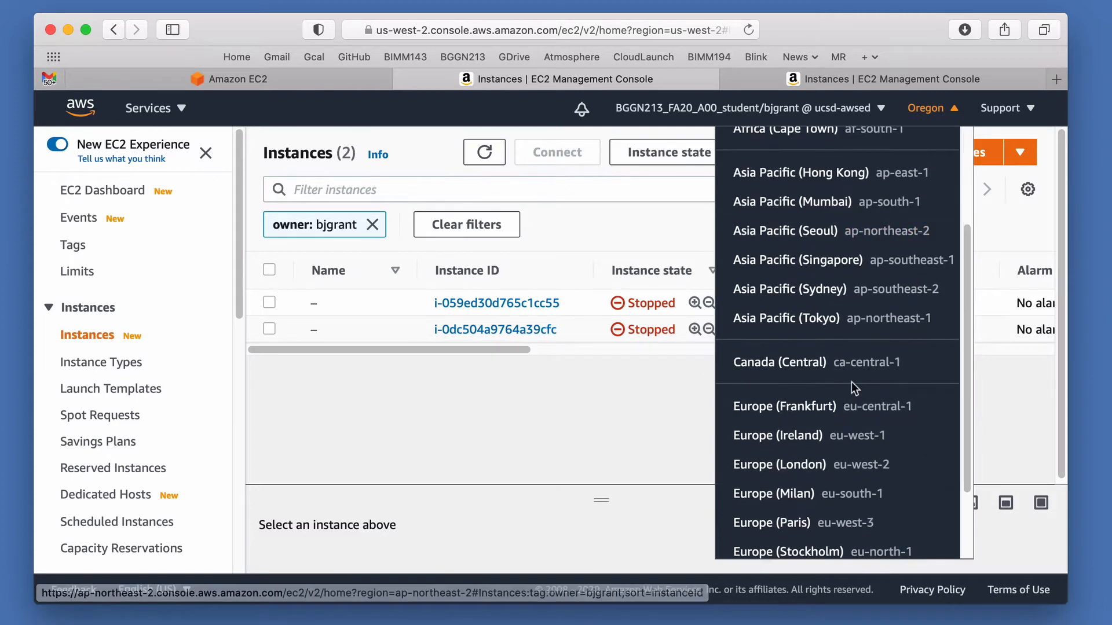
{"action": "scroll", "scroll_direction": "down", "scroll_amount": 3}
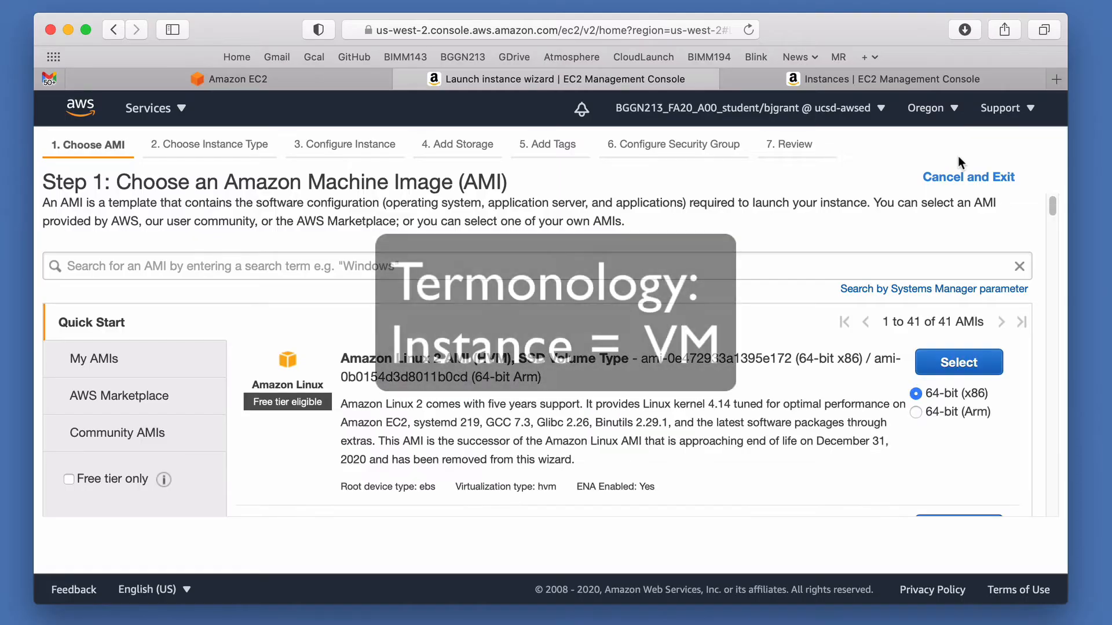
Select the Ubuntu Server 20.04 LTS (64-bit x86) image from the AMI list.
{"action": "scroll", "scroll_direction": "down", "scroll_amount": 3}
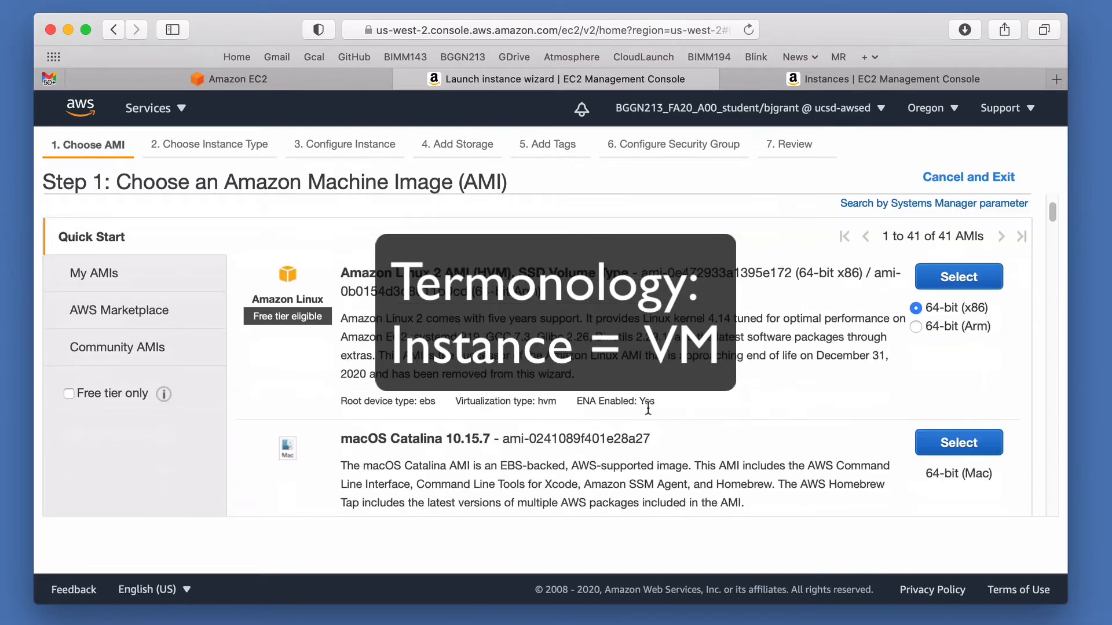
{"action": "scroll", "scroll_direction": "down", "scroll_amount": 3}
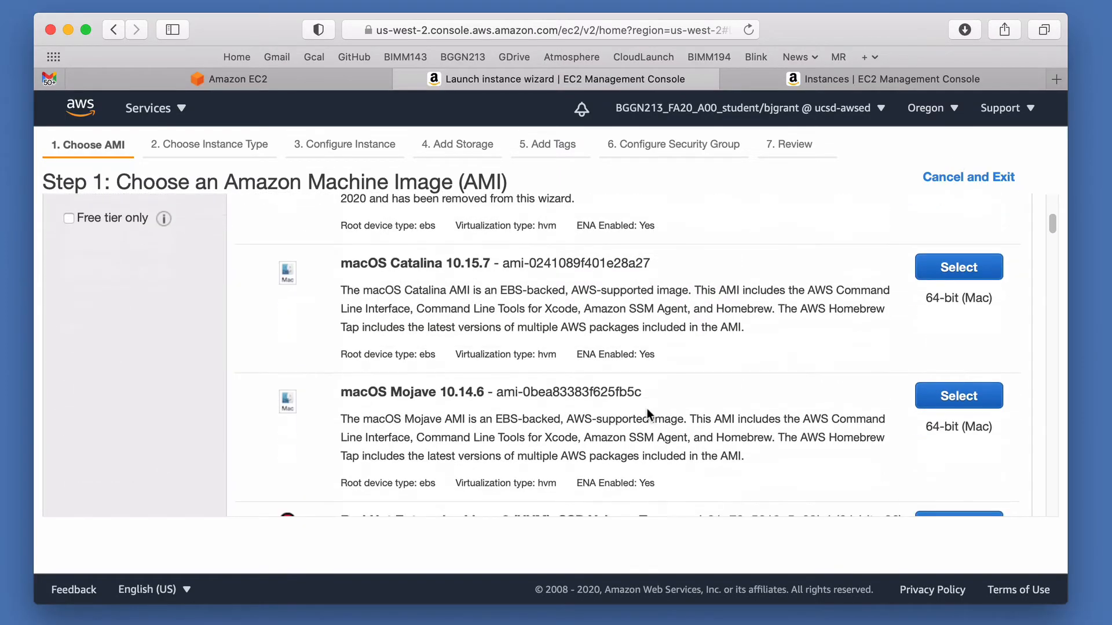
{"action": "scroll", "scroll_direction": "down", "scroll_amount": 3}
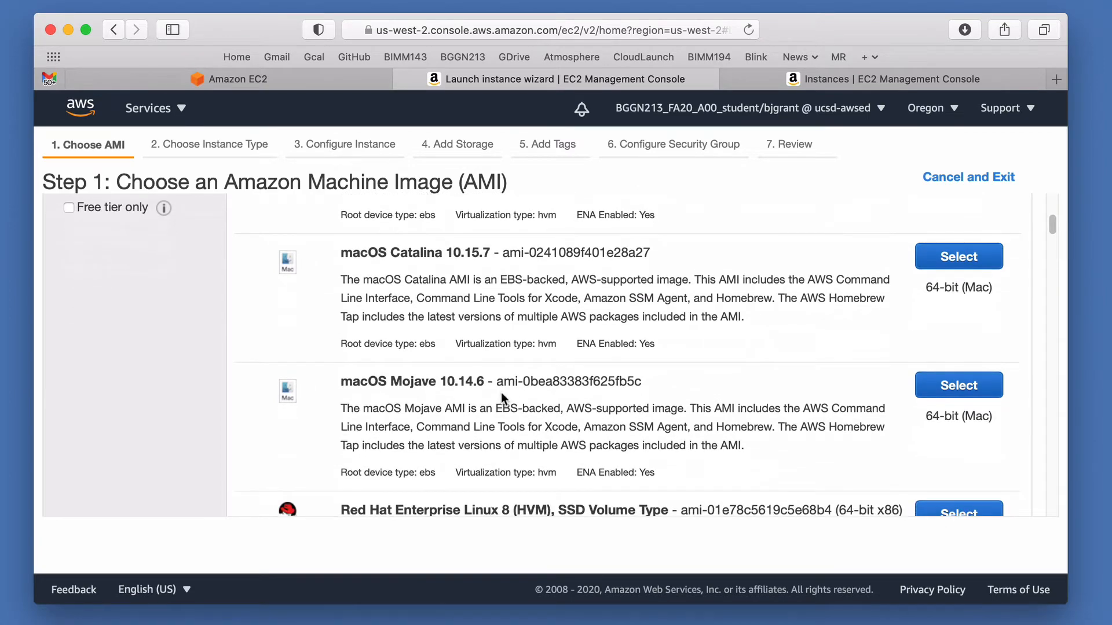
{"action": "scroll", "scroll_direction": "down", "scroll_amount": 3}
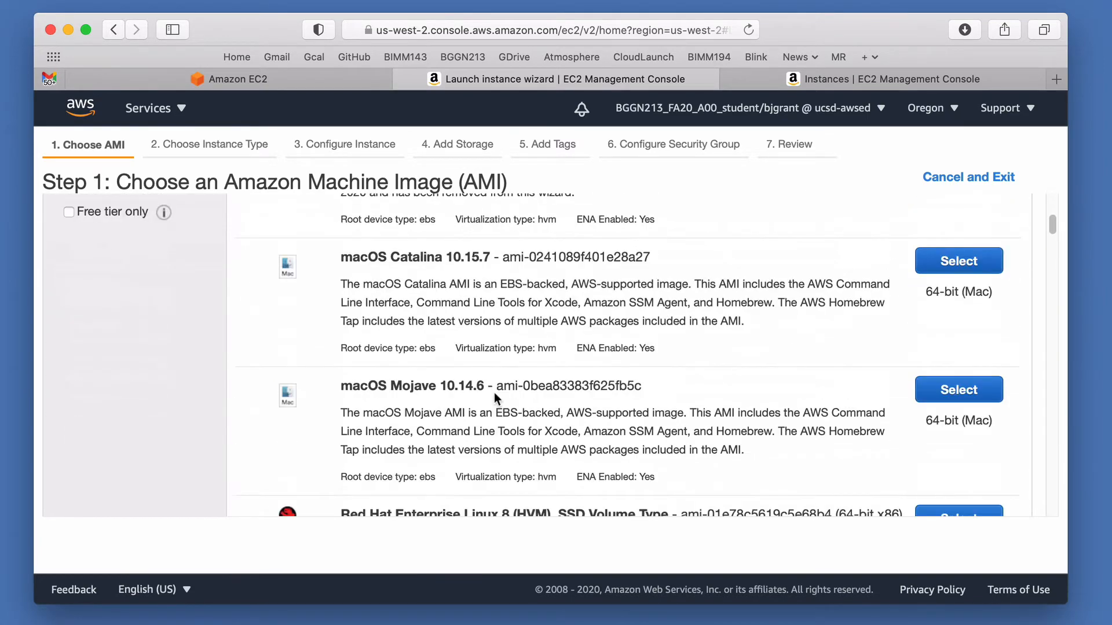
{"action": "scroll", "scroll_direction": "down", "scroll_amount": 3}
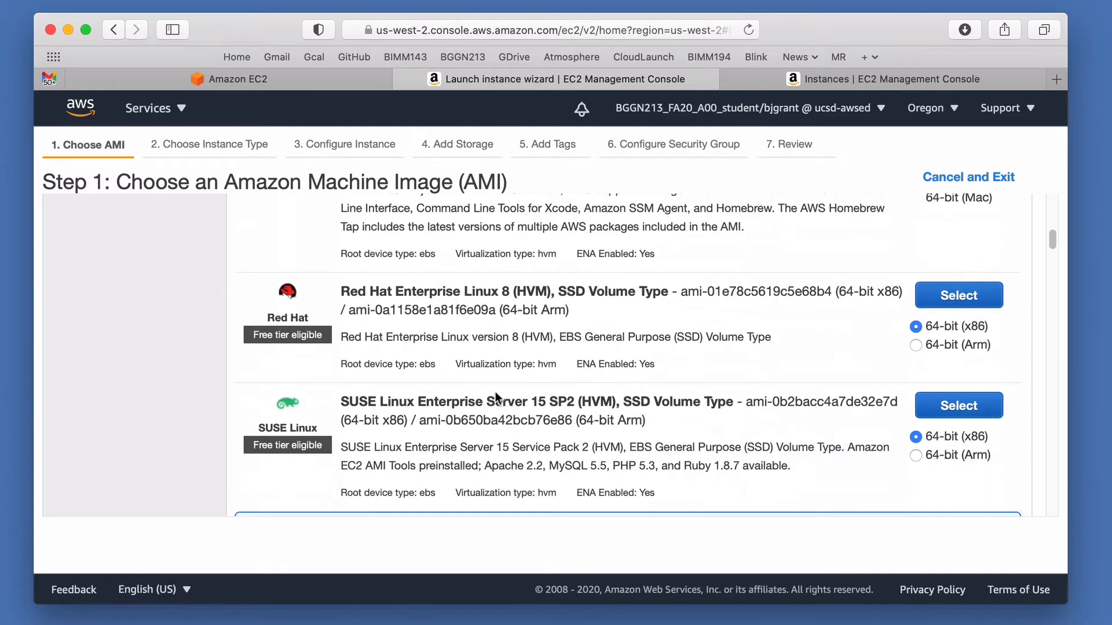
{"action": "scroll", "scroll_direction": "down", "scroll_amount": 3}
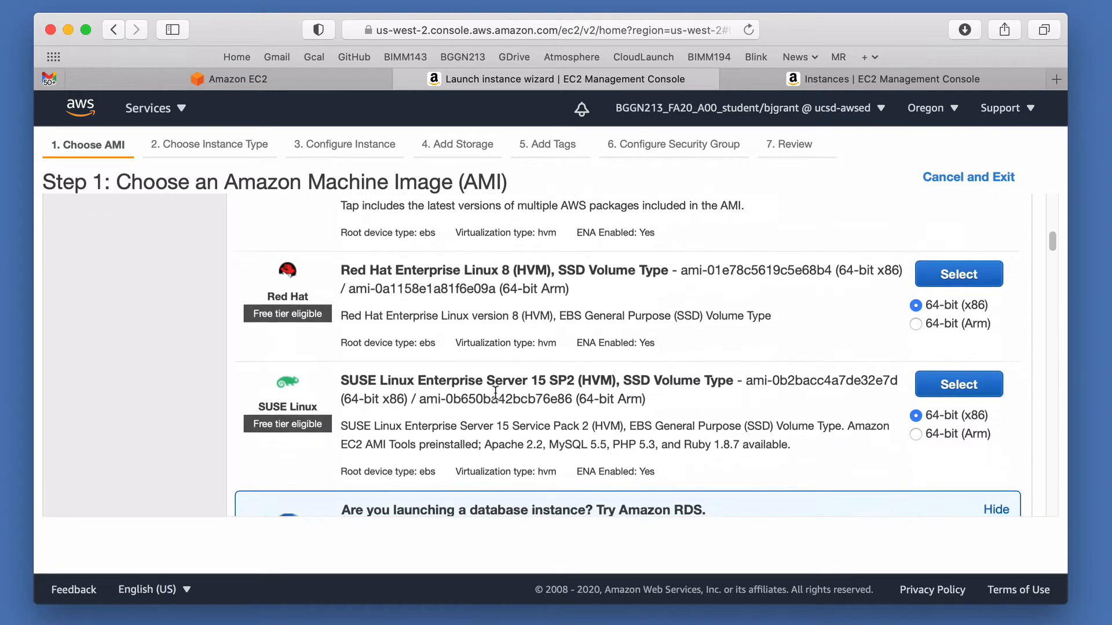
{"action": "scroll", "scroll_direction": "down", "scroll_amount": 3}
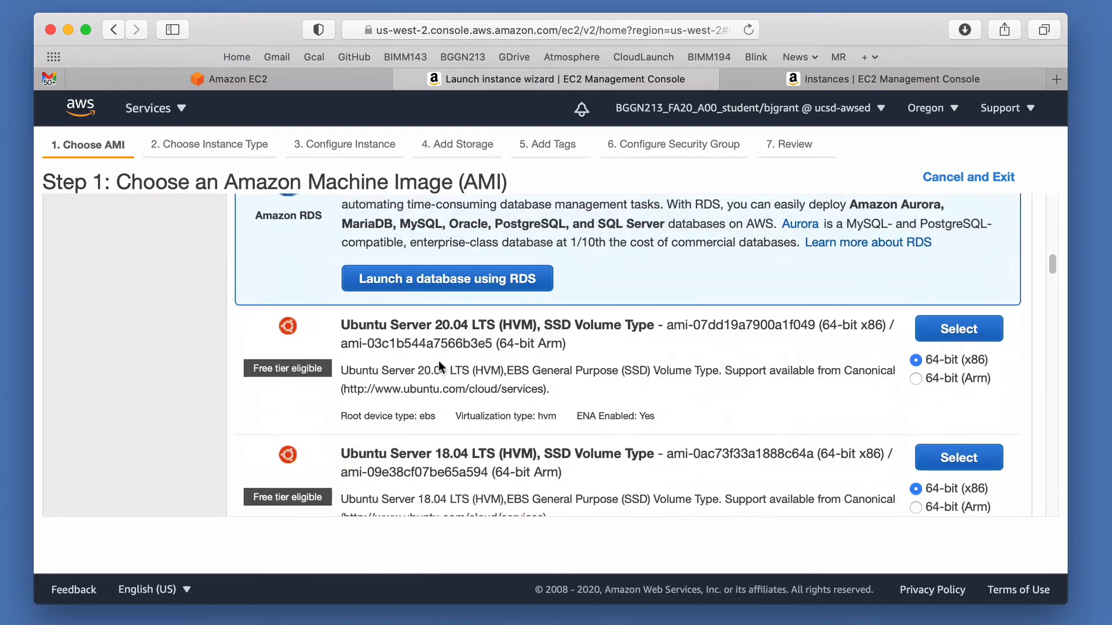
{"action": "scroll", "scroll_direction": "down", "scroll_amount": 3}
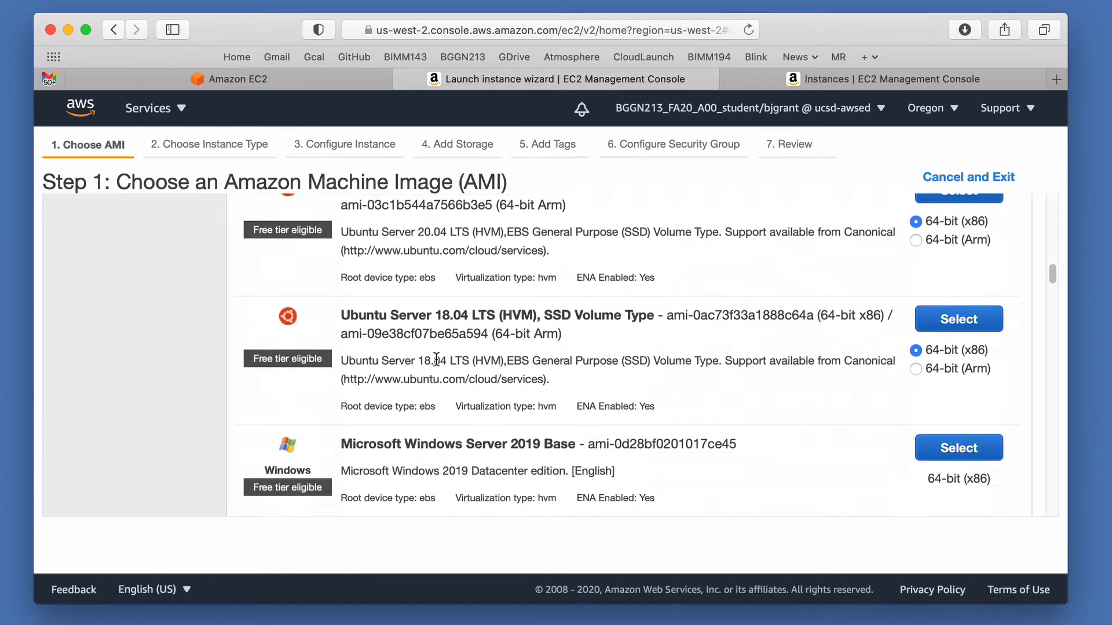
{"action": "scroll", "scroll_direction": "down", "scroll_amount": 3}
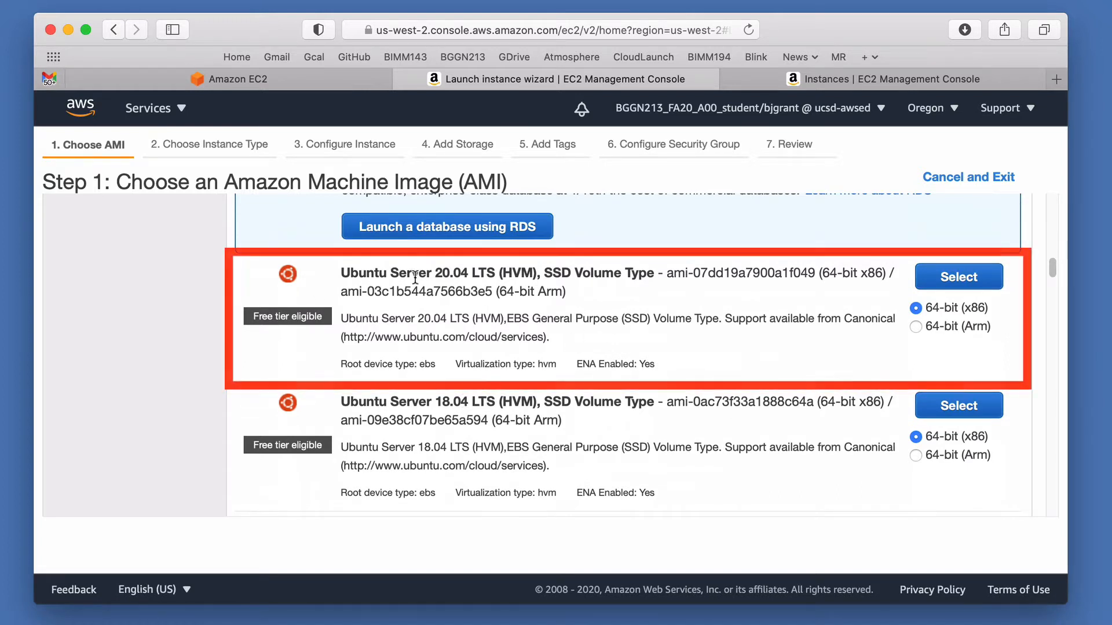
{"action": "mouse_move", "coordinate": [332, 275]}
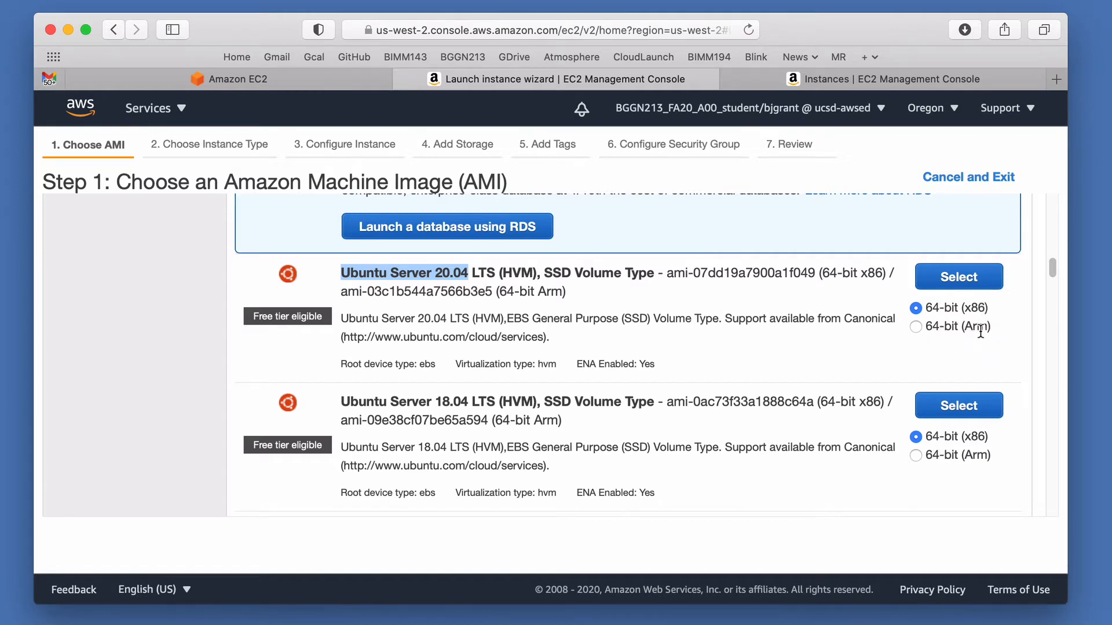
{"action": "left_click", "coordinate": [957, 277]}
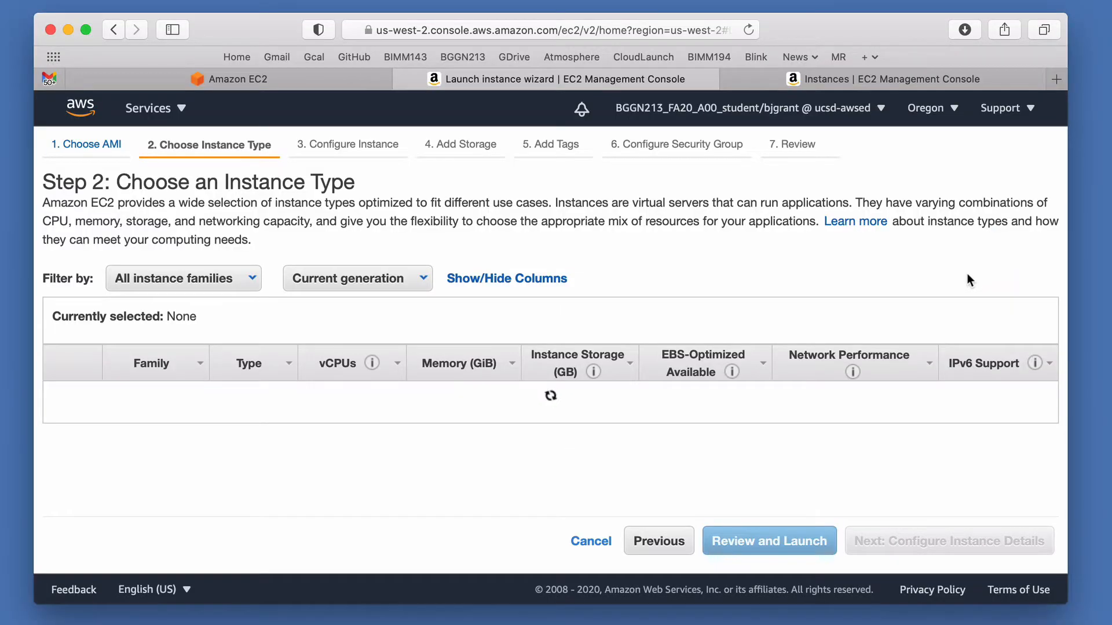
{"action": "left_click", "coordinate": [60, 457]}
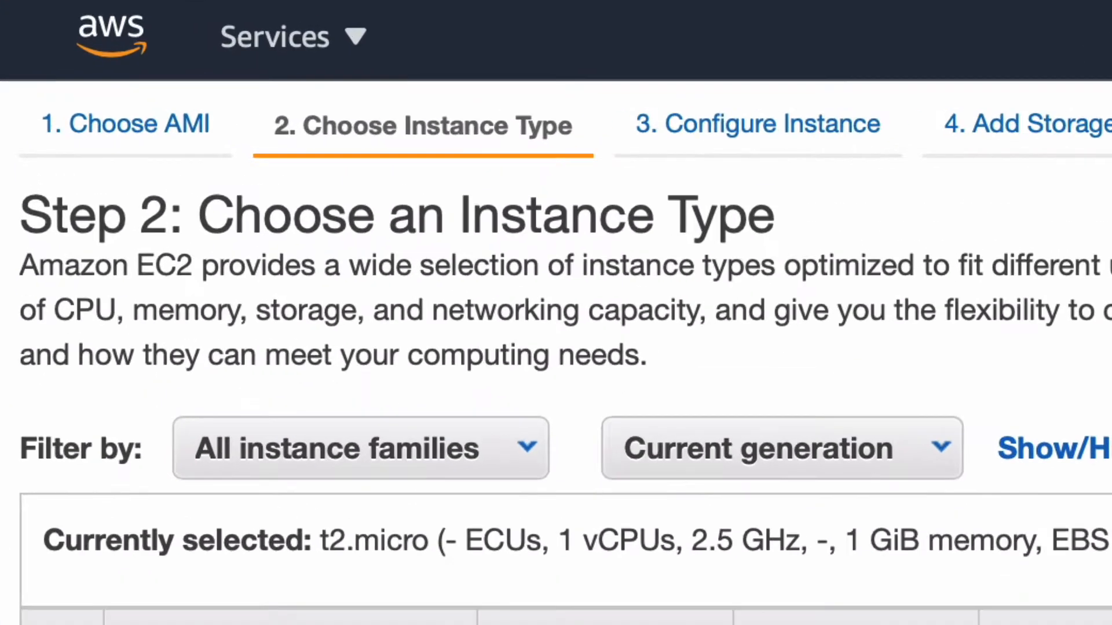
{"action": "mouse_move", "coordinate": [757, 123]}
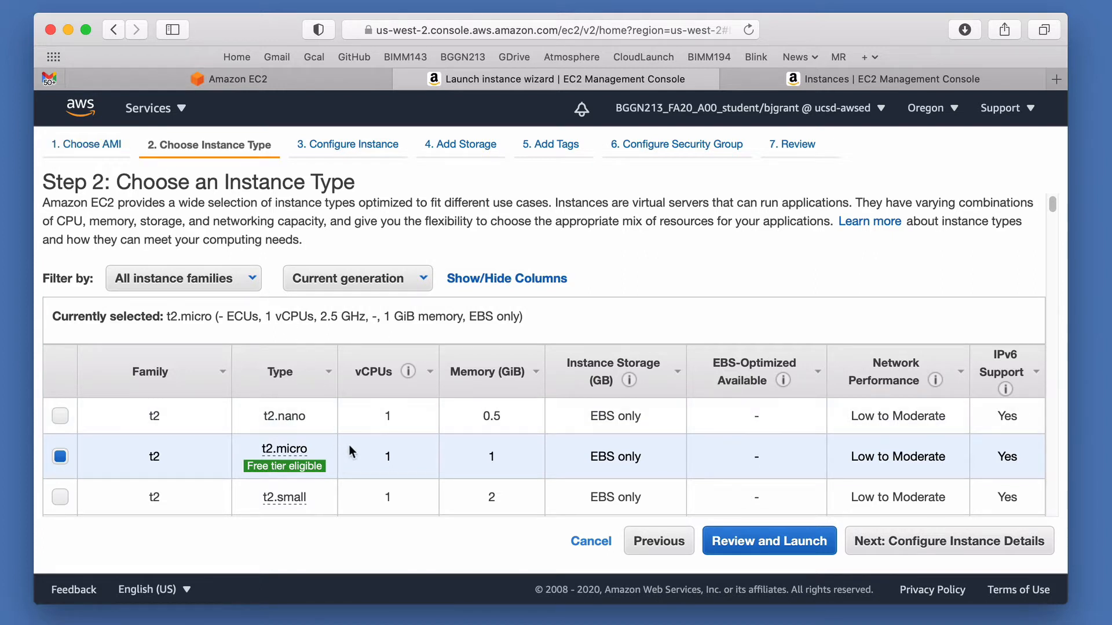
{"action": "scroll", "scroll_direction": "down", "scroll_amount": 3}
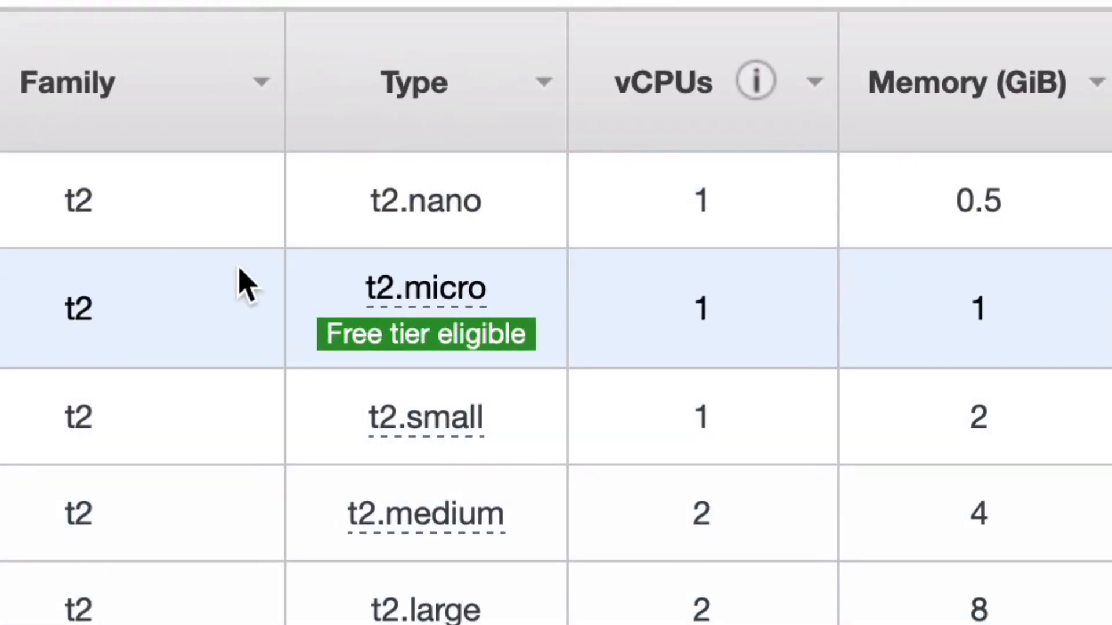
{"action": "mouse_move", "coordinate": [106, 308]}
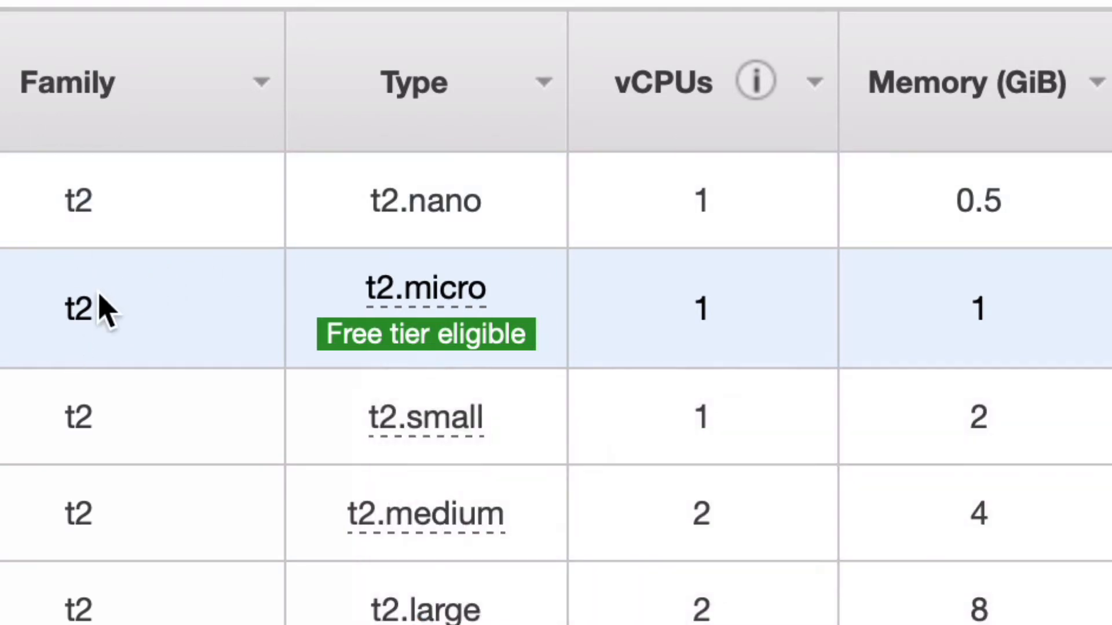
{"action": "mouse_move", "coordinate": [645, 401]}
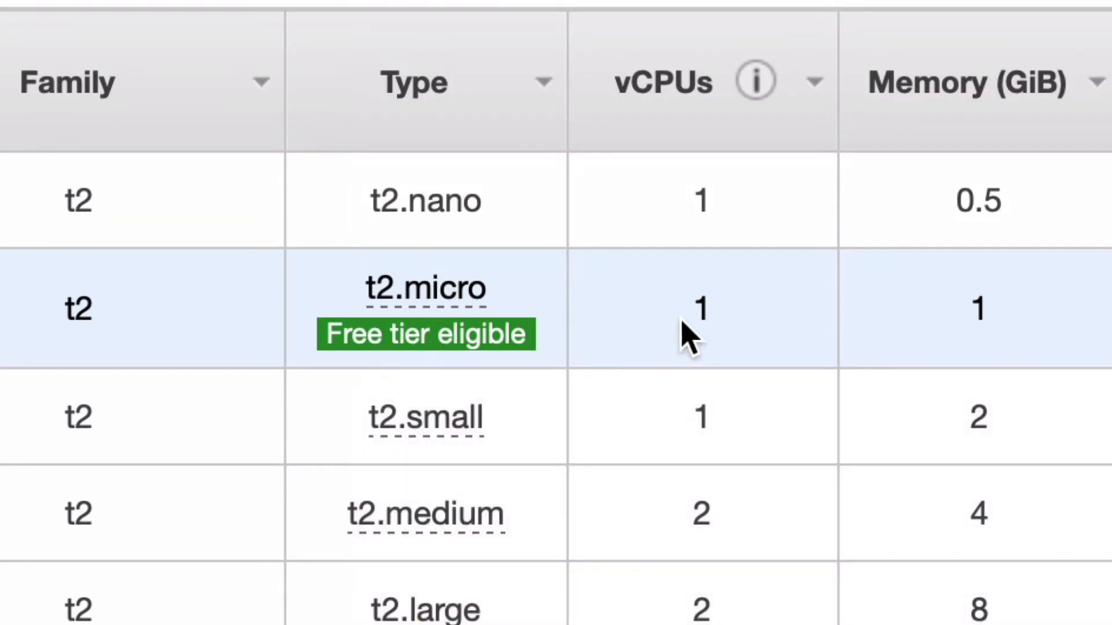
{"action": "mouse_move", "coordinate": [672, 139]}
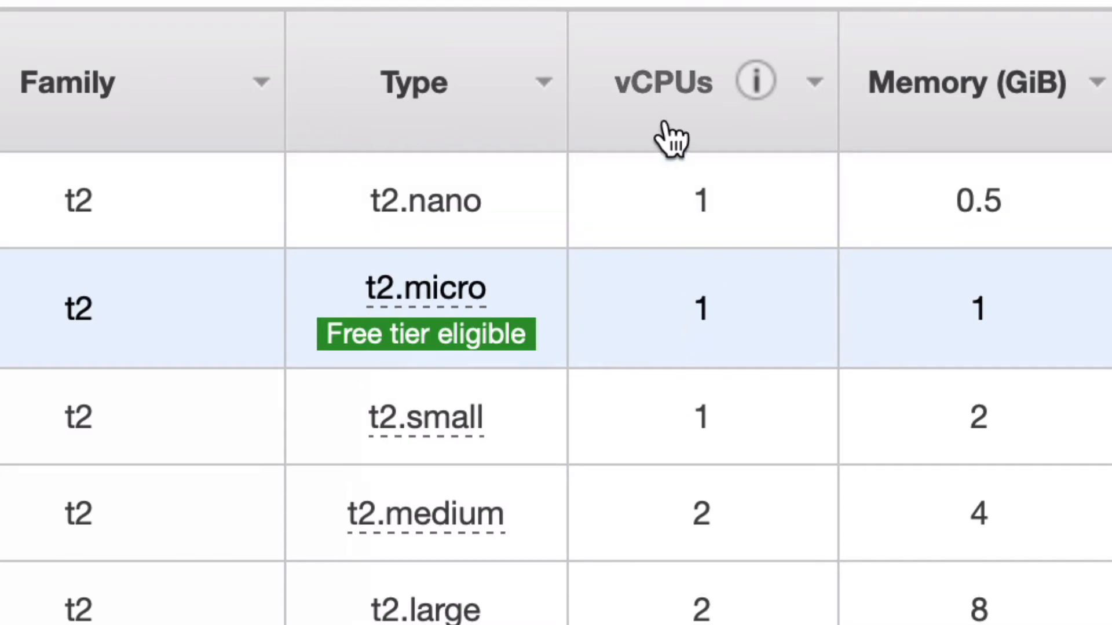
{"action": "mouse_move", "coordinate": [691, 330]}
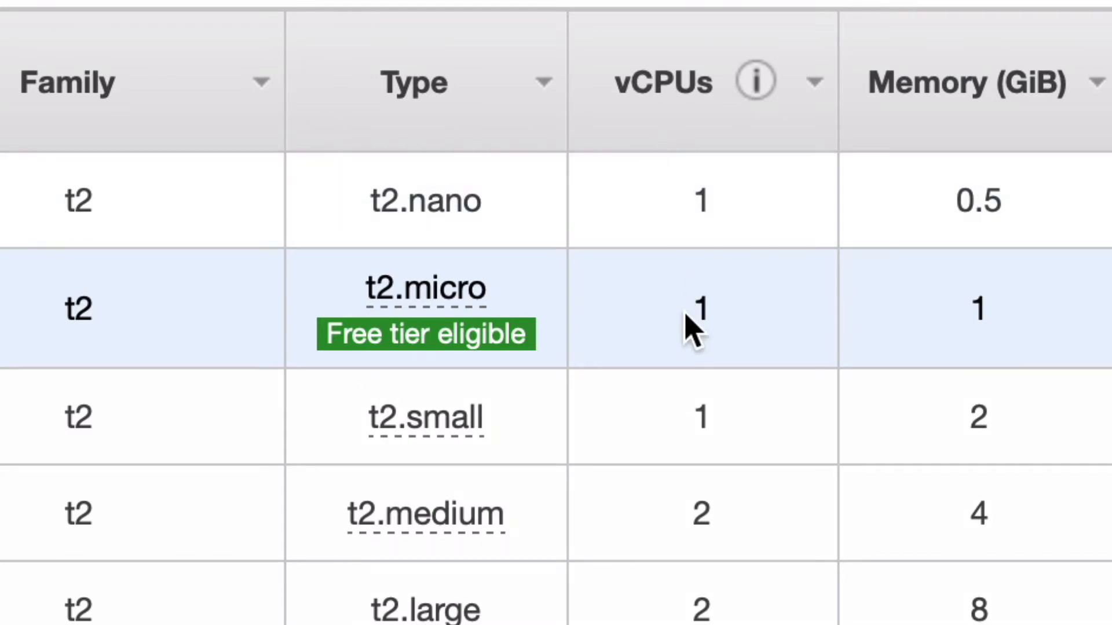
{"action": "mouse_move", "coordinate": [1007, 319]}
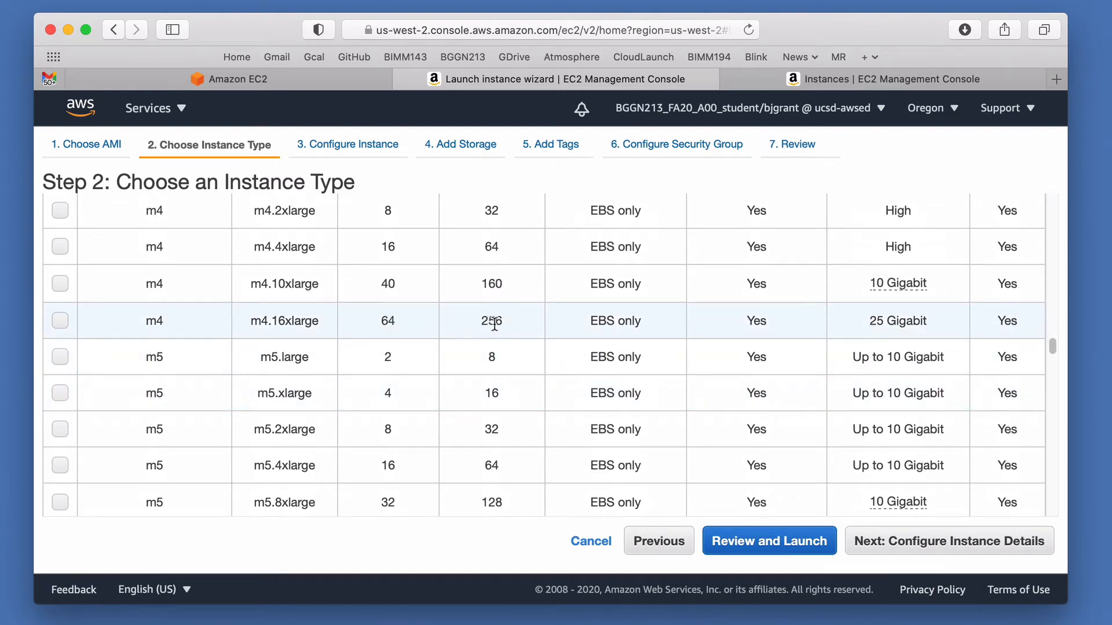
{"action": "mouse_move", "coordinate": [421, 401]}
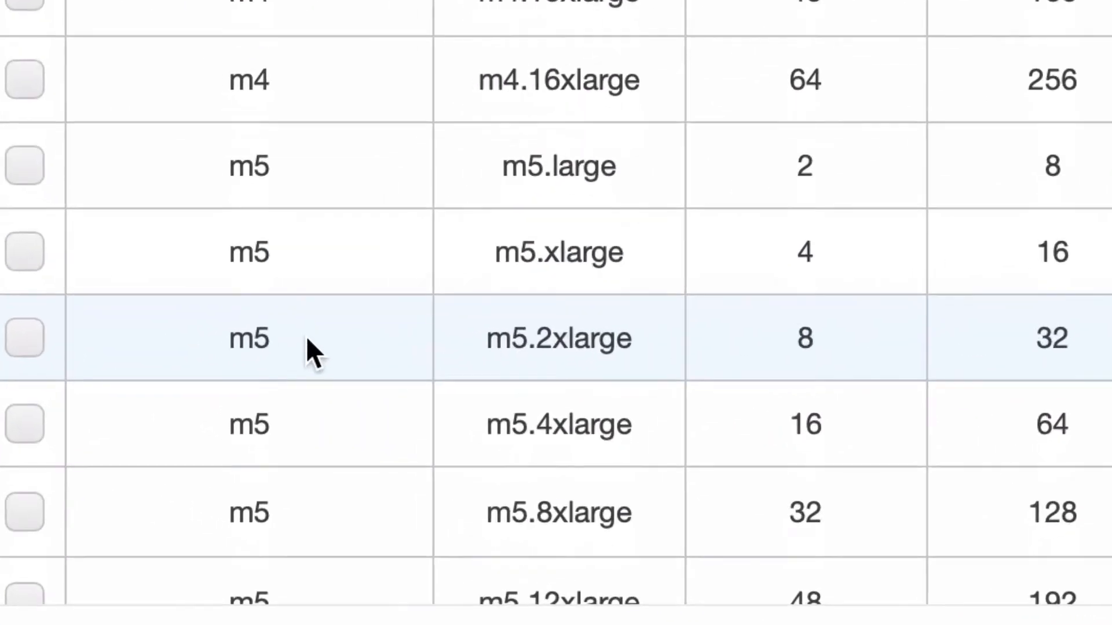
{"action": "mouse_move", "coordinate": [745, 354]}
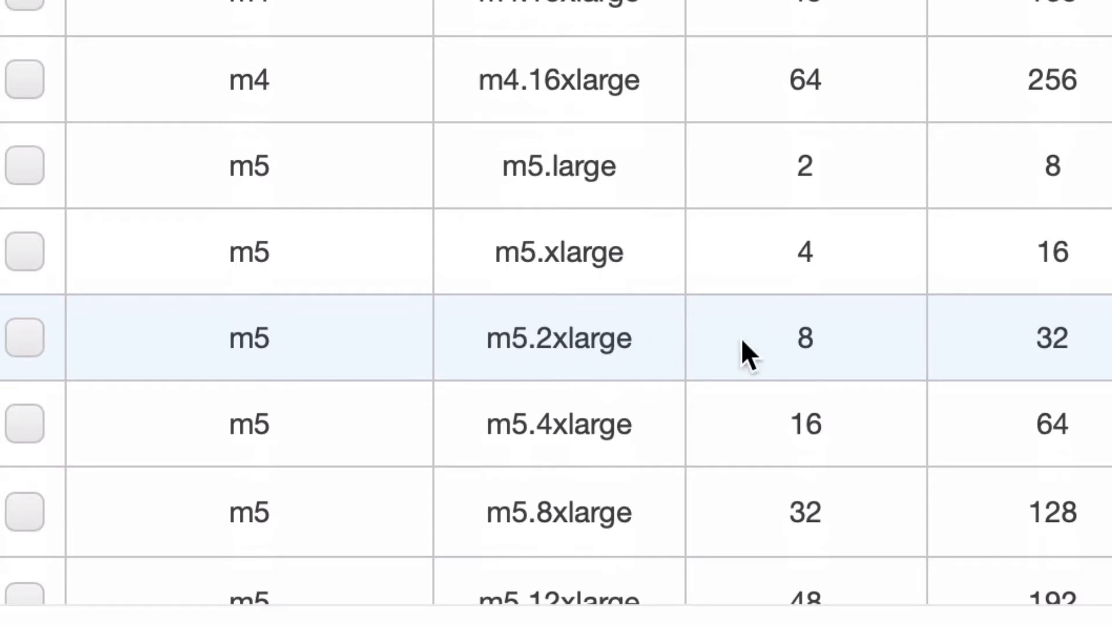
Choose the m5.2xlarge type (8 vCPUs, 32 GiB) and advance to Configure Instance Details.
{"action": "double_click", "coordinate": [804, 339]}
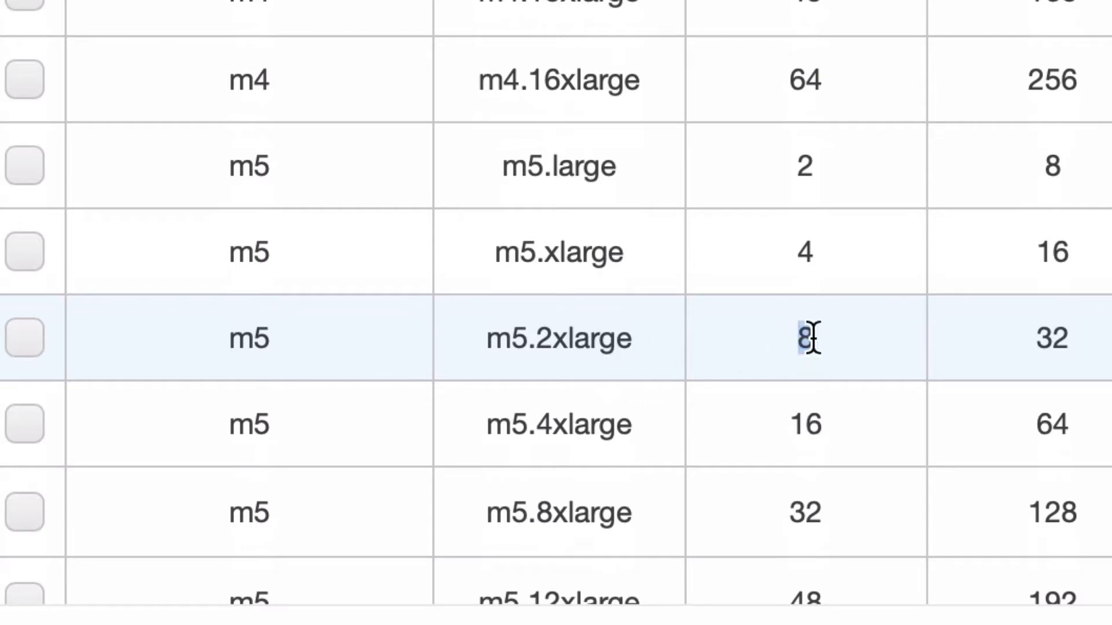
{"action": "left_click", "coordinate": [25, 338]}
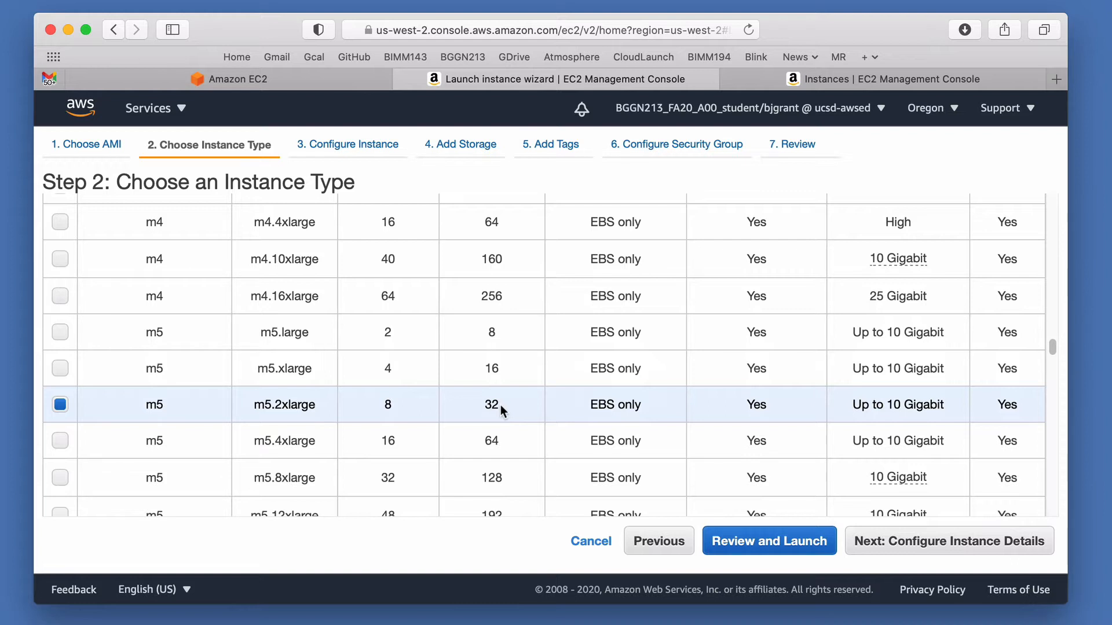
{"action": "mouse_move", "coordinate": [461, 418]}
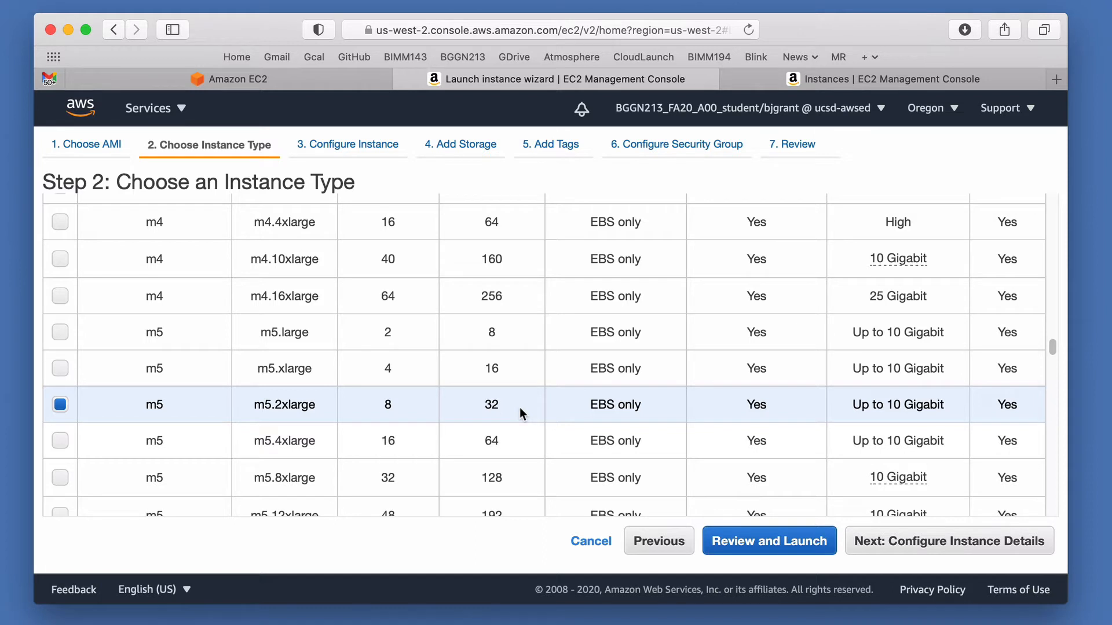
{"action": "mouse_move", "coordinate": [399, 486]}
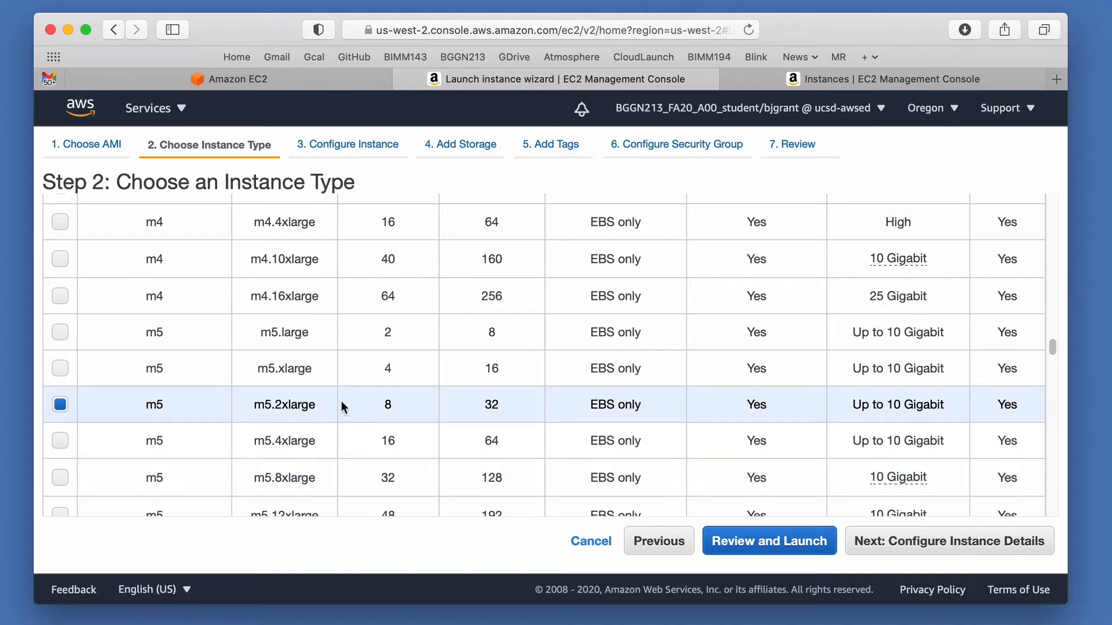
{"action": "mouse_move", "coordinate": [526, 408]}
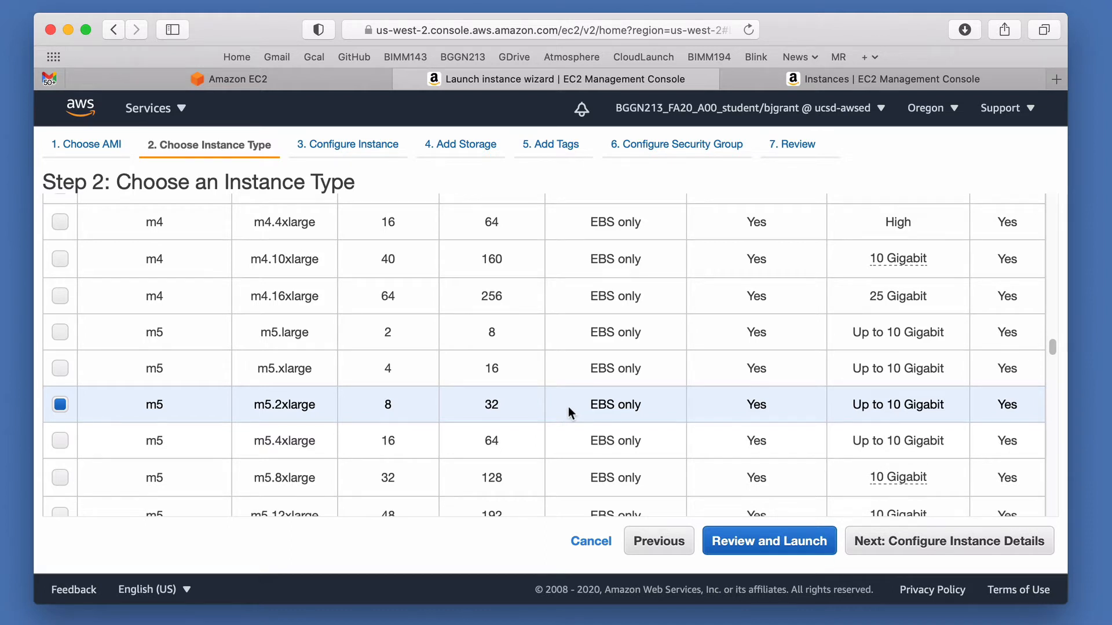
{"action": "mouse_move", "coordinate": [773, 494]}
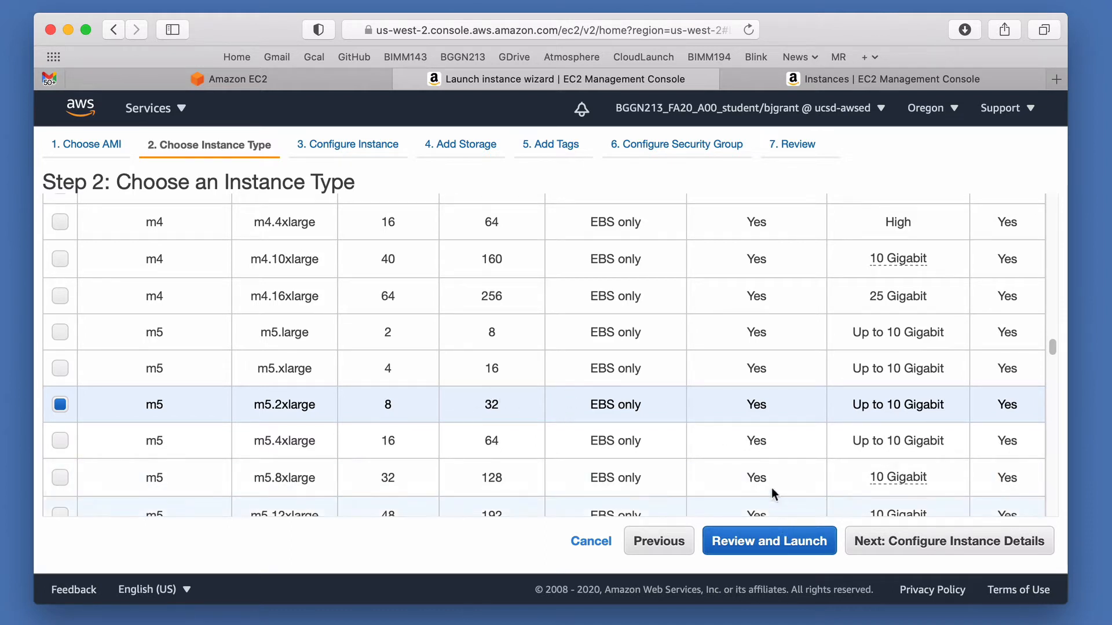
{"action": "mouse_move", "coordinate": [768, 541]}
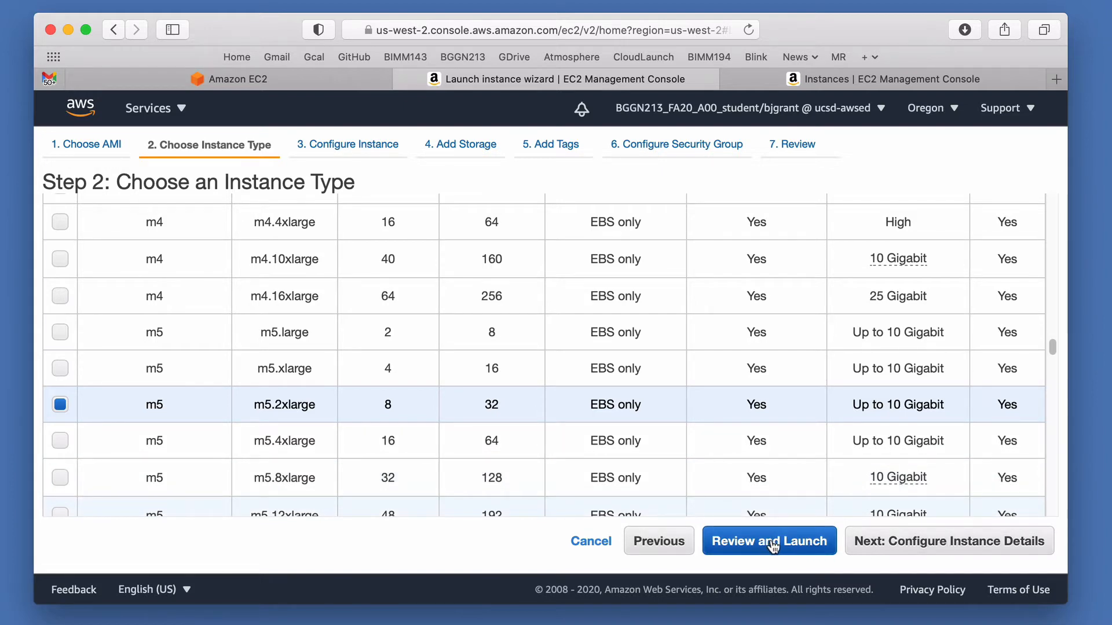
{"action": "mouse_move", "coordinate": [897, 482]}
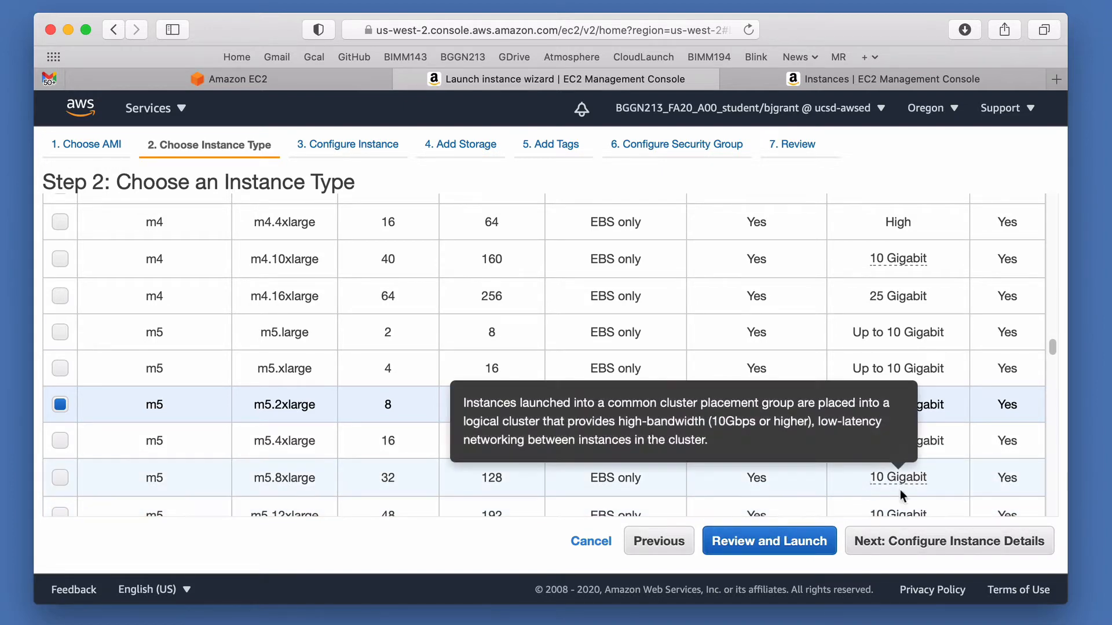
{"action": "left_click", "coordinate": [948, 541]}
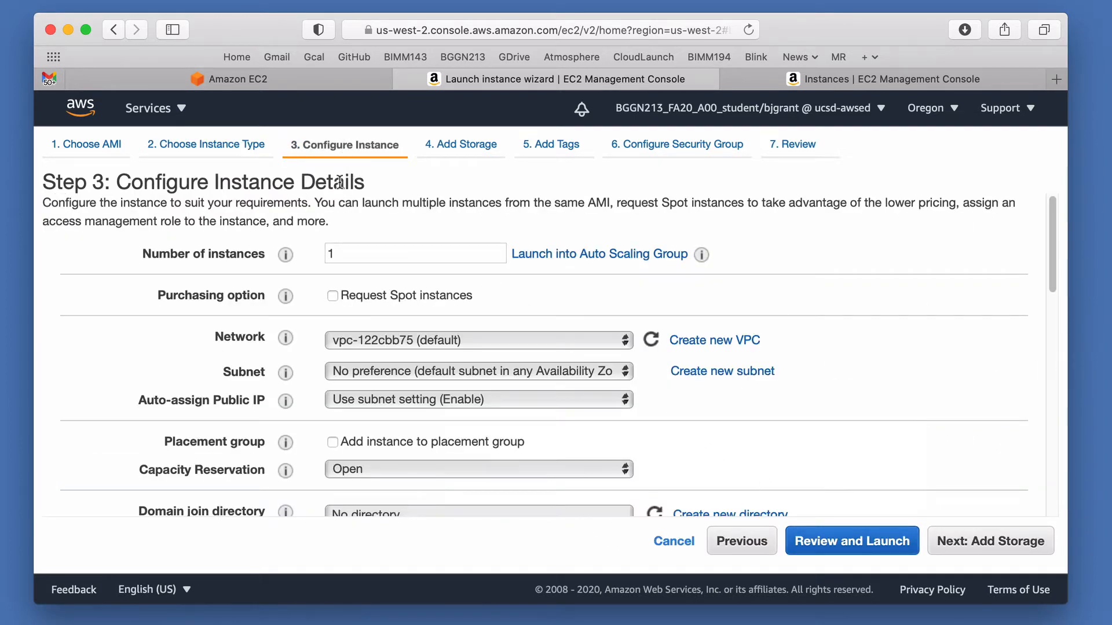
{"action": "left_click", "coordinate": [414, 253]}
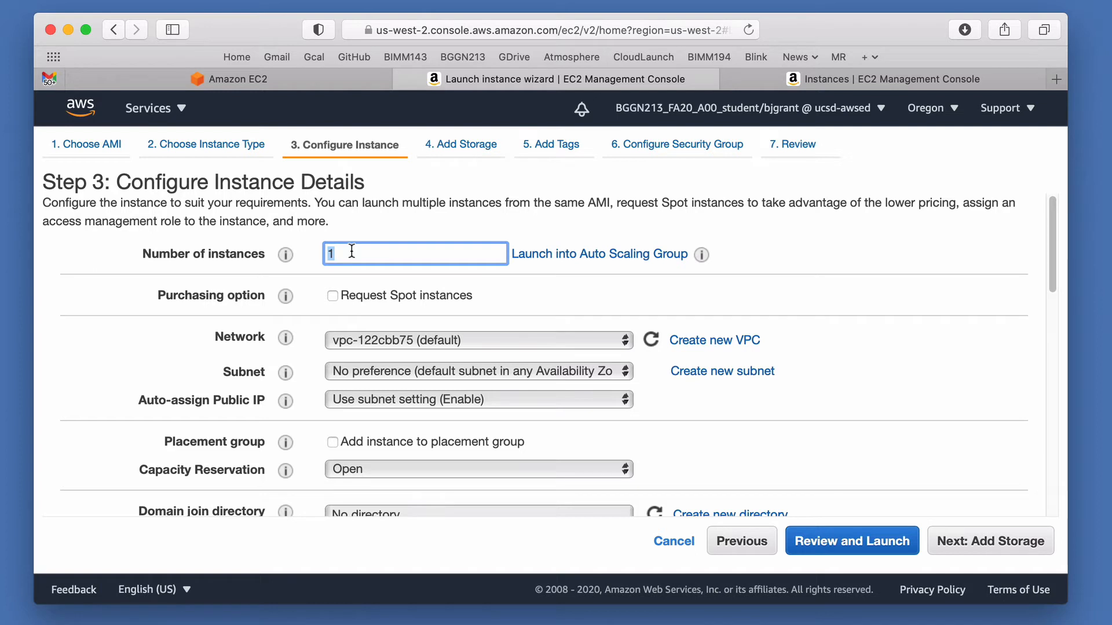
{"action": "left_click", "coordinate": [414, 253]}
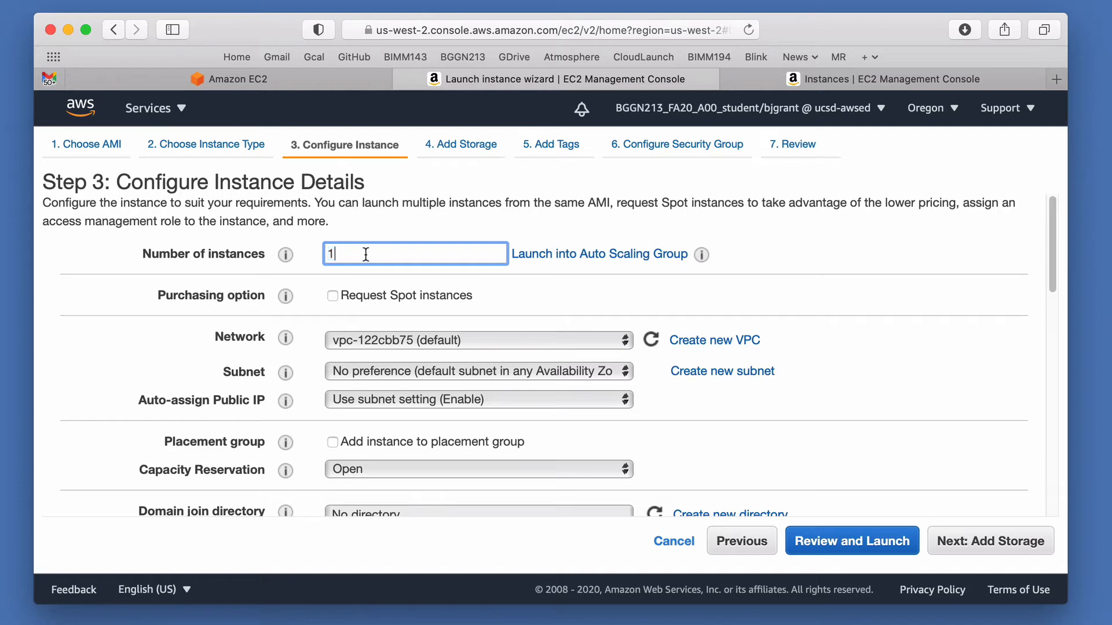
{"action": "mouse_move", "coordinate": [361, 248]}
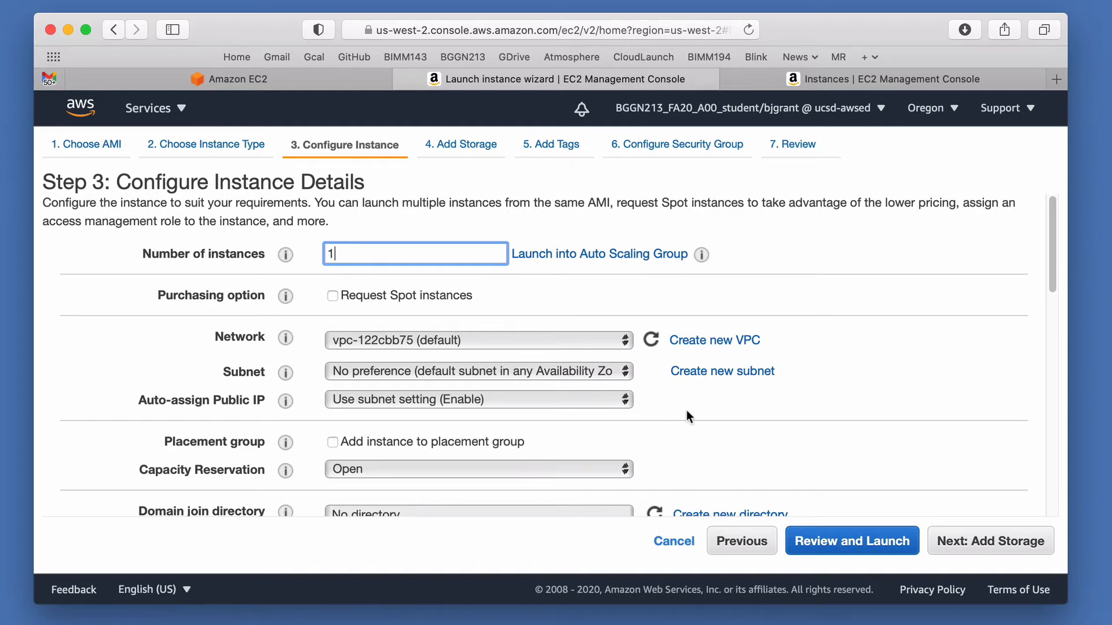
{"action": "scroll", "scroll_direction": "down", "scroll_amount": 3}
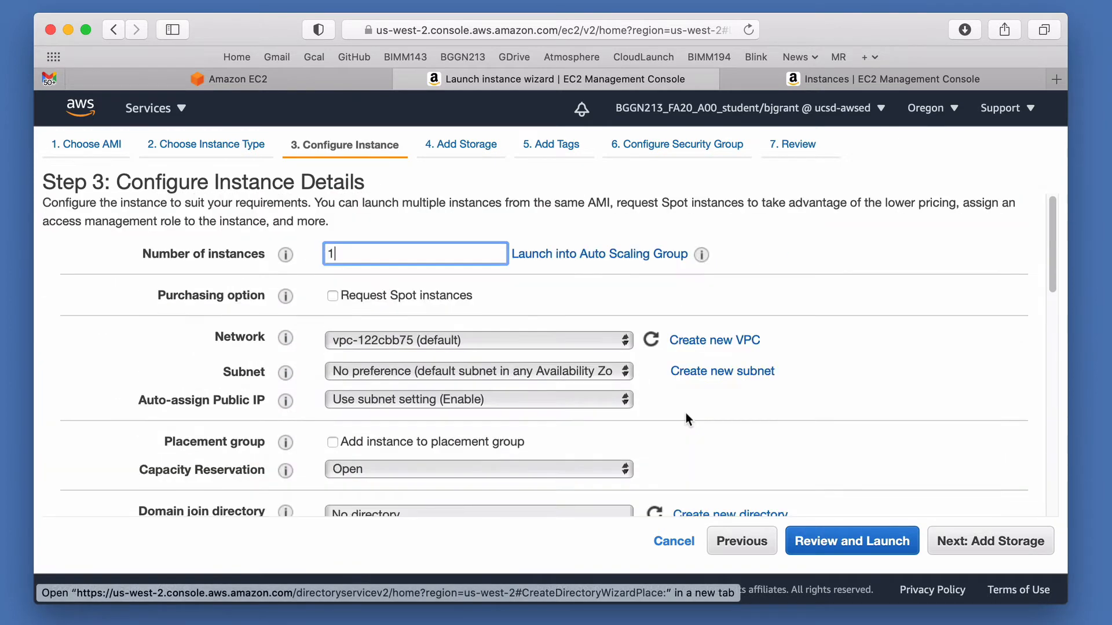
{"action": "mouse_move", "coordinate": [465, 145]}
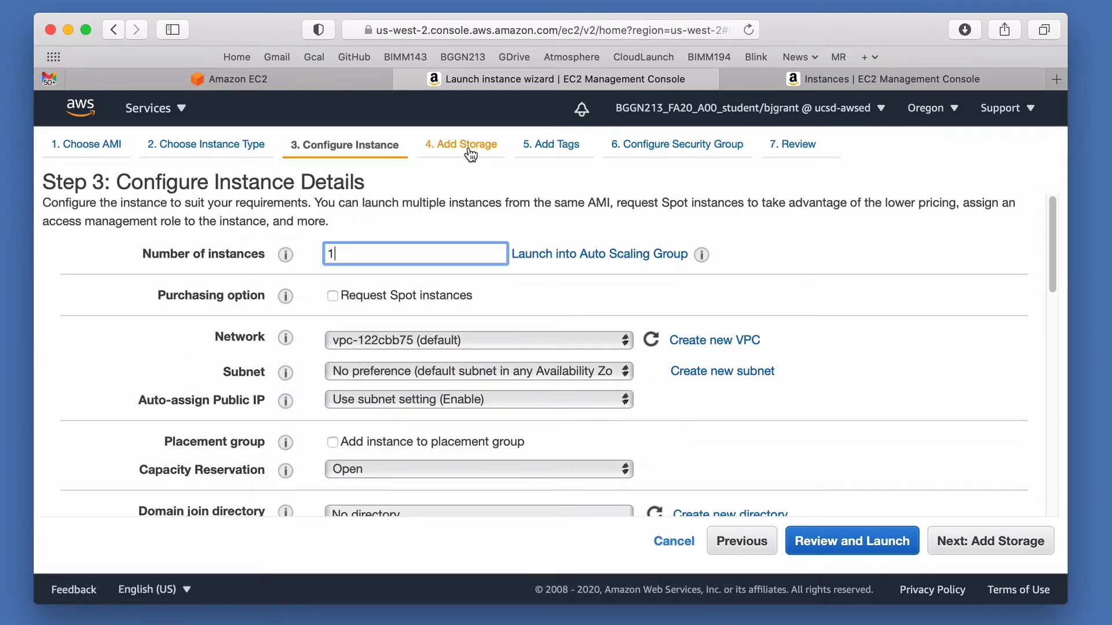
Advance the wizard to Add Storage, showing the 8 GiB General Purpose SSD root volume.
{"action": "left_click", "coordinate": [989, 540]}
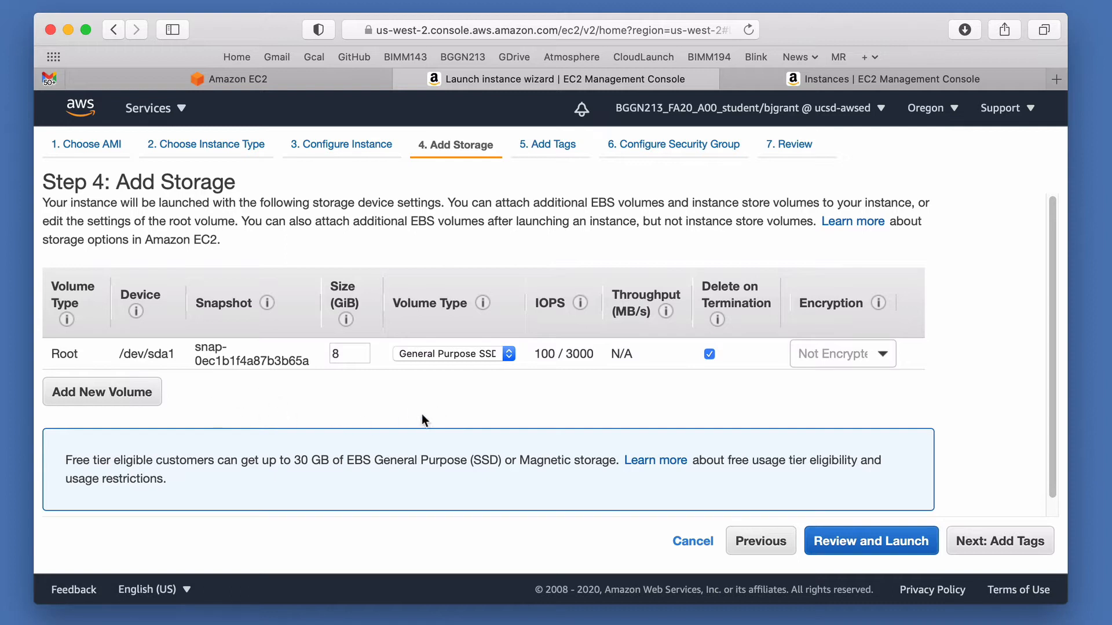
{"action": "mouse_move", "coordinate": [208, 433]}
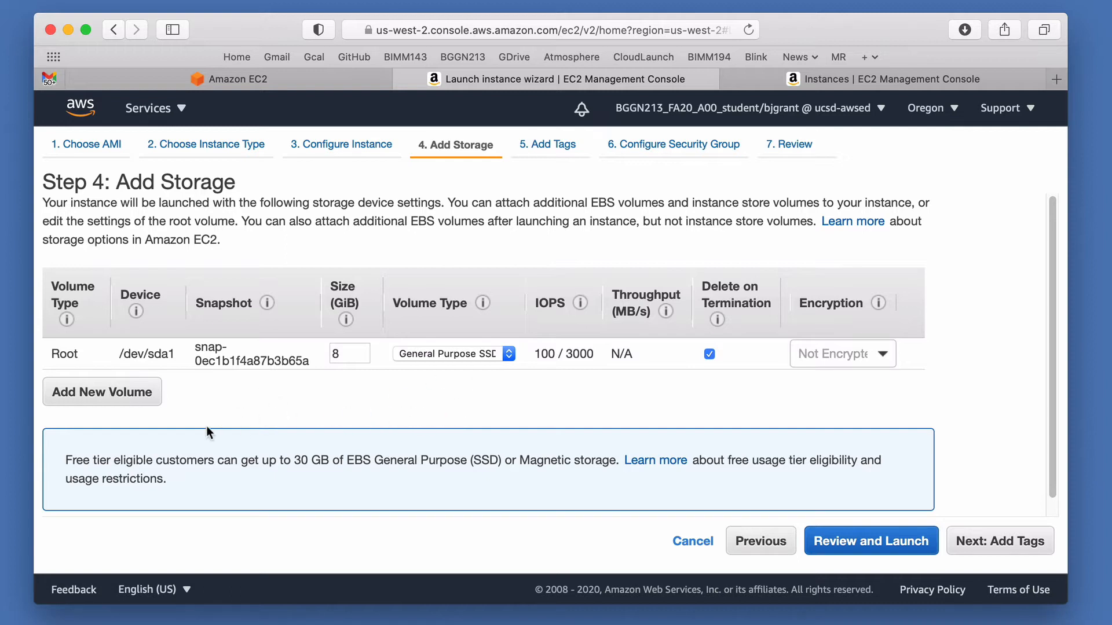
{"action": "mouse_move", "coordinate": [249, 418]}
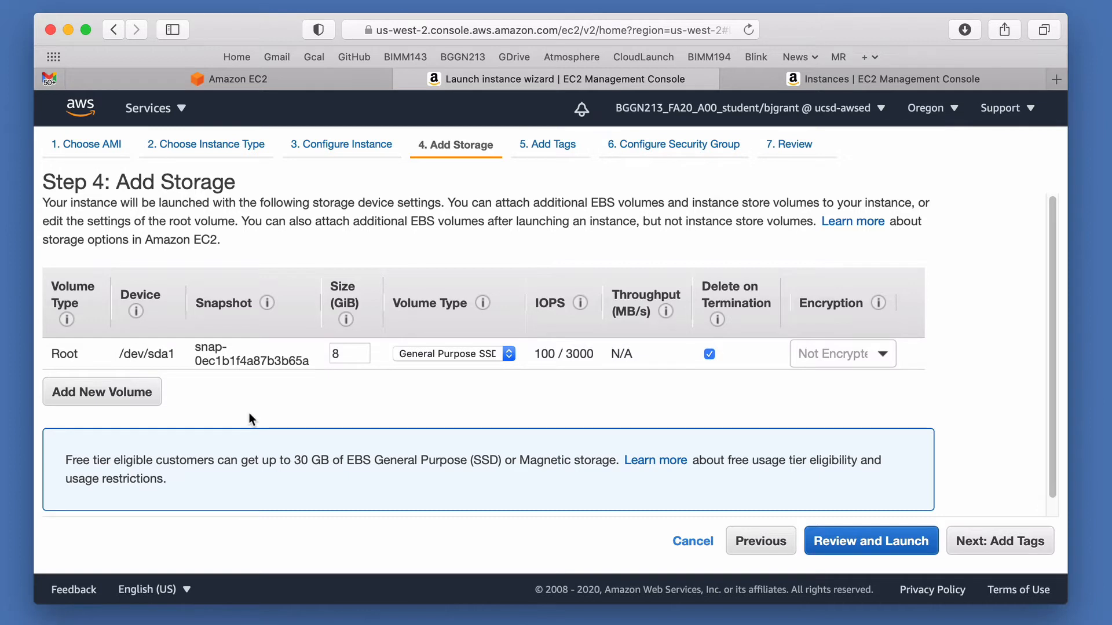
{"action": "mouse_move", "coordinate": [546, 149]}
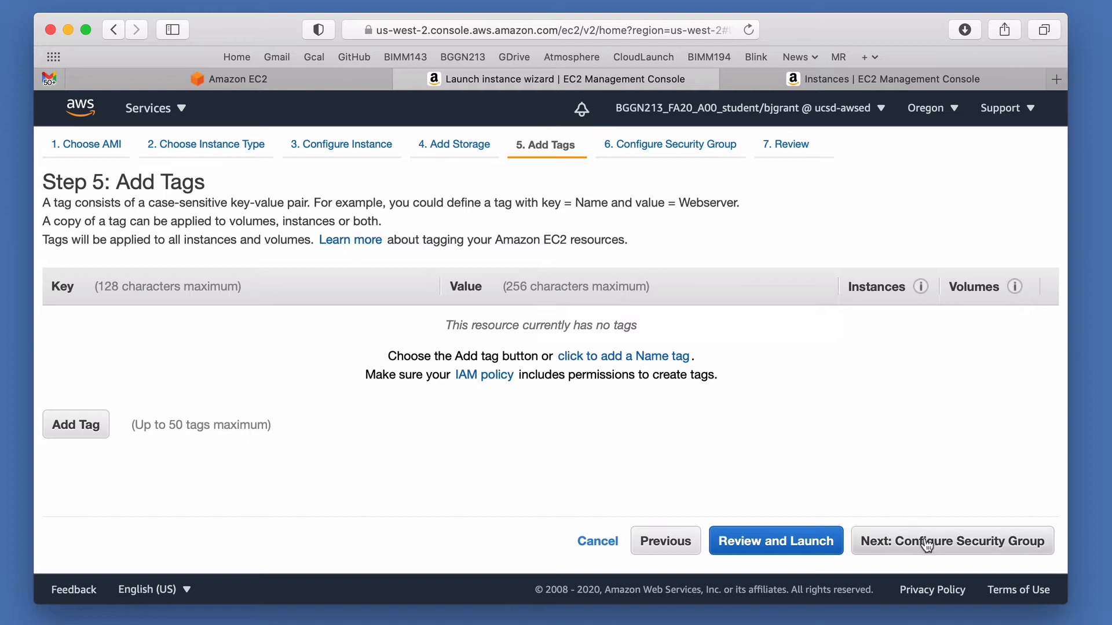
{"action": "mouse_move", "coordinate": [774, 246]}
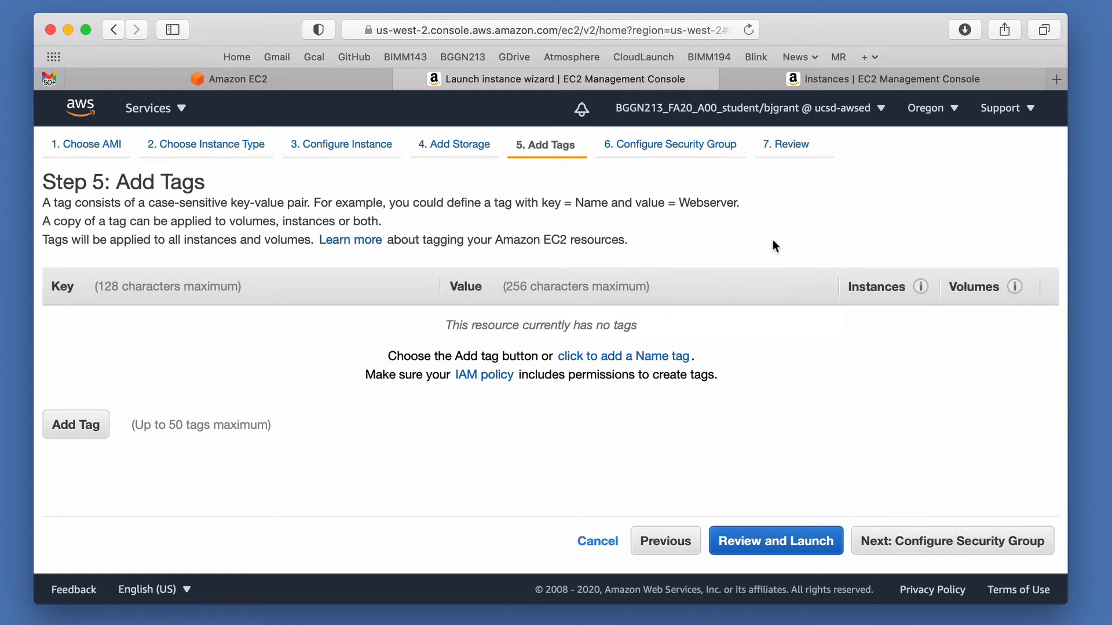
Skip tags and reach the security group step with launch-wizard-1 allowing SSH on port 22.
{"action": "left_click", "coordinate": [952, 541]}
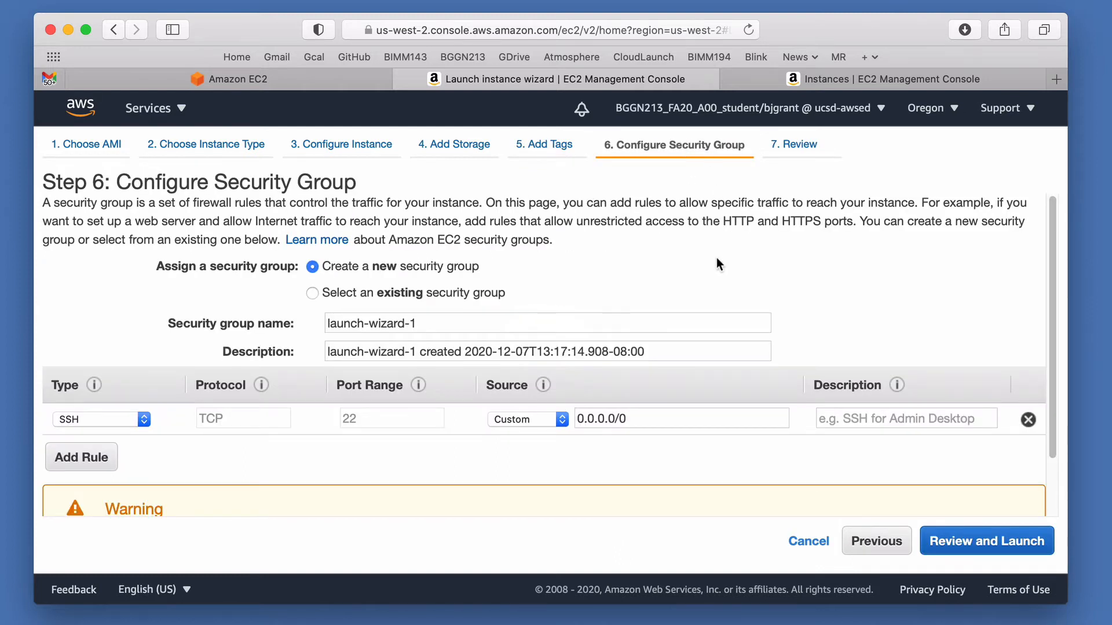
{"action": "mouse_move", "coordinate": [119, 177]}
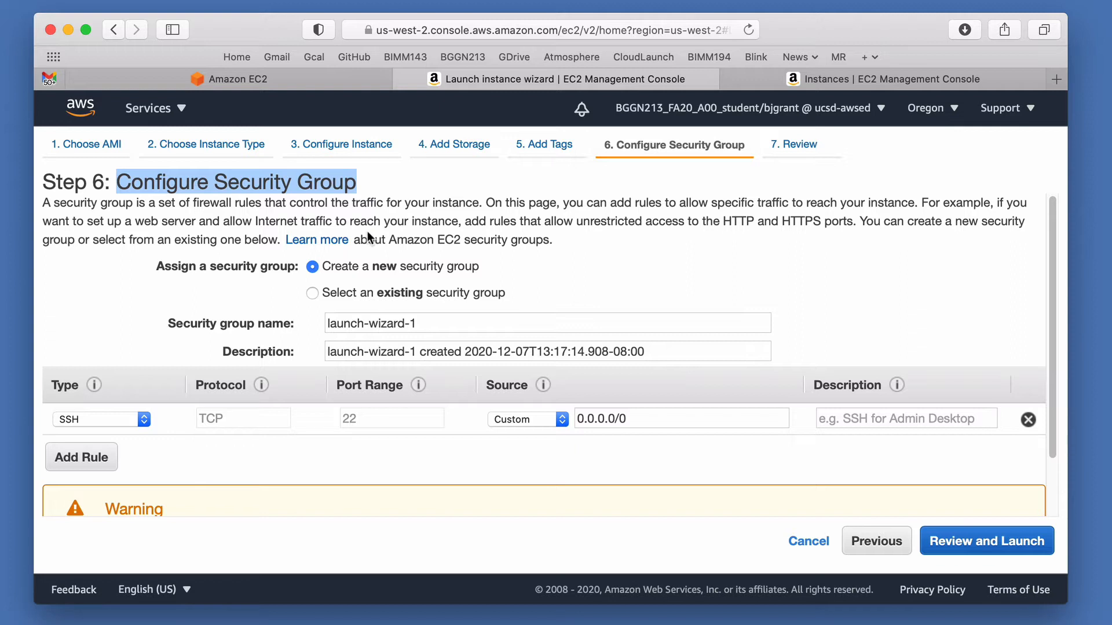
{"action": "mouse_move", "coordinate": [484, 294]}
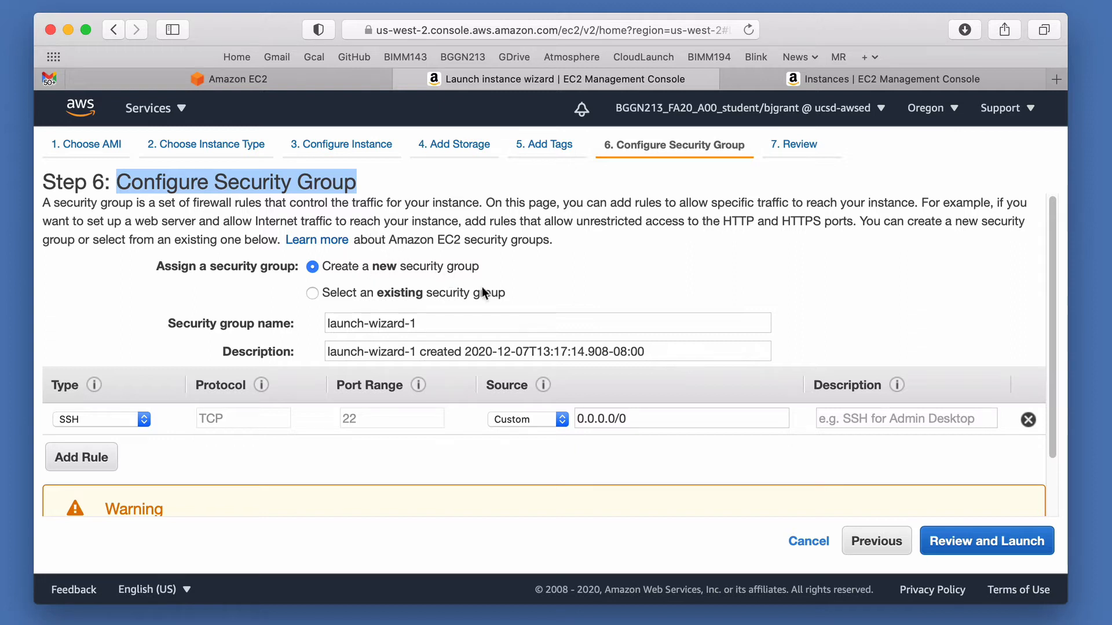
{"action": "mouse_move", "coordinate": [520, 275]}
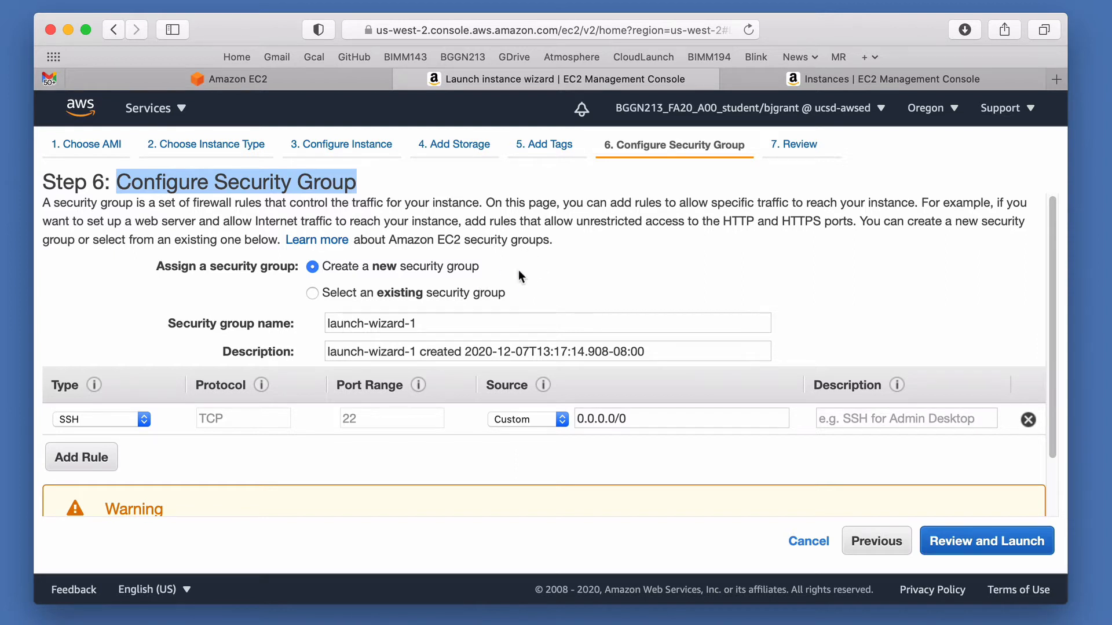
{"action": "scroll", "scroll_direction": "down", "scroll_amount": 3}
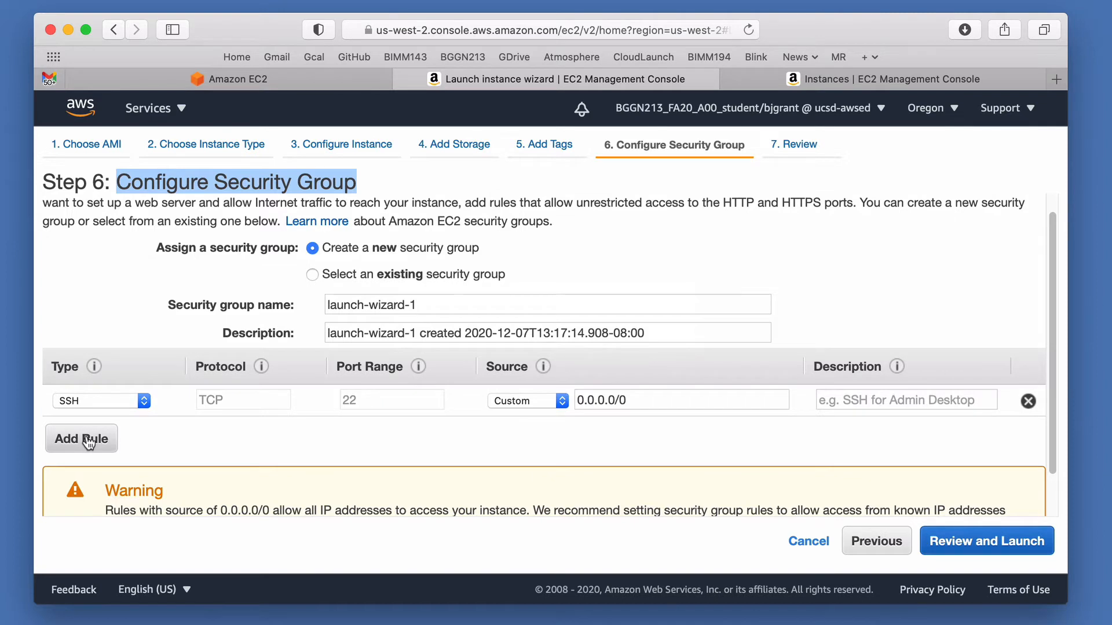
{"action": "left_click", "coordinate": [81, 439]}
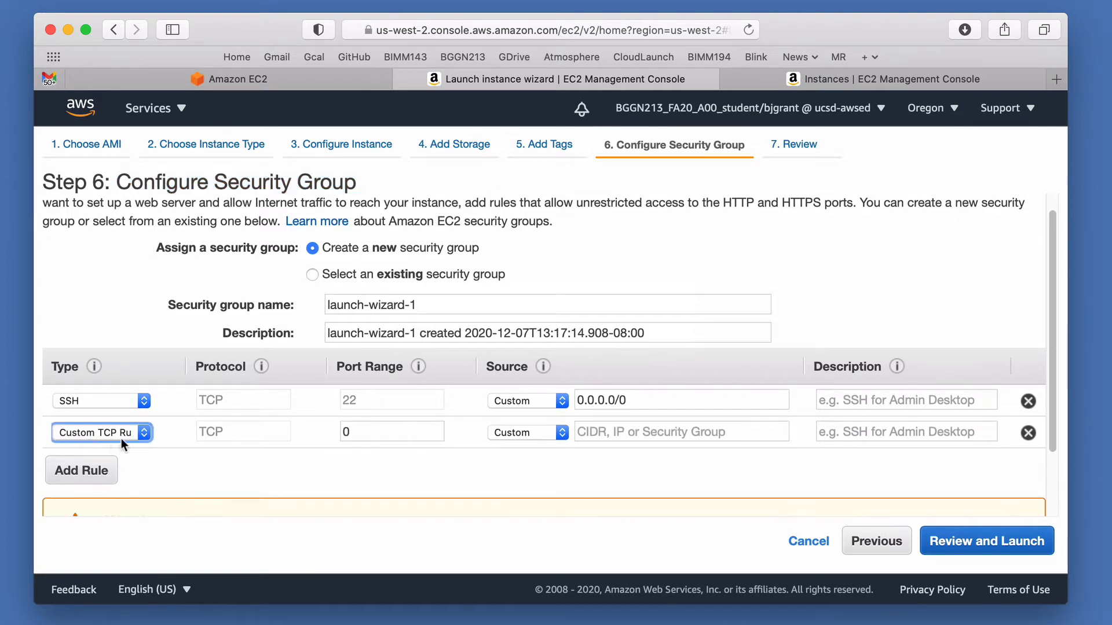
{"action": "left_click", "coordinate": [101, 431]}
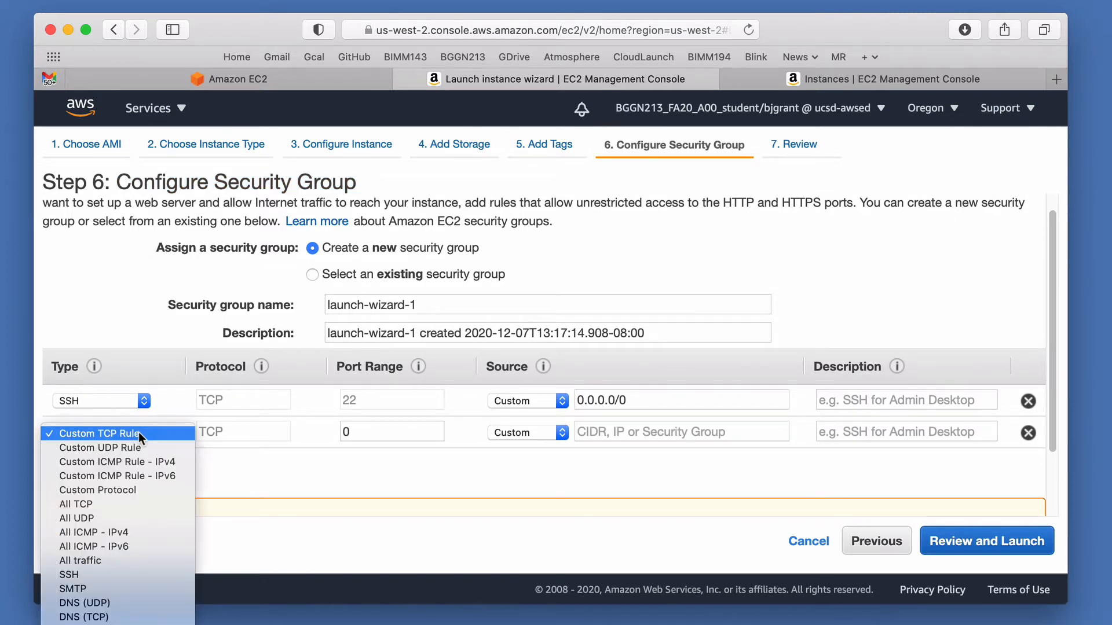
{"action": "mouse_move", "coordinate": [70, 617]}
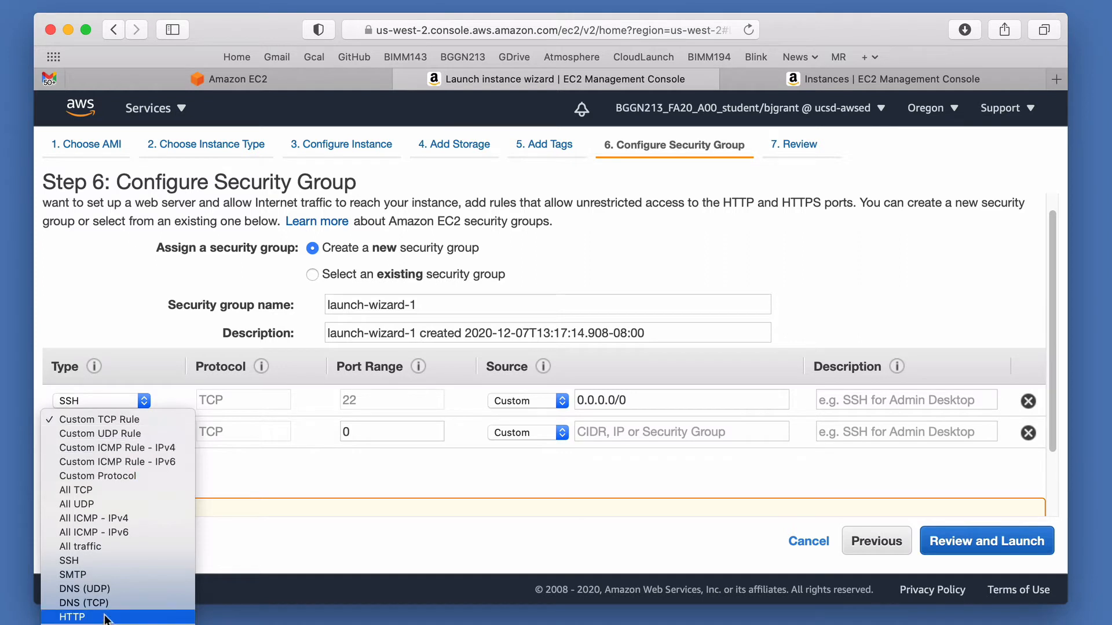
{"action": "left_click", "coordinate": [70, 616]}
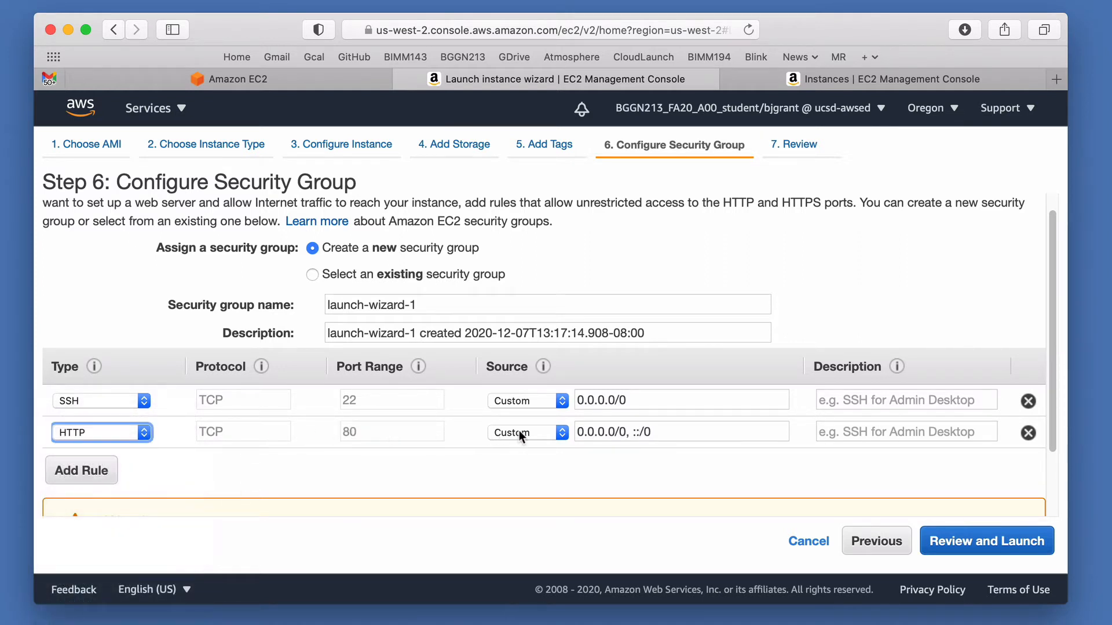
{"action": "left_click", "coordinate": [528, 431]}
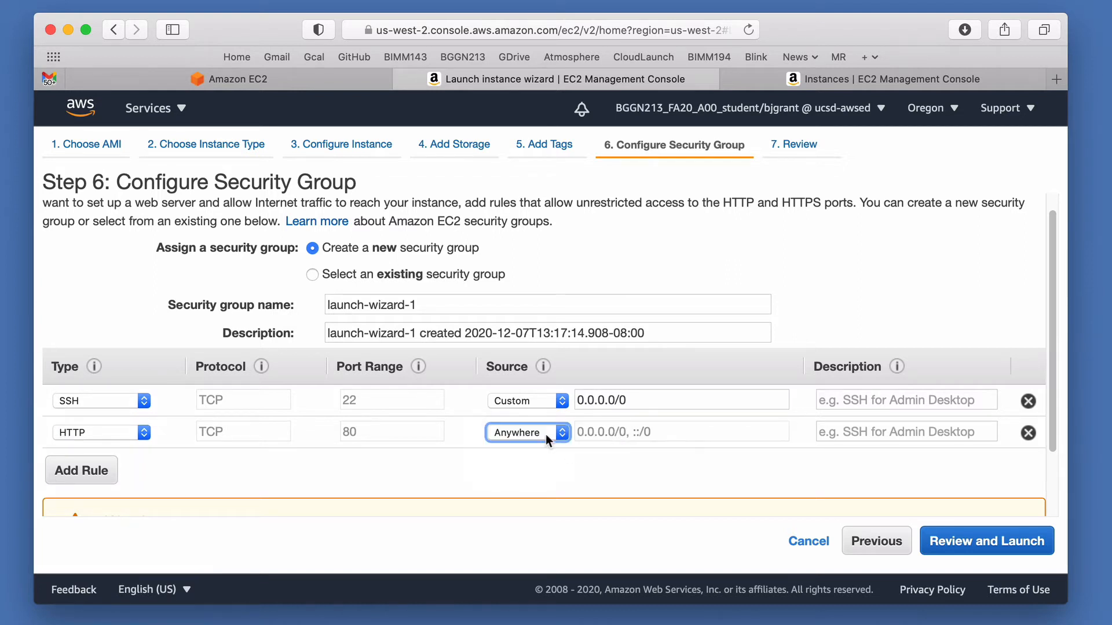
{"action": "mouse_move", "coordinate": [501, 475]}
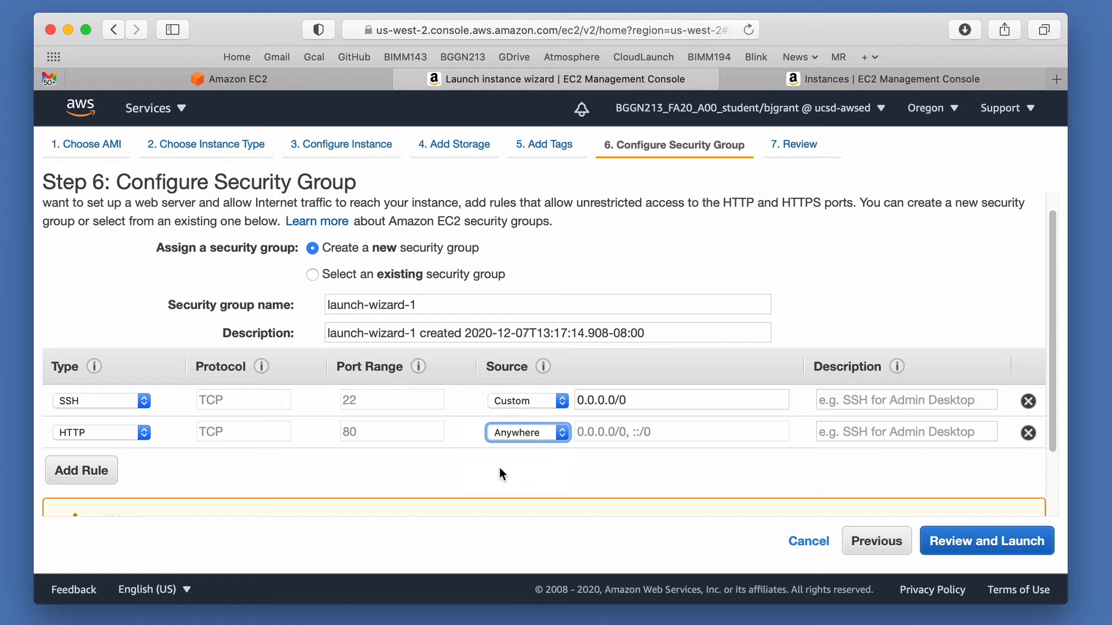
{"action": "mouse_move", "coordinate": [353, 468]}
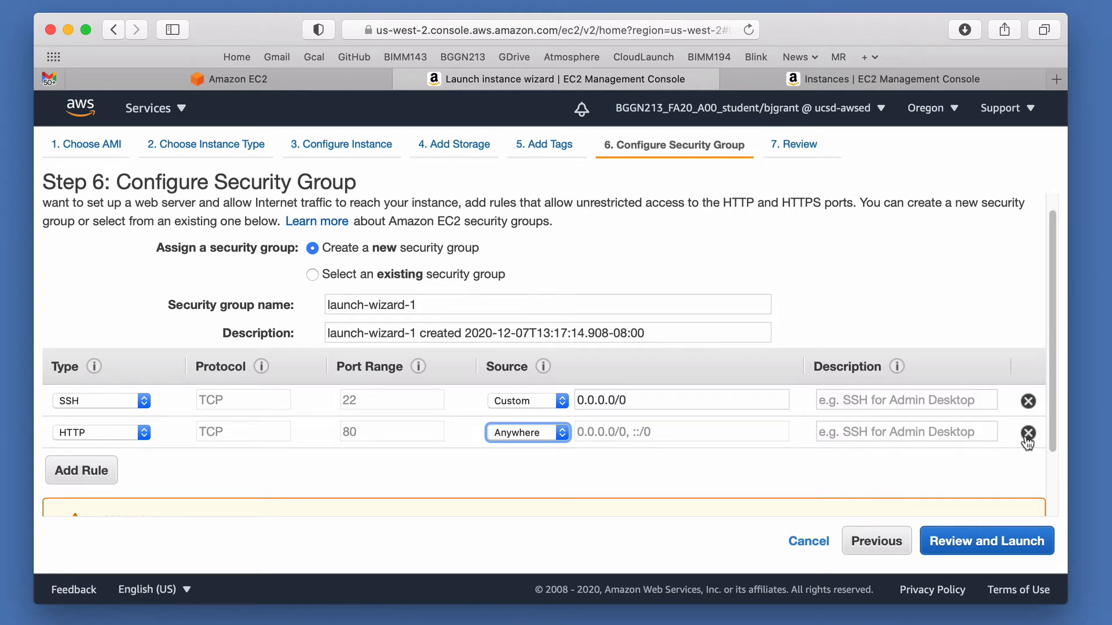
{"action": "mouse_move", "coordinate": [1027, 439]}
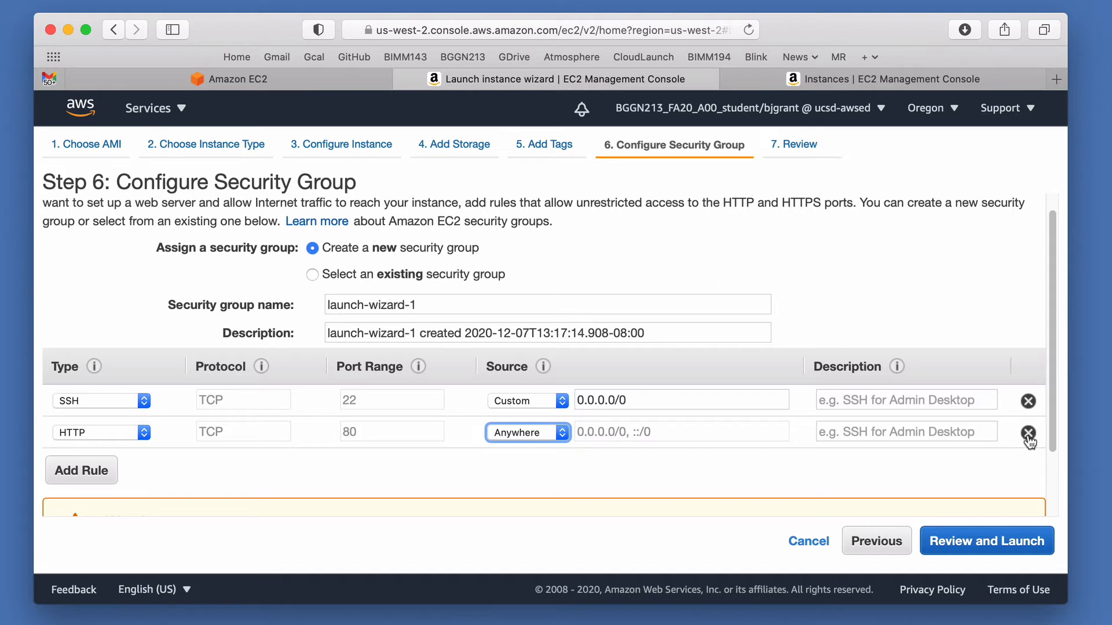
{"action": "left_click", "coordinate": [1028, 433]}
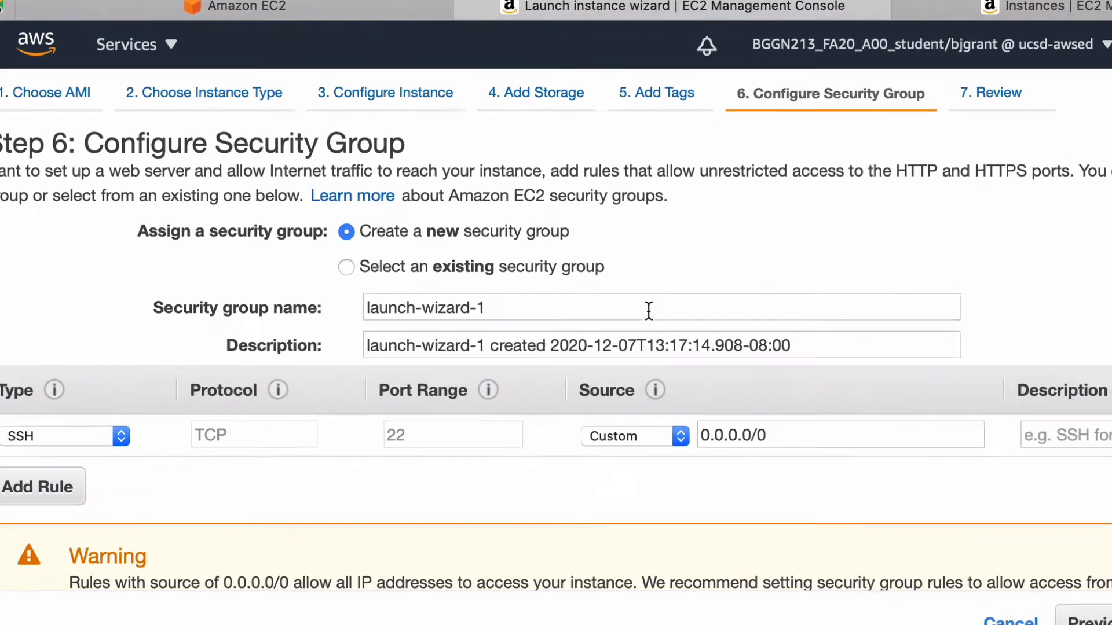
Use the existing BIMM143/BGGN213 FA20 group, which has SSH 22 and HTTPS 443 rules.
{"action": "left_click", "coordinate": [345, 267]}
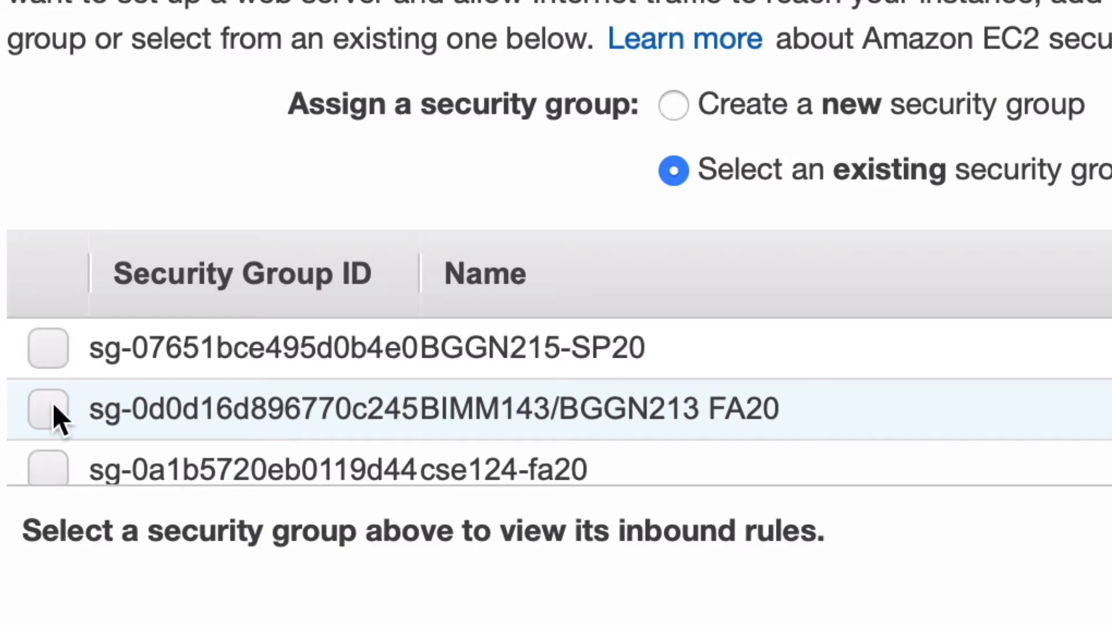
{"action": "left_click", "coordinate": [58, 371]}
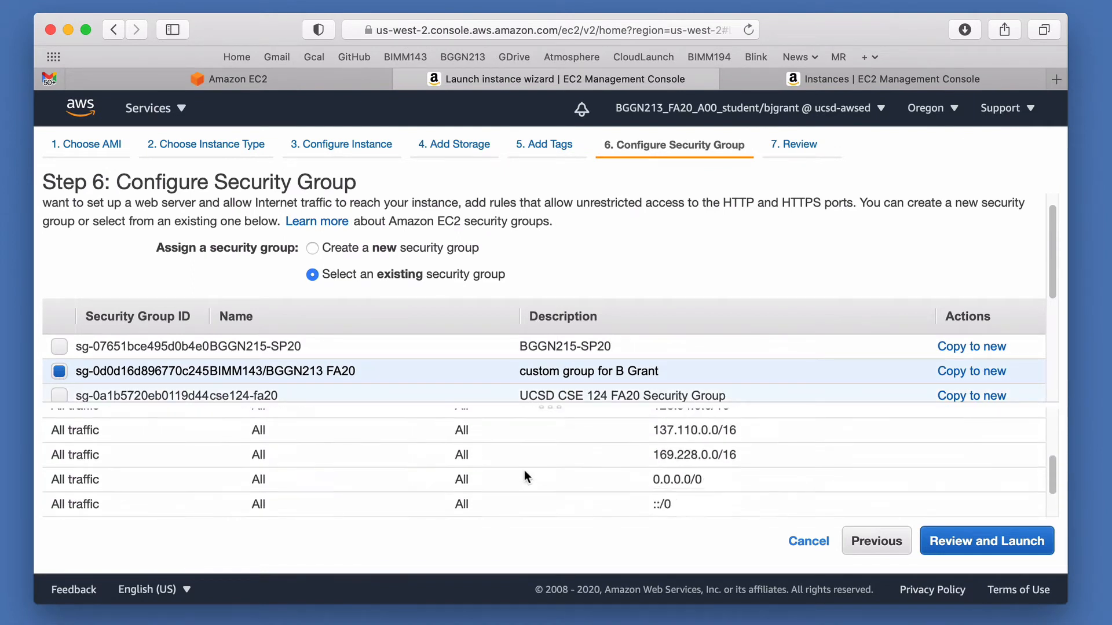
{"action": "scroll", "scroll_direction": "down", "scroll_amount": 3}
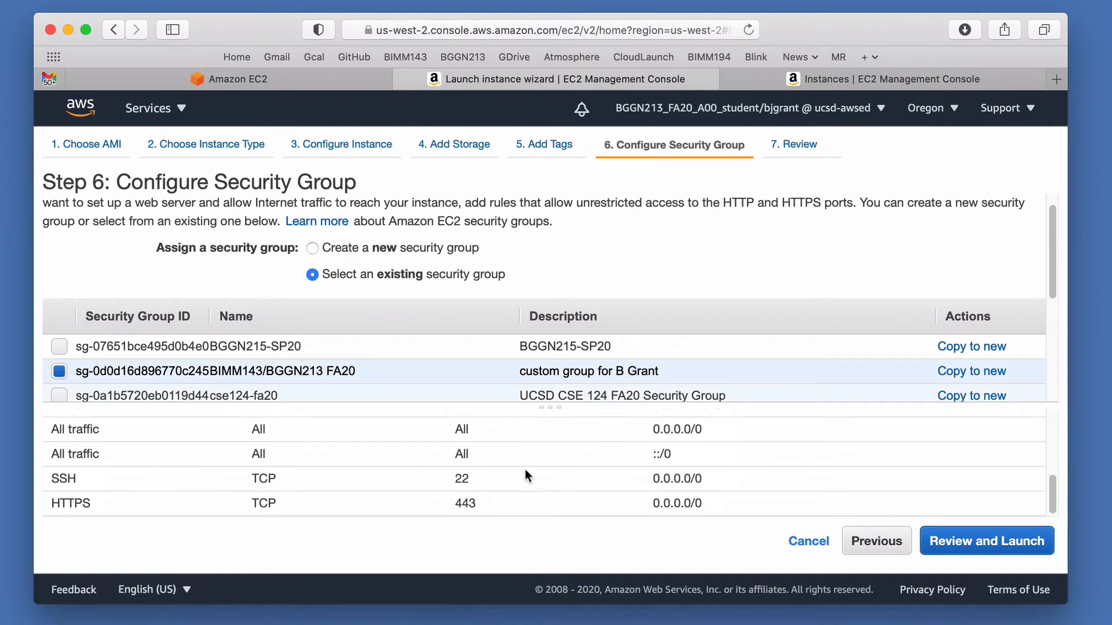
{"action": "mouse_move", "coordinate": [142, 506]}
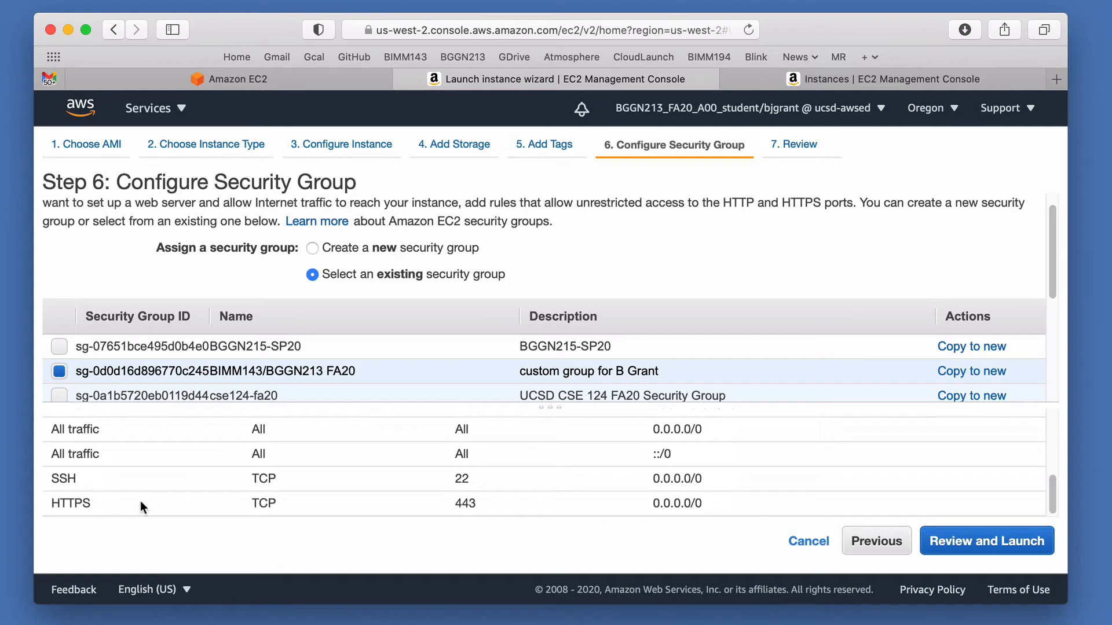
{"action": "mouse_move", "coordinate": [413, 481]}
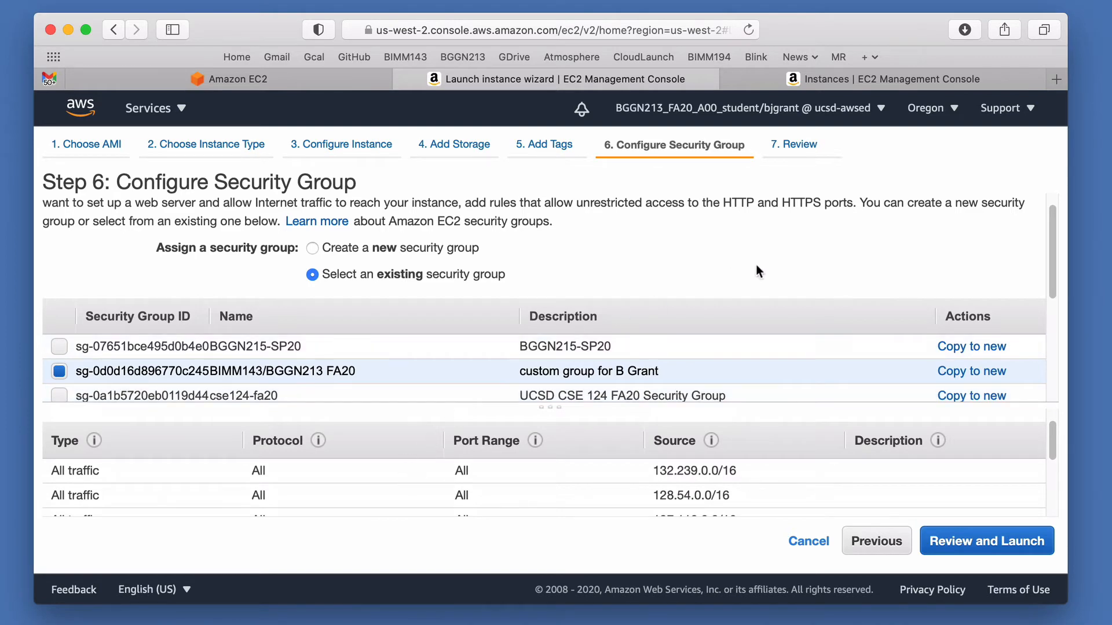
Open Step 7, the launch review for the Ubuntu Server 20.04 LTS instance.
{"action": "left_click", "coordinate": [985, 540]}
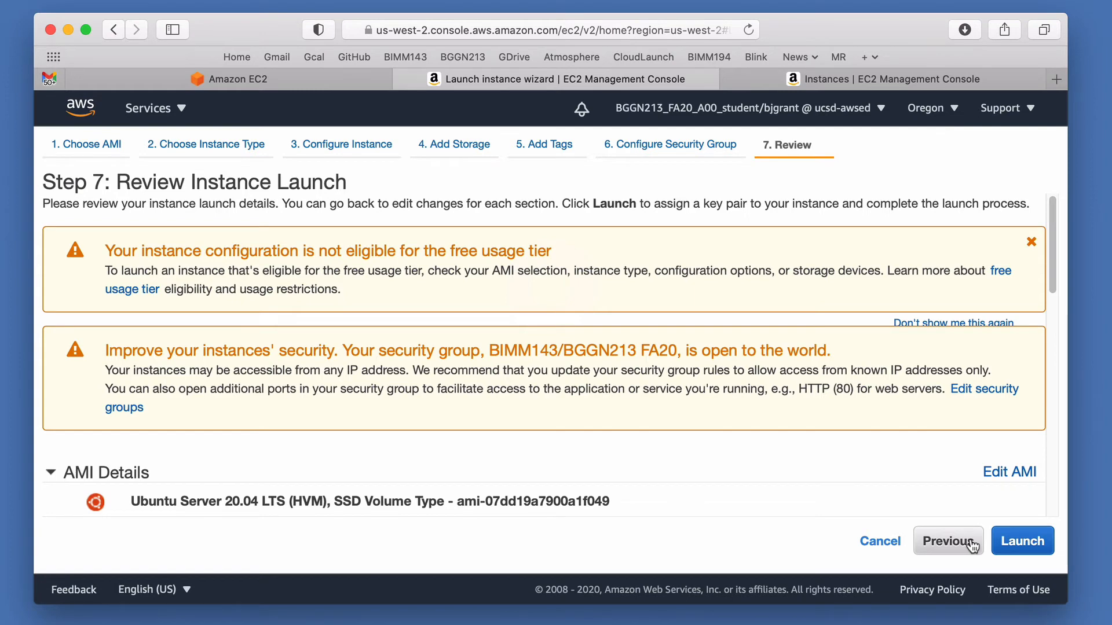
{"action": "mouse_move", "coordinate": [925, 335]}
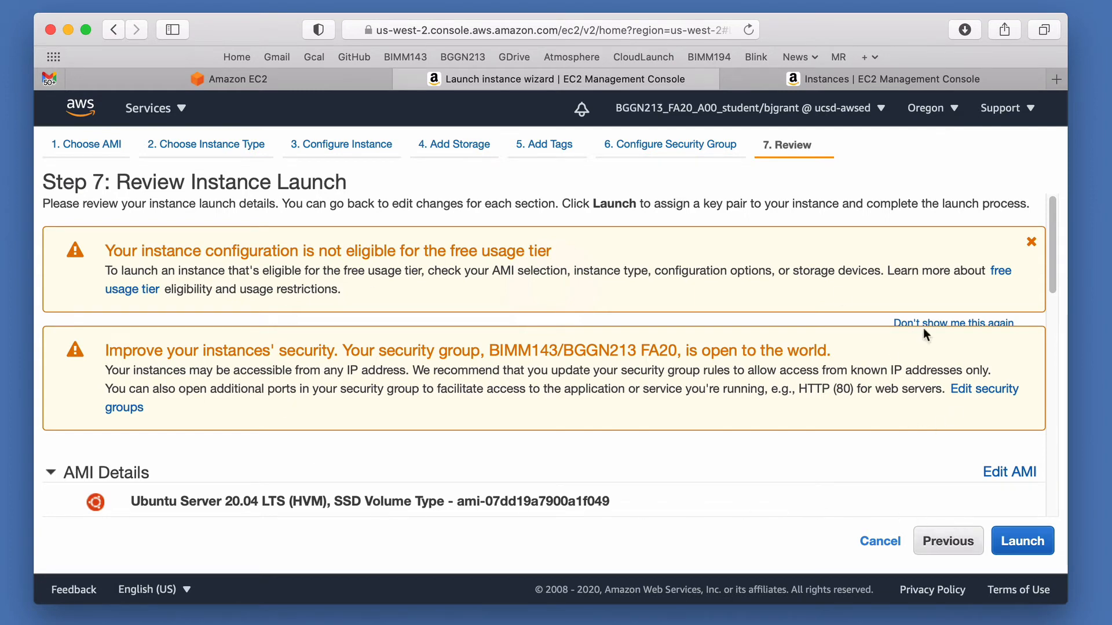
{"action": "mouse_move", "coordinate": [147, 250]}
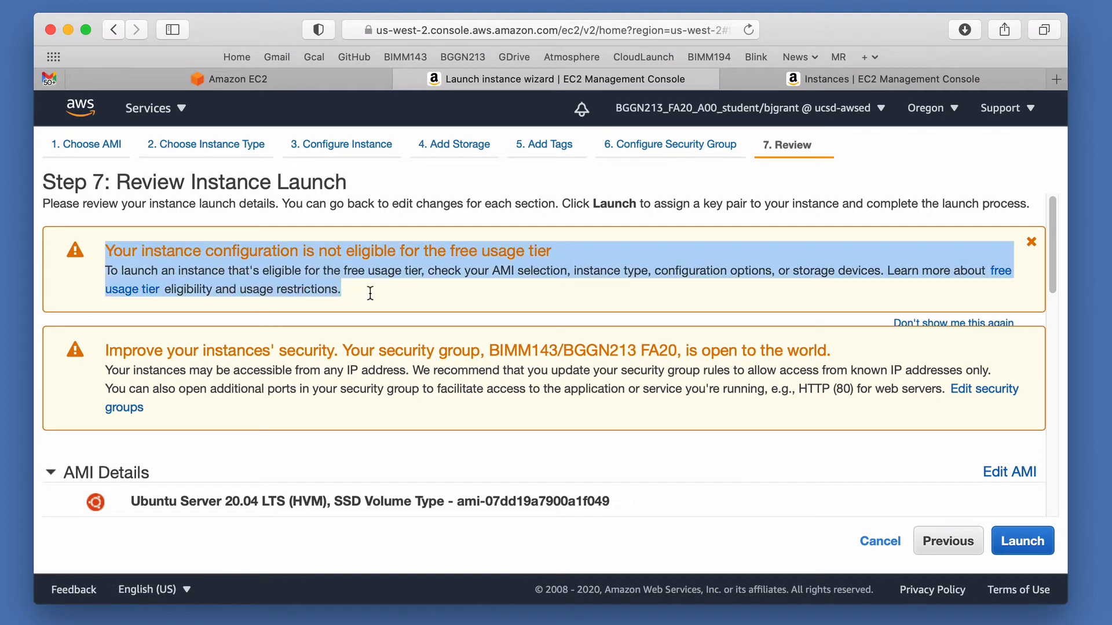
{"action": "mouse_move", "coordinate": [372, 292]}
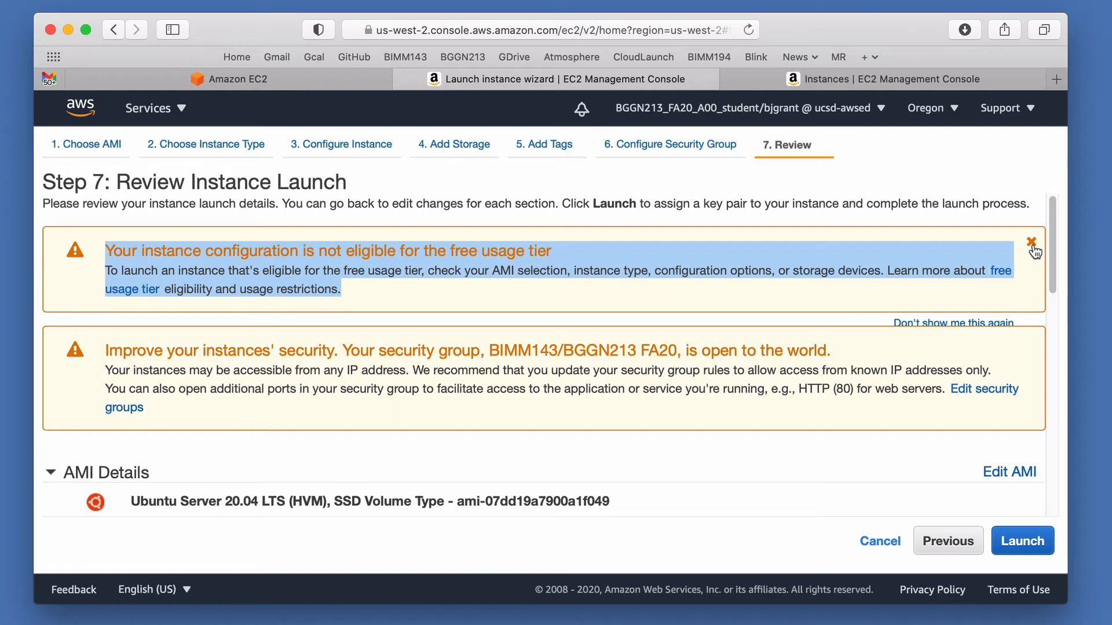
{"action": "left_click", "coordinate": [1032, 240]}
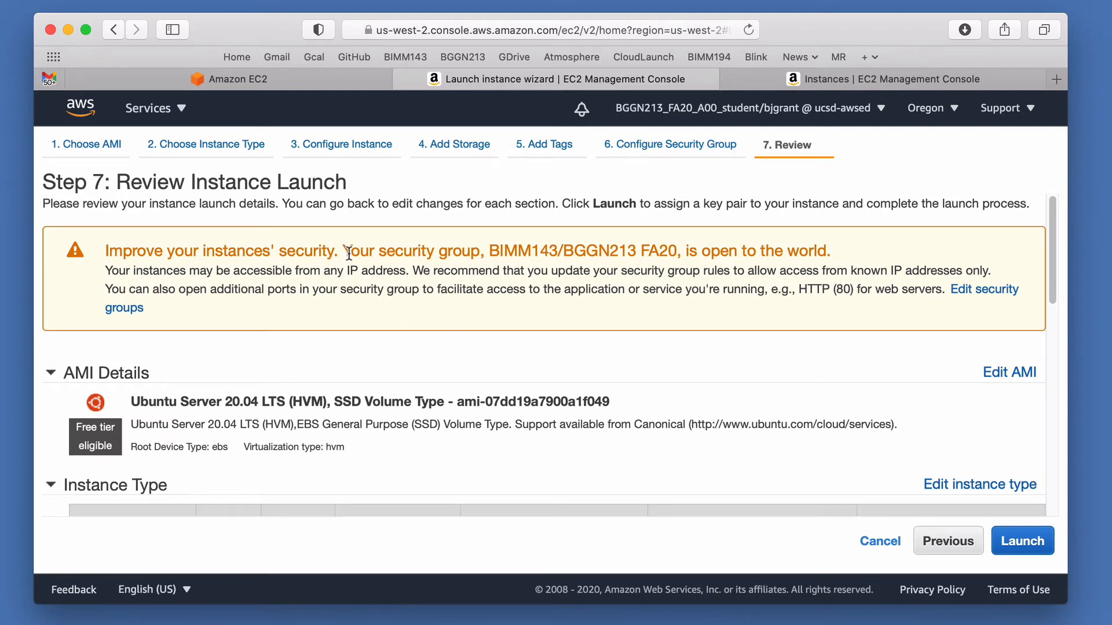
{"action": "left_click_drag", "start_coordinate": [349, 251], "coordinate": [827, 251]}
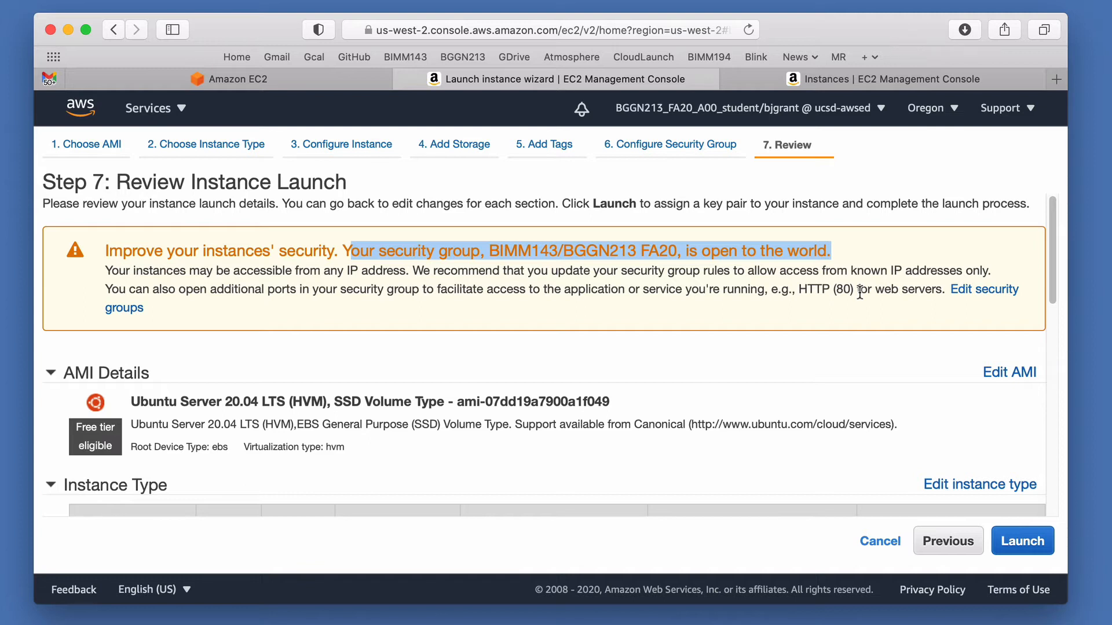
{"action": "mouse_move", "coordinate": [262, 306]}
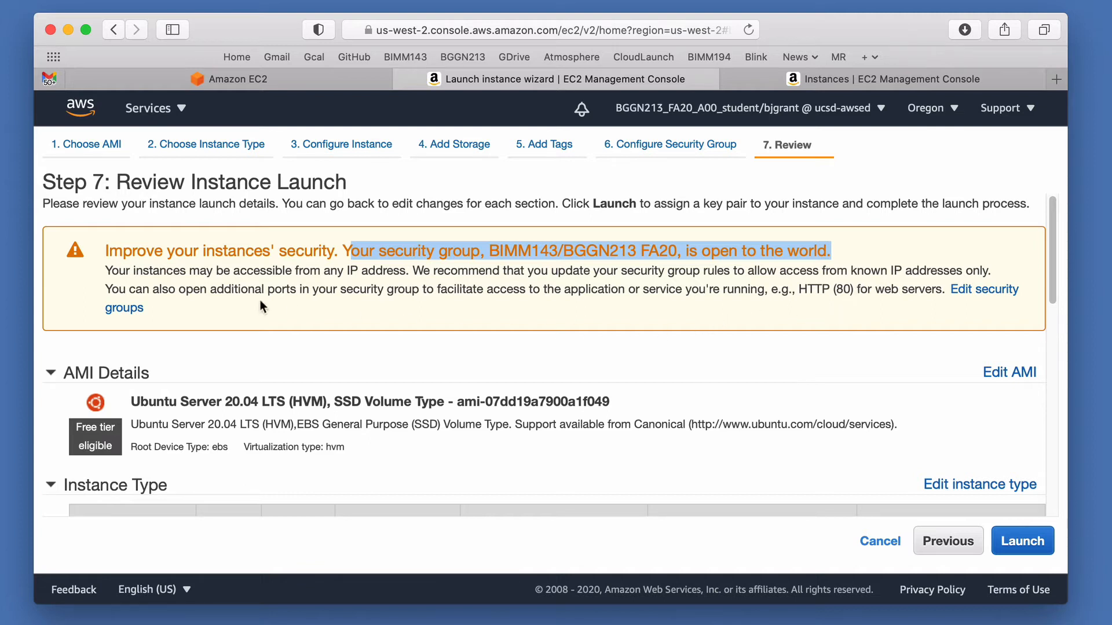
{"action": "mouse_move", "coordinate": [723, 306]}
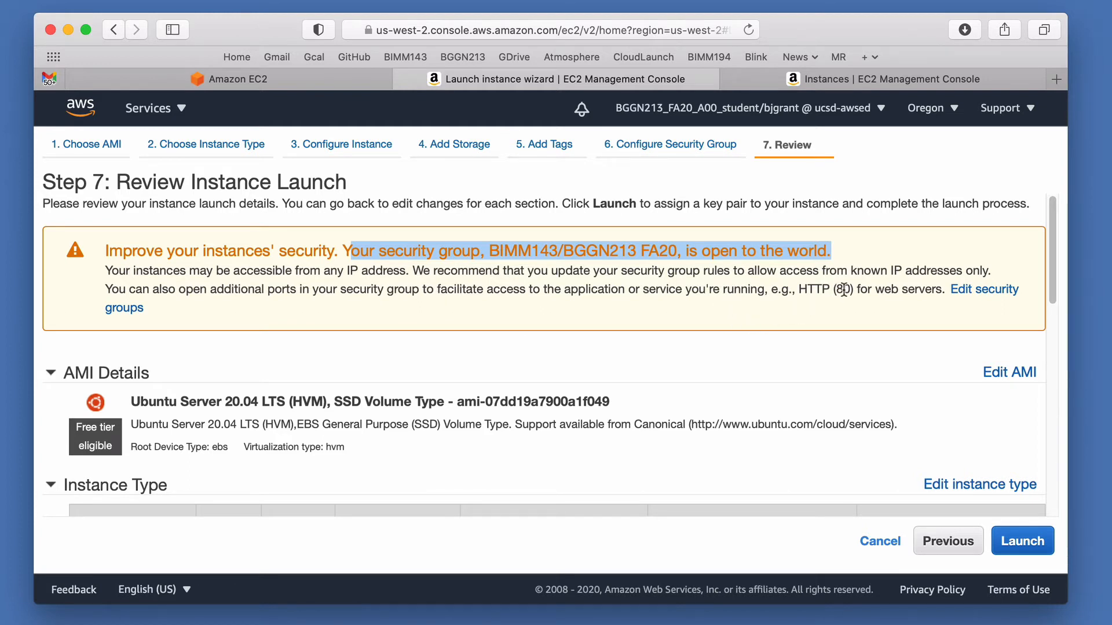
{"action": "mouse_move", "coordinate": [514, 375]}
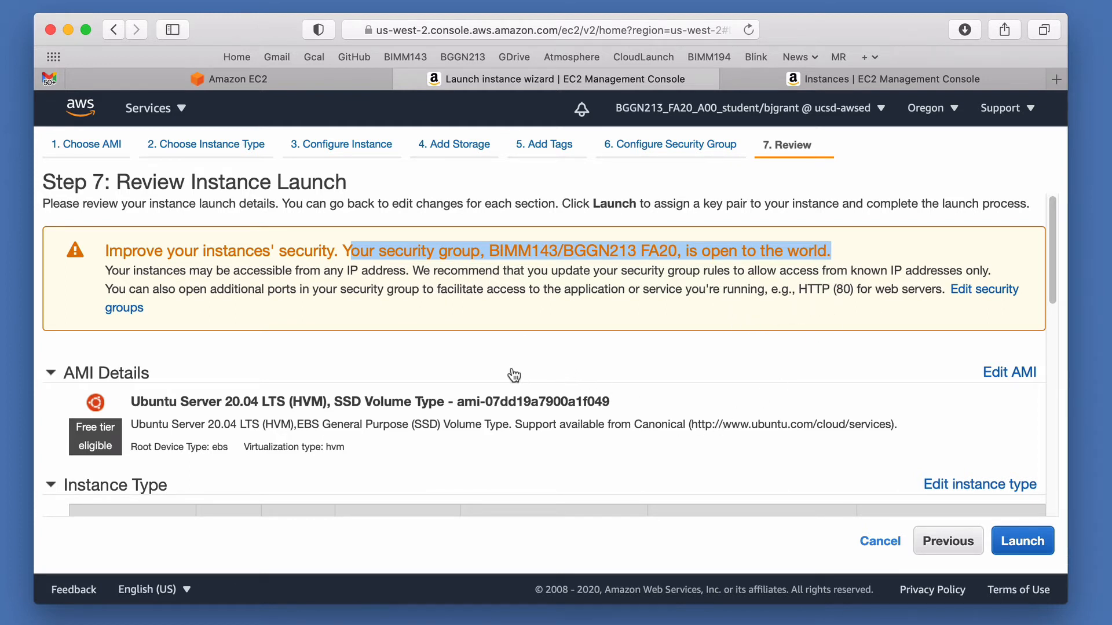
{"action": "scroll", "scroll_direction": "down", "scroll_amount": 3}
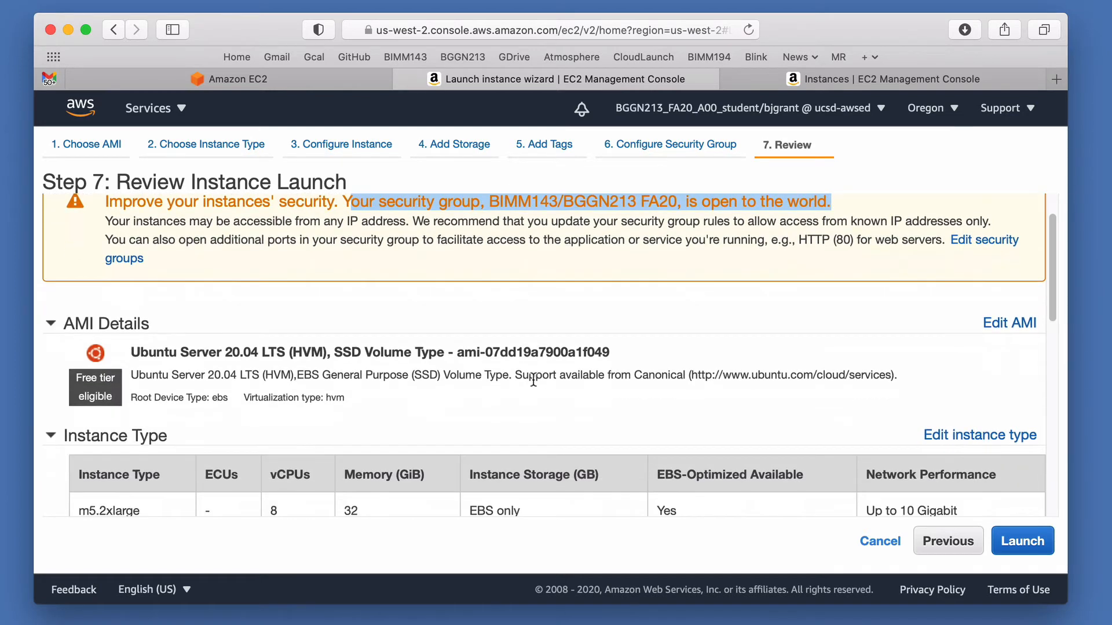
{"action": "scroll", "scroll_direction": "down", "scroll_amount": 3}
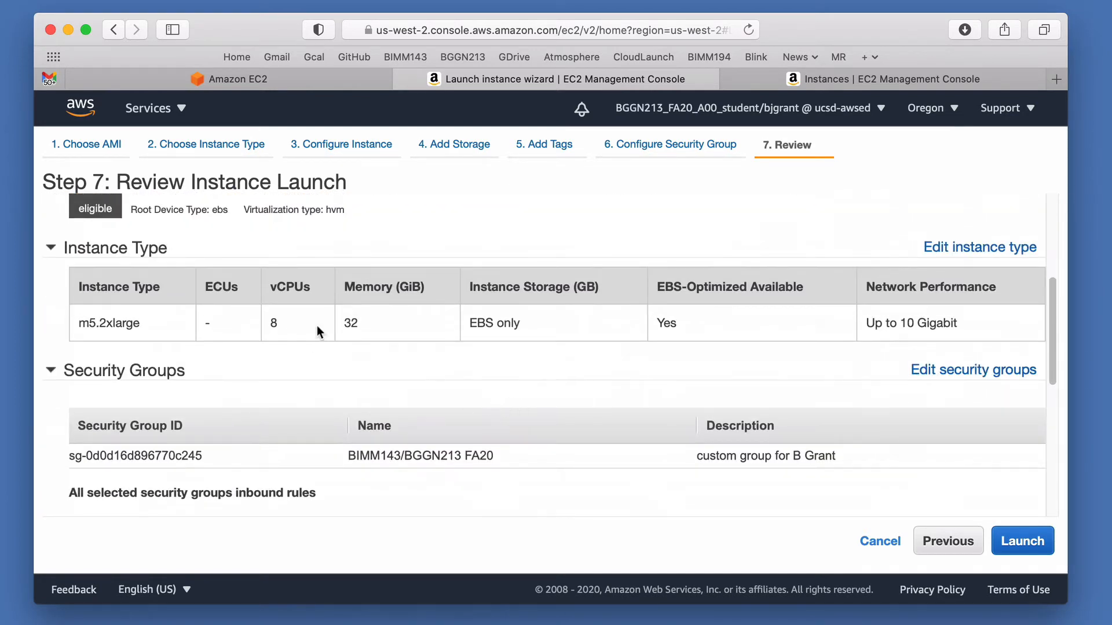
{"action": "scroll", "scroll_direction": "down", "scroll_amount": 3}
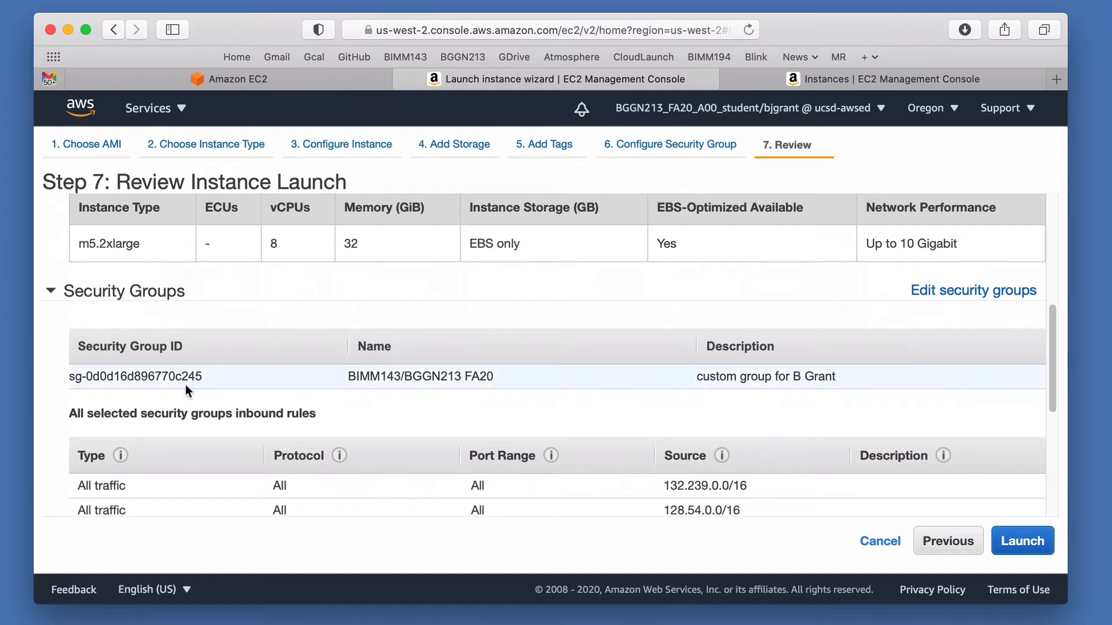
{"action": "scroll", "scroll_direction": "down", "scroll_amount": 3}
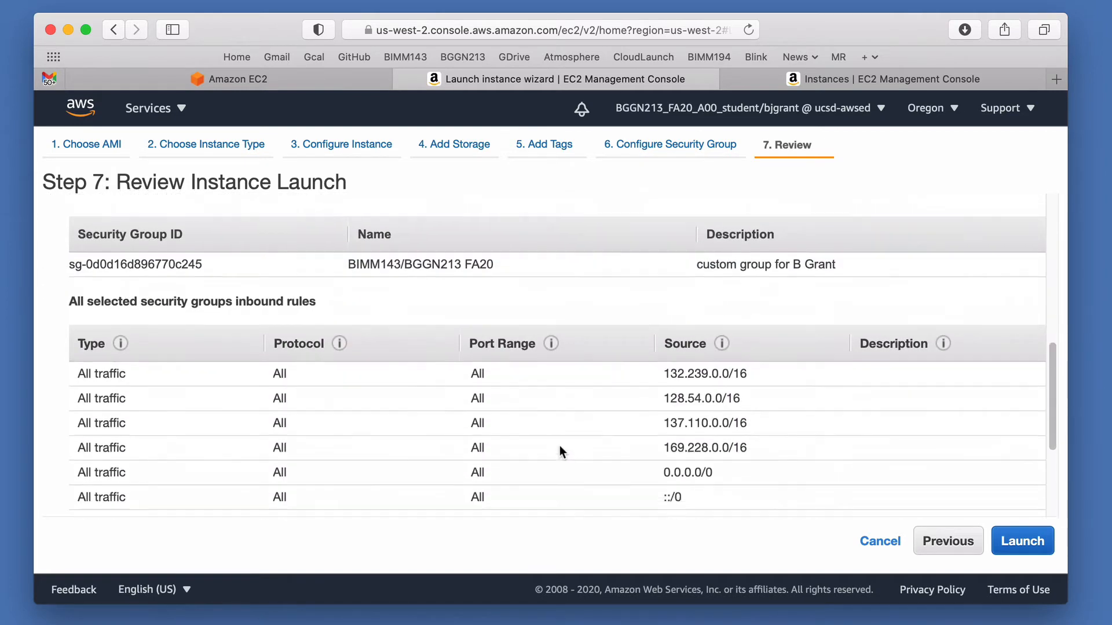
{"action": "scroll", "scroll_direction": "down", "scroll_amount": 3}
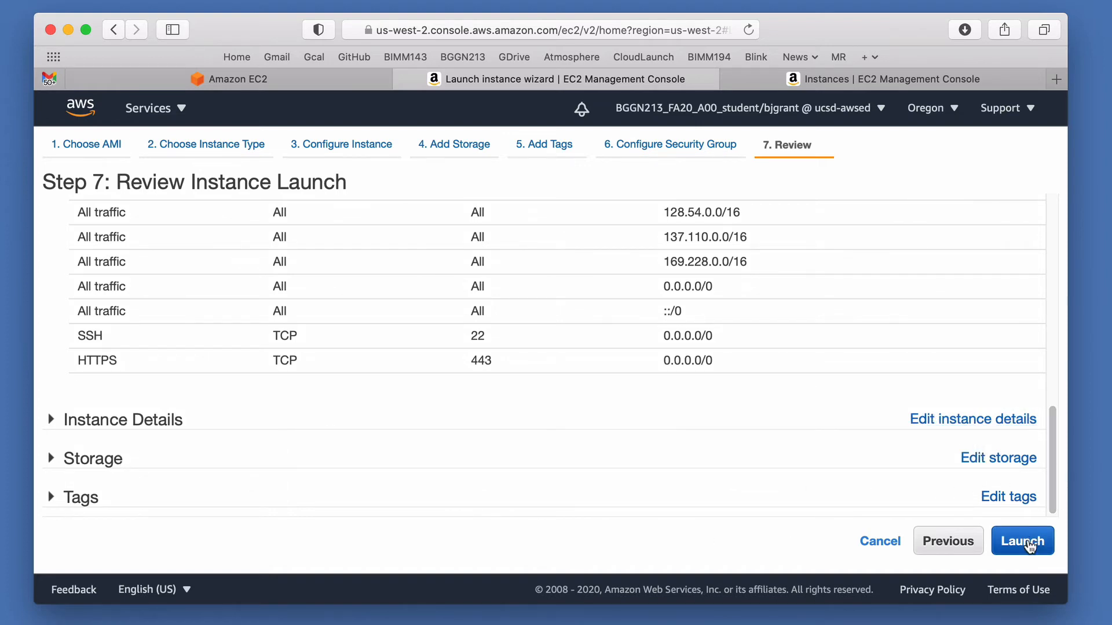
Launch the reviewed instance and expand the key pair options, showing 000_CCLO_cse_224.
{"action": "left_click", "coordinate": [1022, 541]}
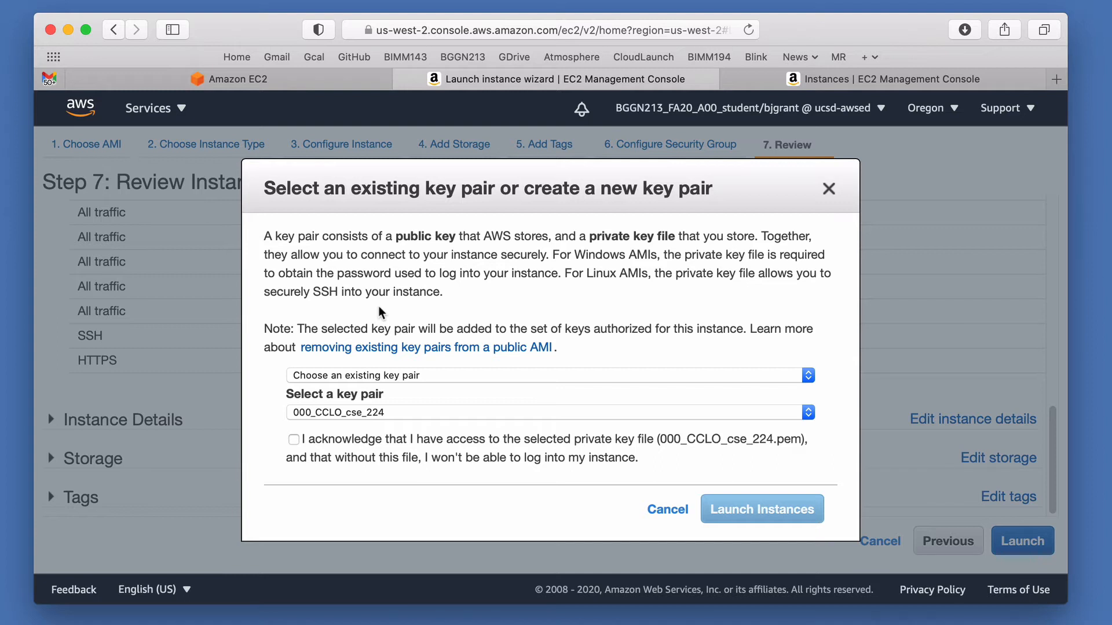
{"action": "mouse_move", "coordinate": [695, 213]}
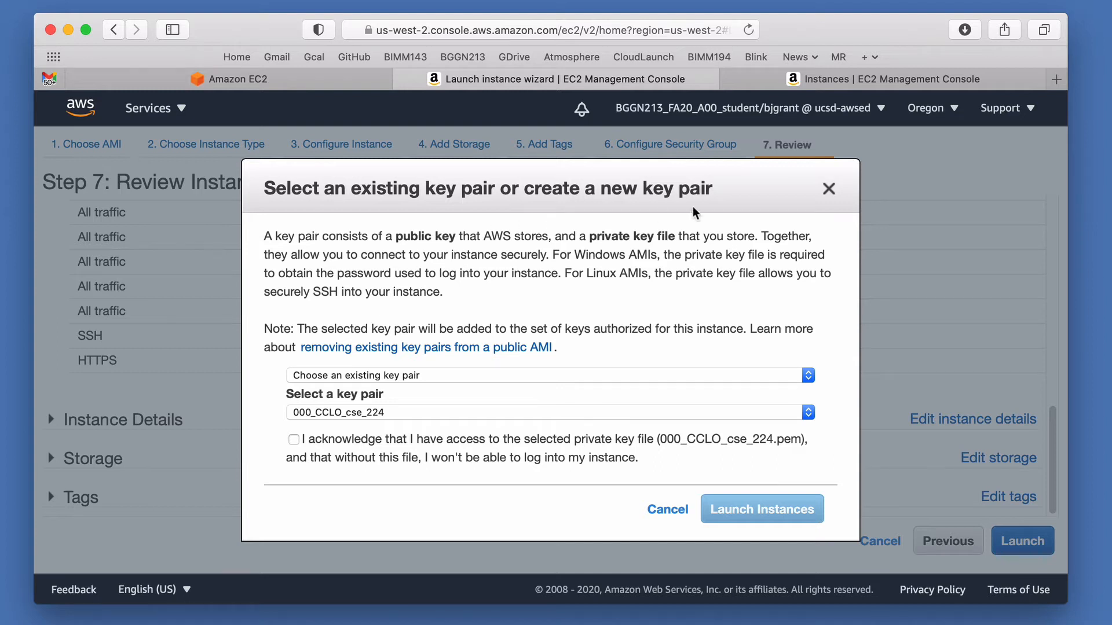
{"action": "mouse_move", "coordinate": [738, 330]}
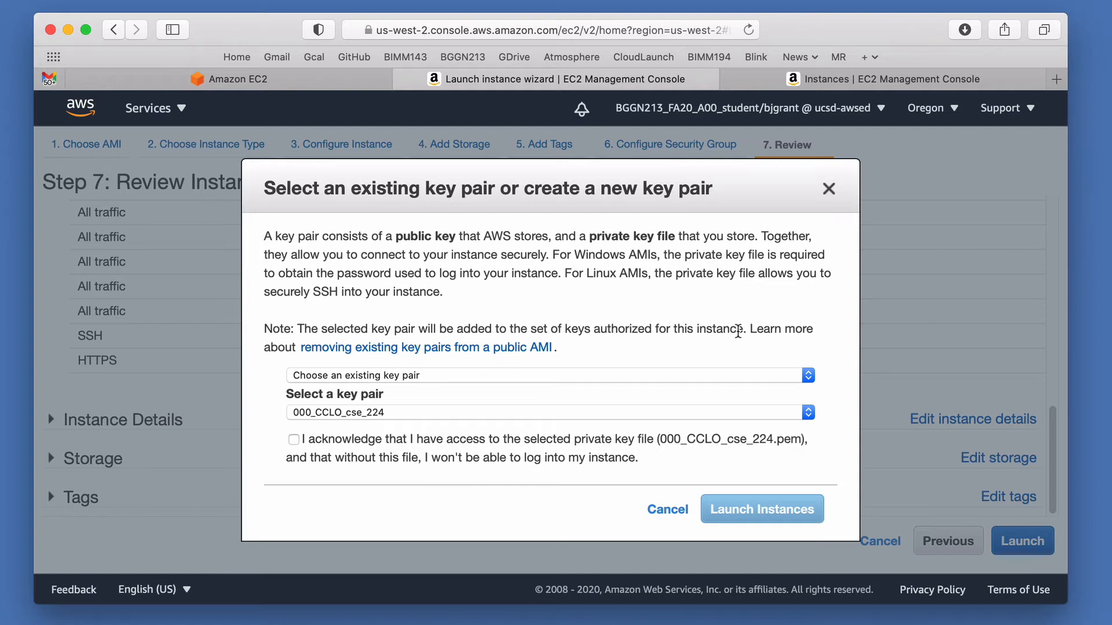
{"action": "mouse_move", "coordinate": [736, 329]}
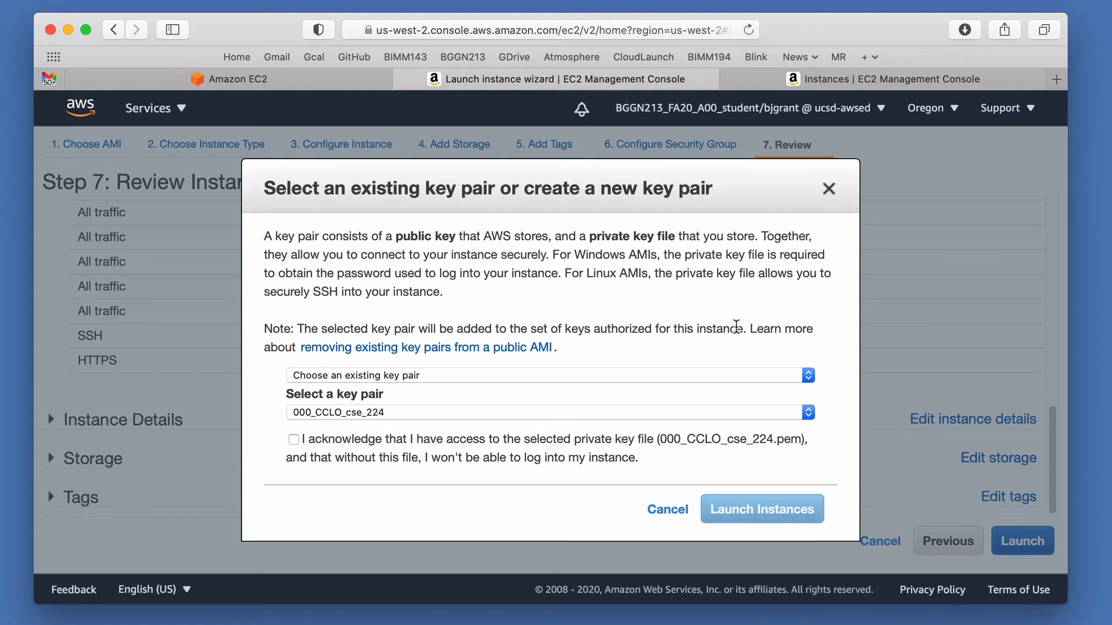
{"action": "mouse_move", "coordinate": [676, 332]}
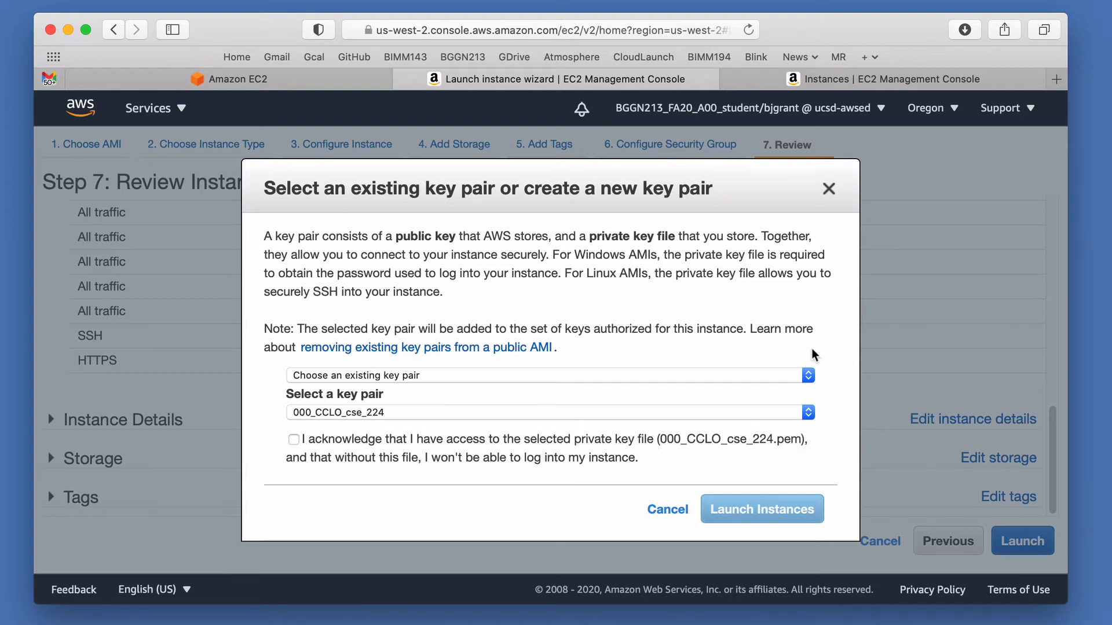
{"action": "left_click", "coordinate": [546, 376]}
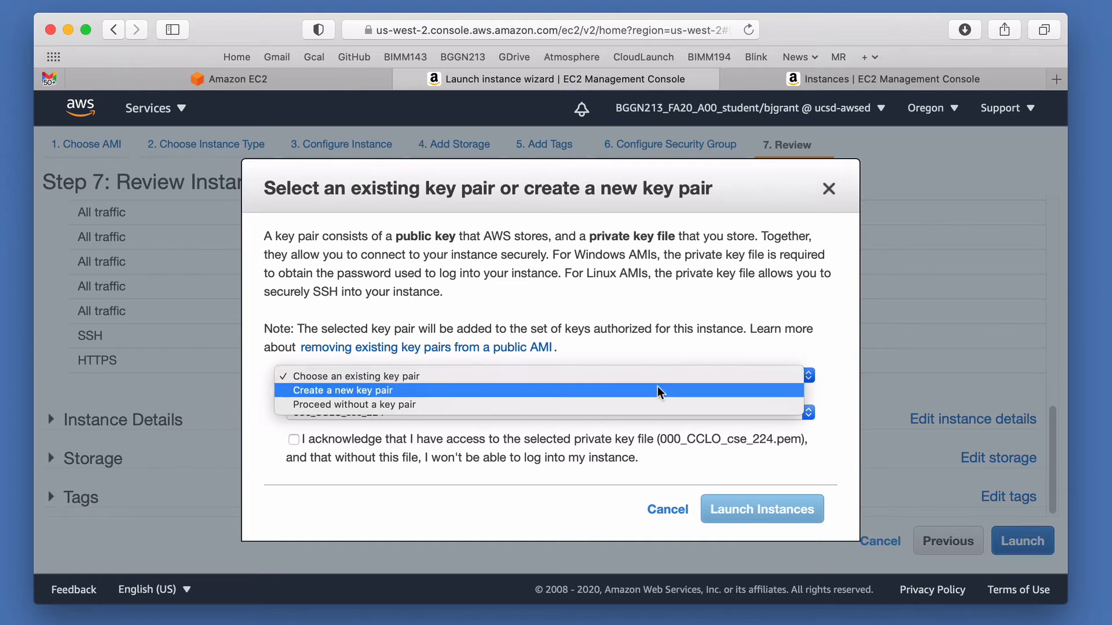
Create a new key pair named bioinf_barry and download its key file.
{"action": "left_click", "coordinate": [341, 390]}
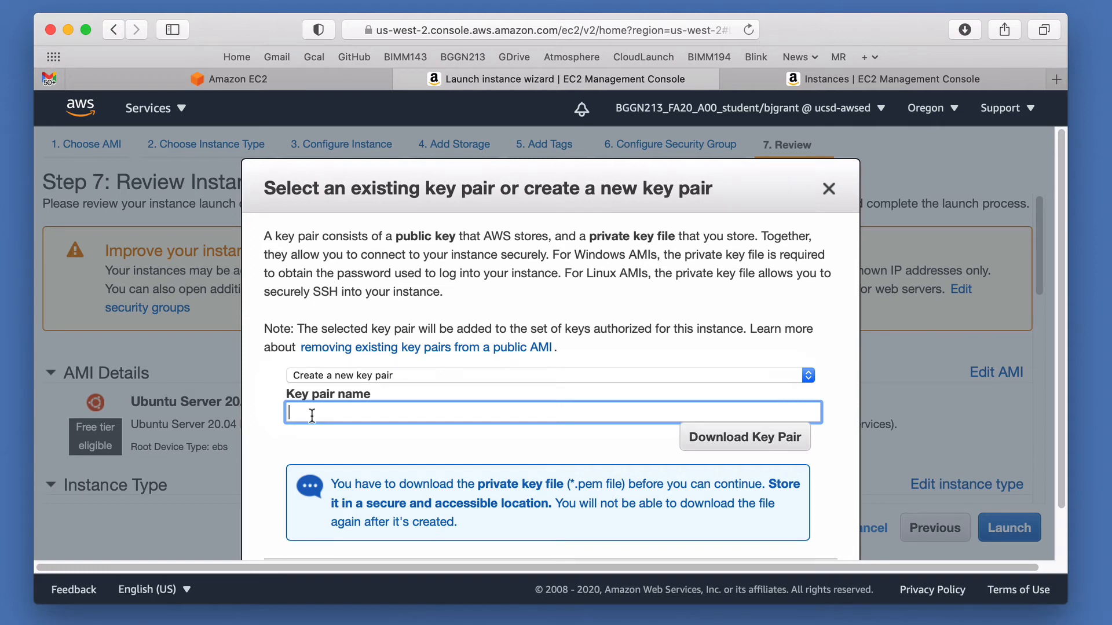
{"action": "type", "text": "bioinformatics_"}
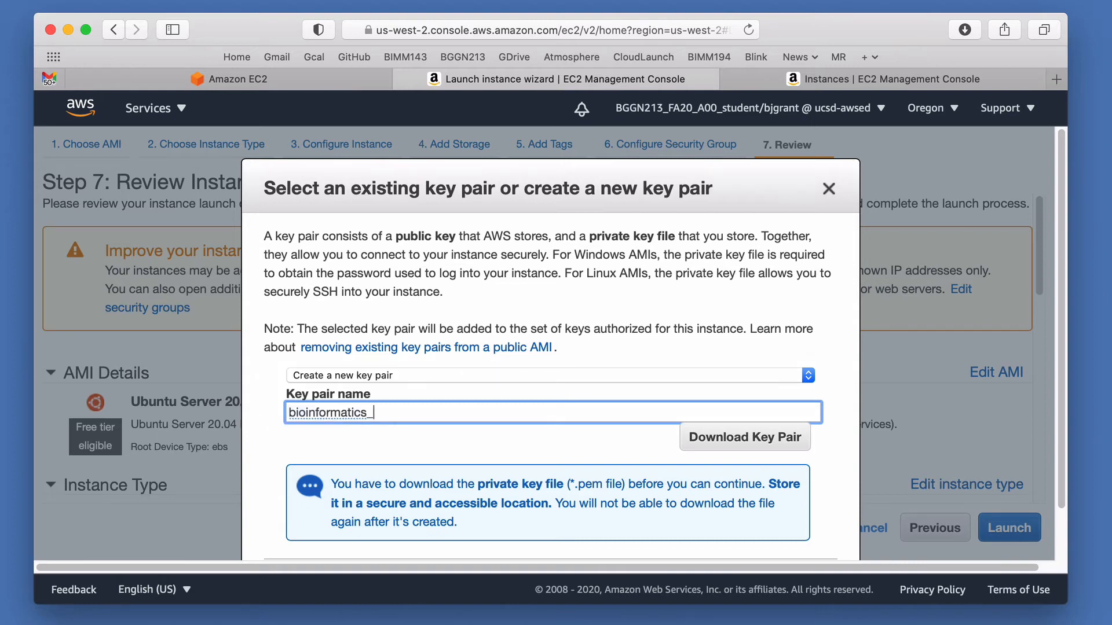
{"action": "key", "text": "Backspace"}
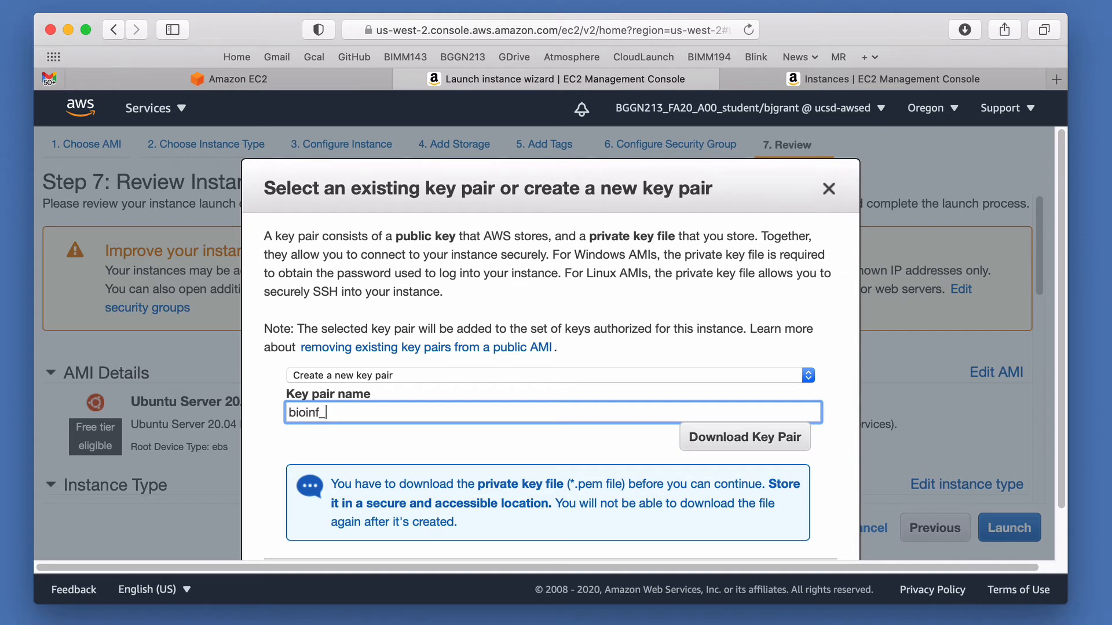
{"action": "type", "text": "ba"}
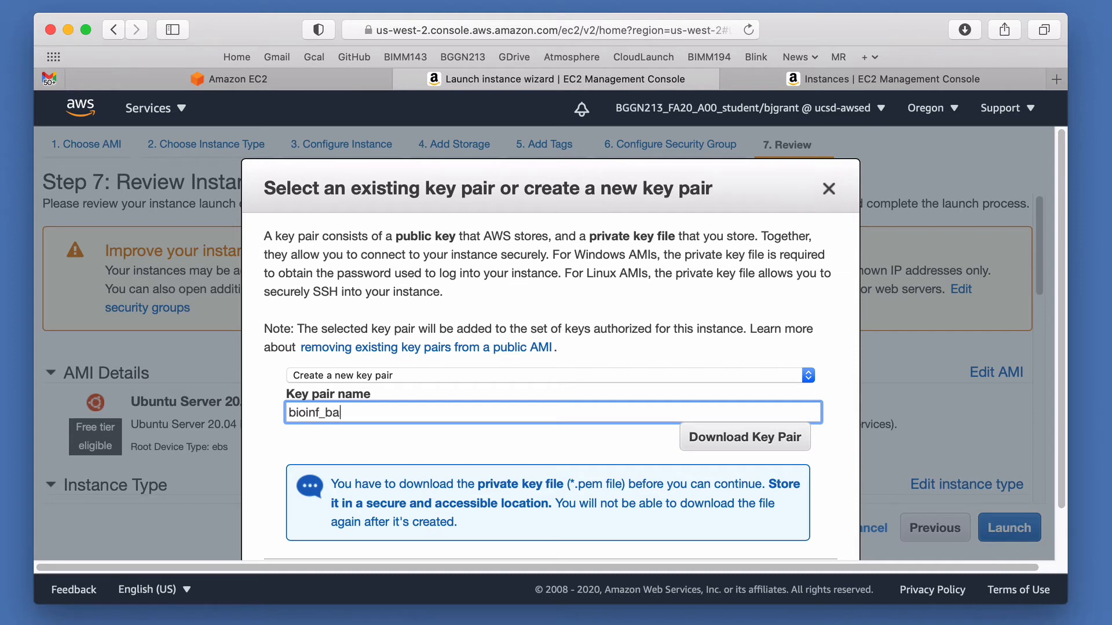
{"action": "type", "text": "rry"}
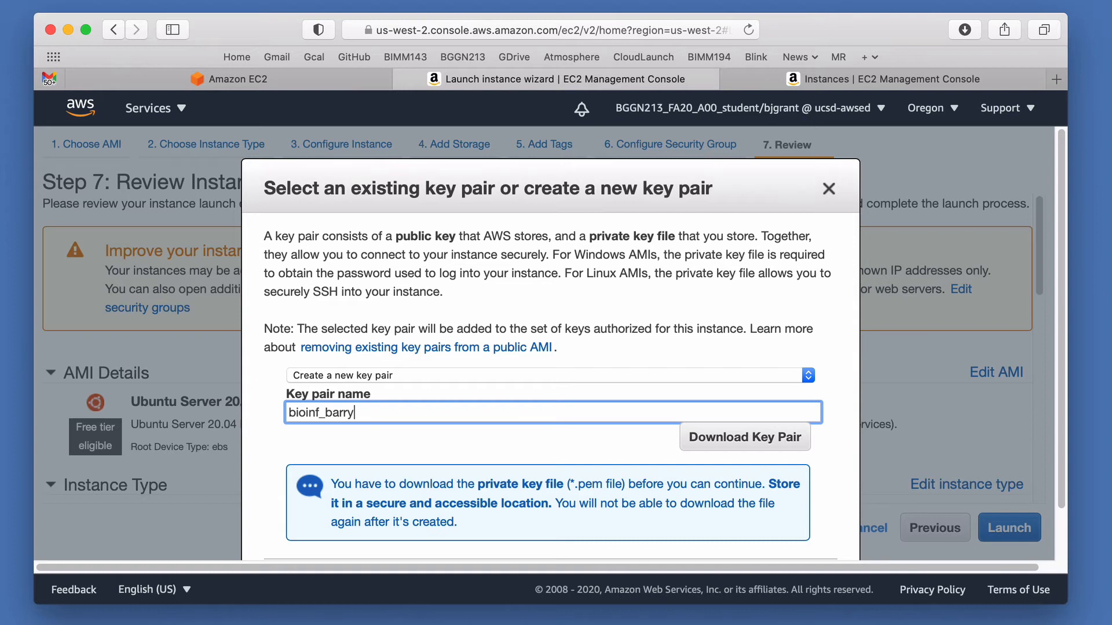
{"action": "mouse_move", "coordinate": [316, 429]}
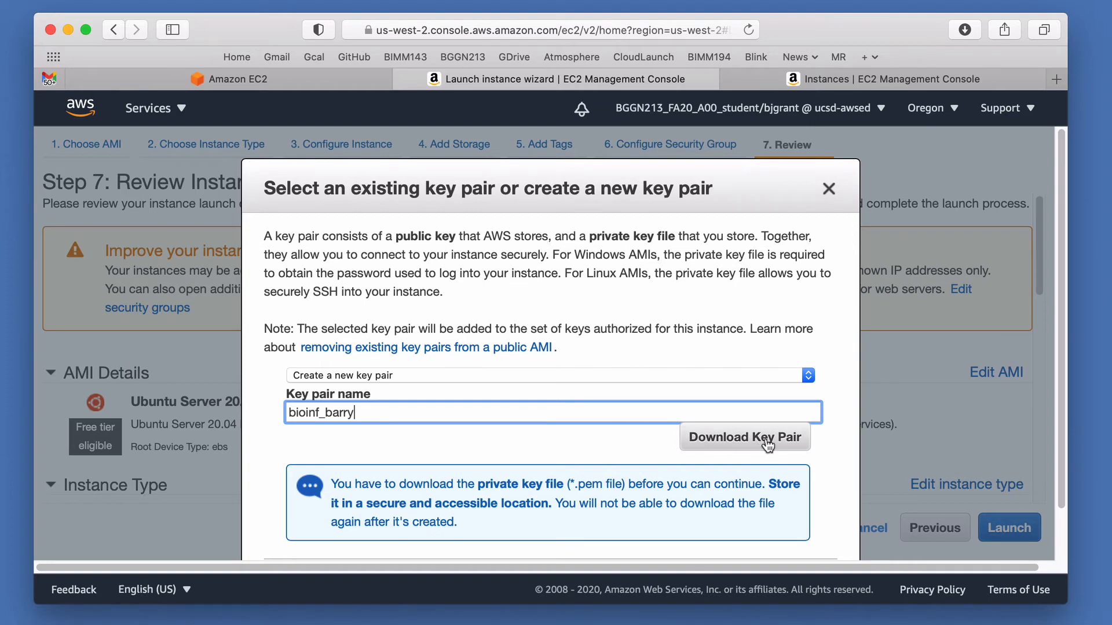
{"action": "left_click", "coordinate": [743, 436]}
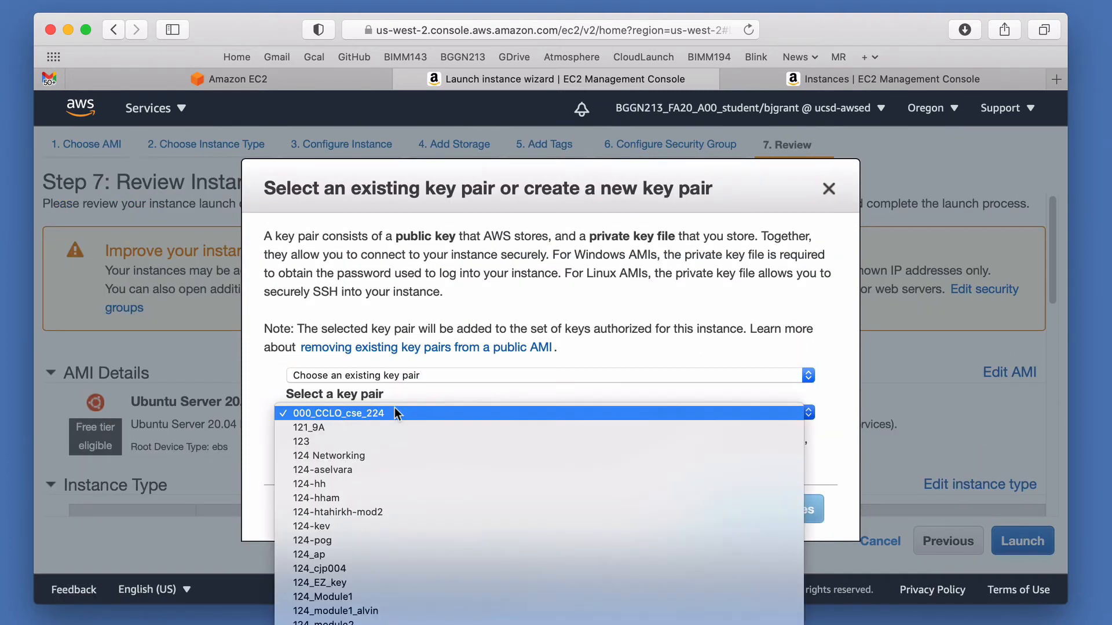
Launch the instance with key pair bioinf_barry, acknowledging access to its private key file.
{"action": "scroll", "scroll_direction": "down", "scroll_amount": 3}
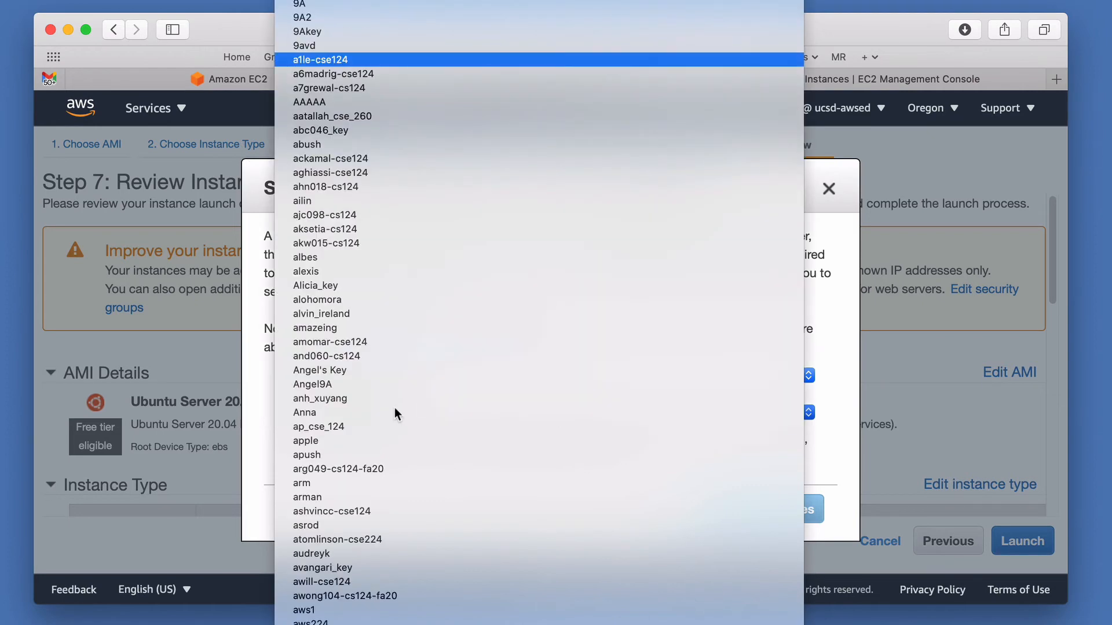
{"action": "scroll", "scroll_direction": "down", "scroll_amount": 3}
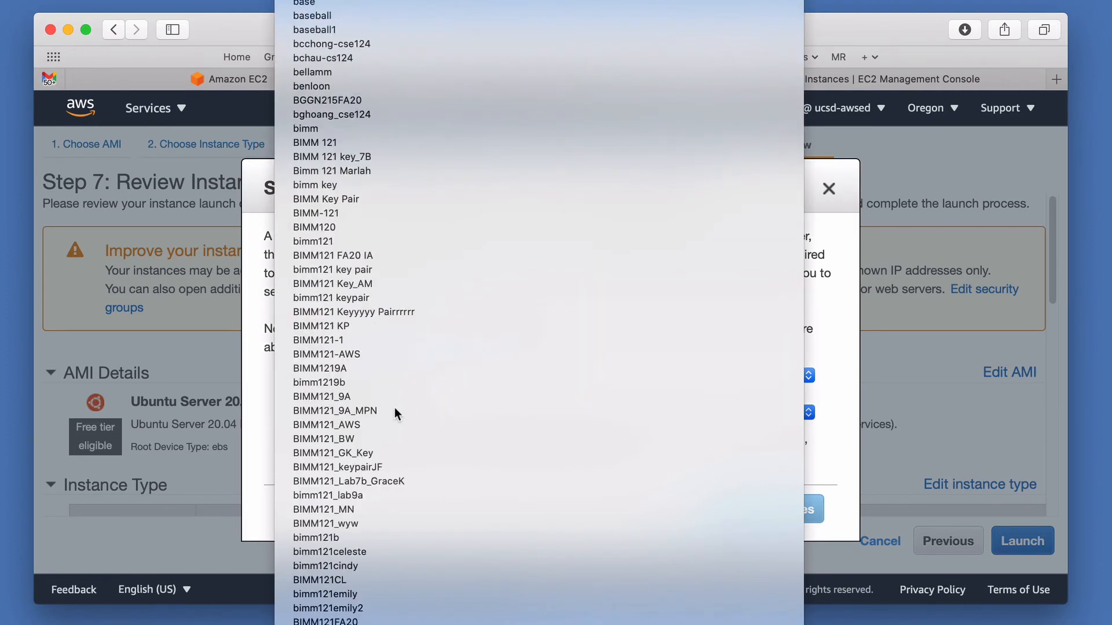
{"action": "left_click", "coordinate": [306, 129]}
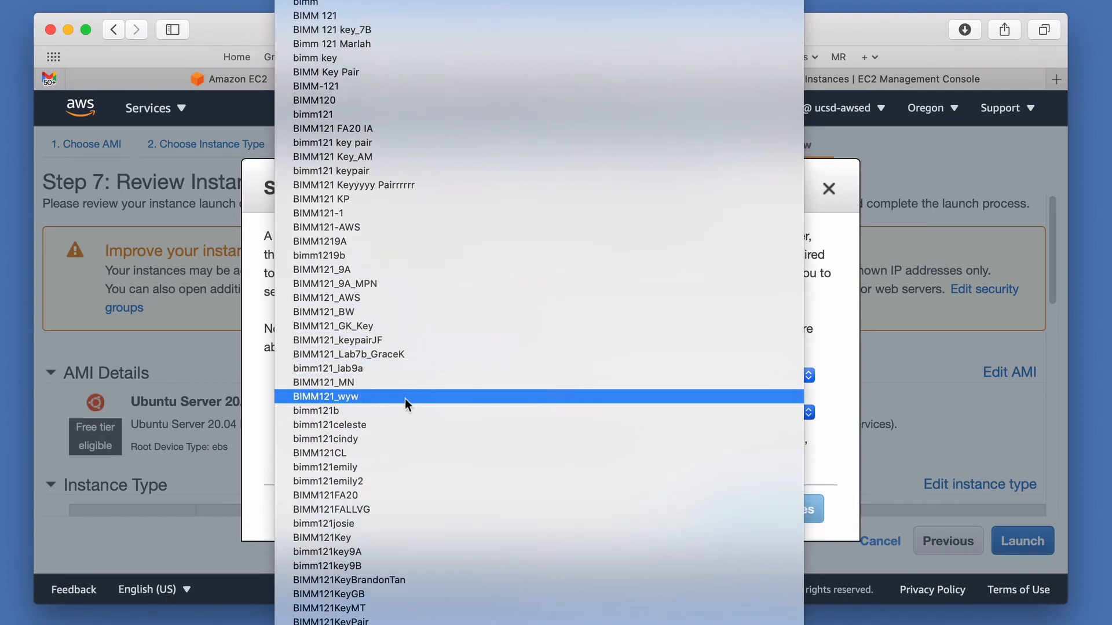
{"action": "scroll", "scroll_direction": "down", "scroll_amount": 3}
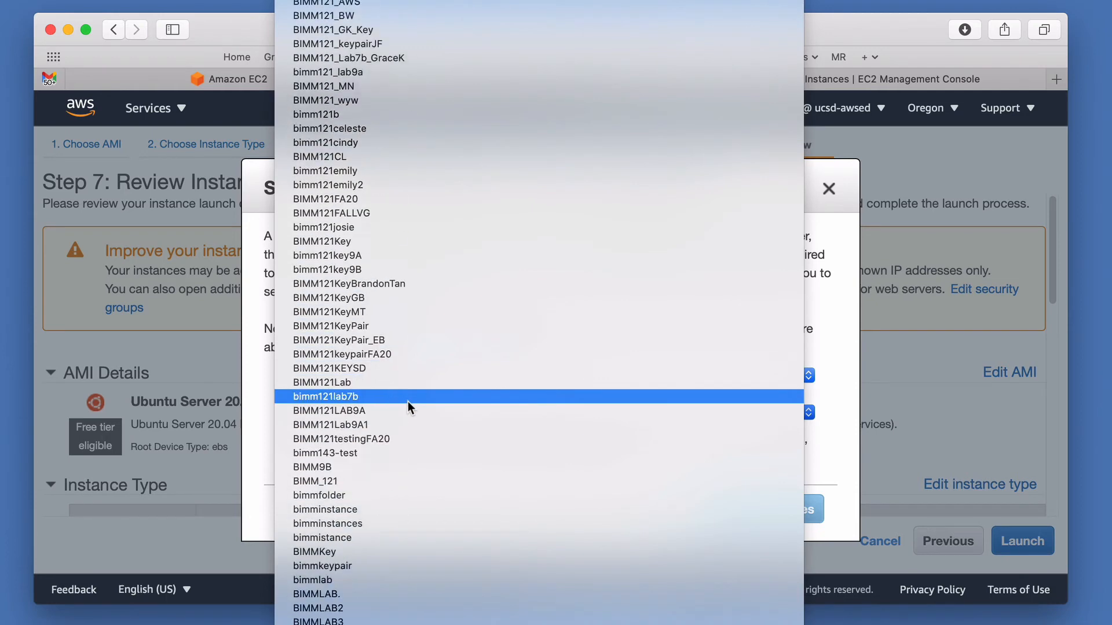
{"action": "scroll", "scroll_direction": "down", "scroll_amount": 3}
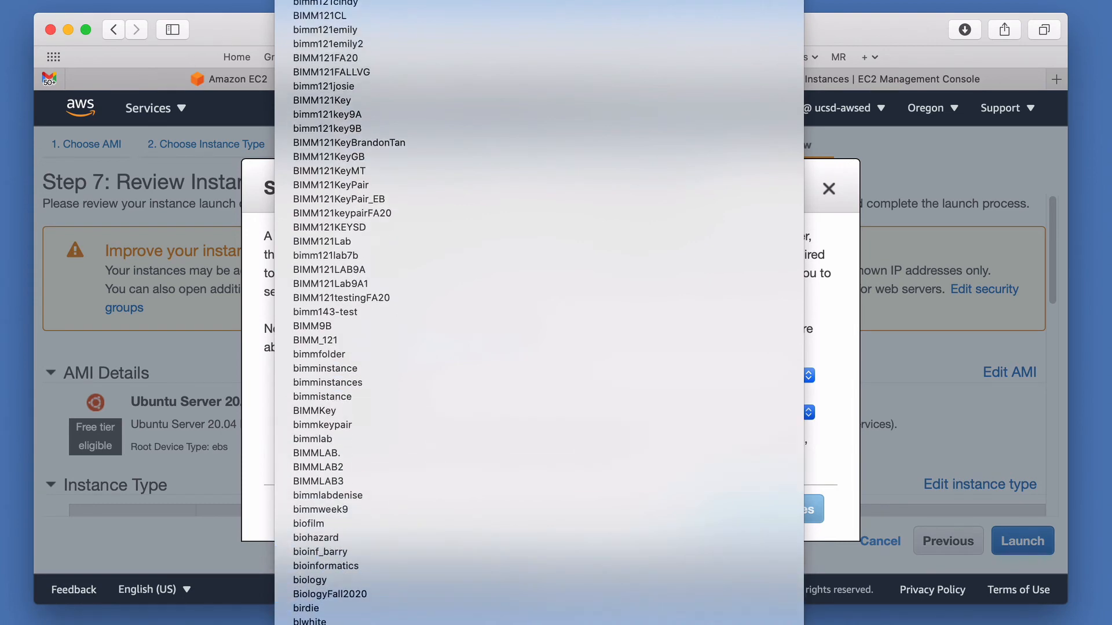
{"action": "scroll", "scroll_direction": "down", "scroll_amount": 3}
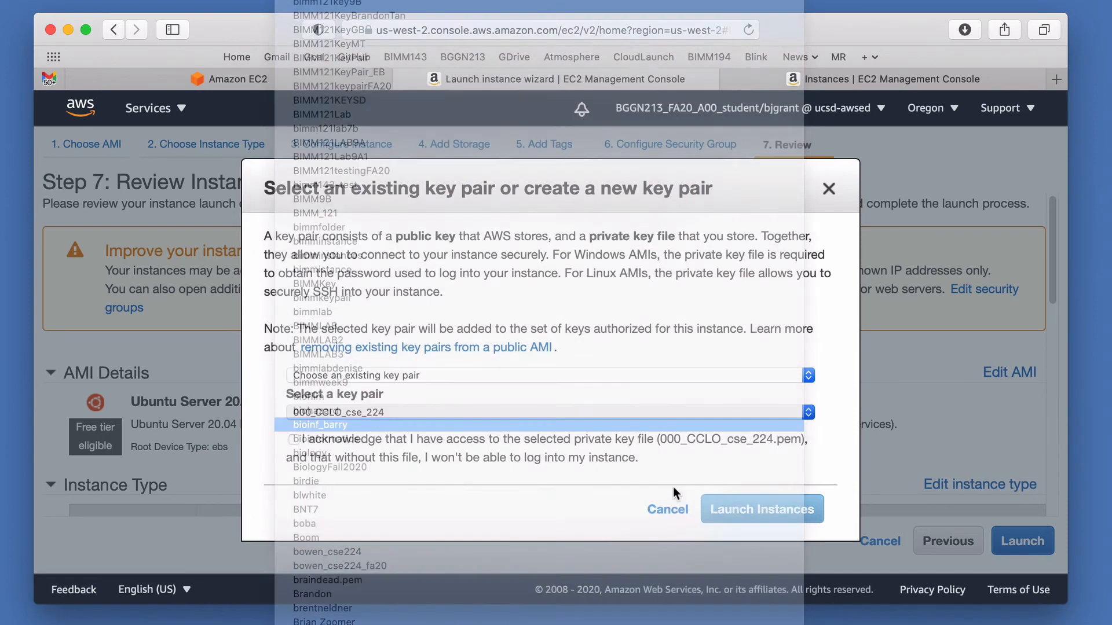
{"action": "left_click", "coordinate": [321, 424]}
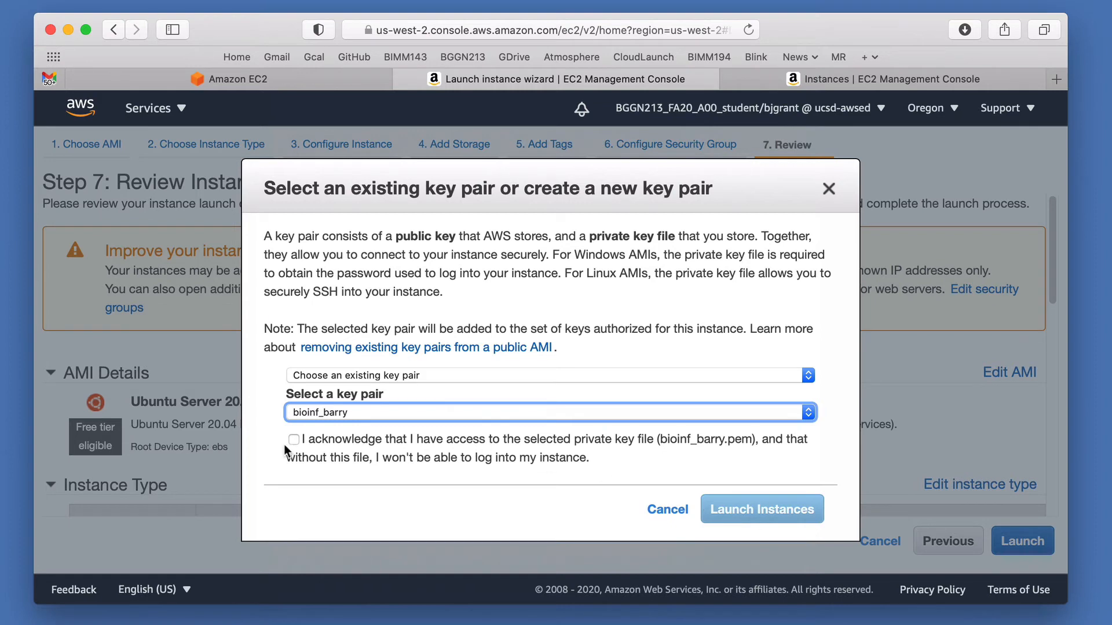
{"action": "left_click", "coordinate": [293, 439]}
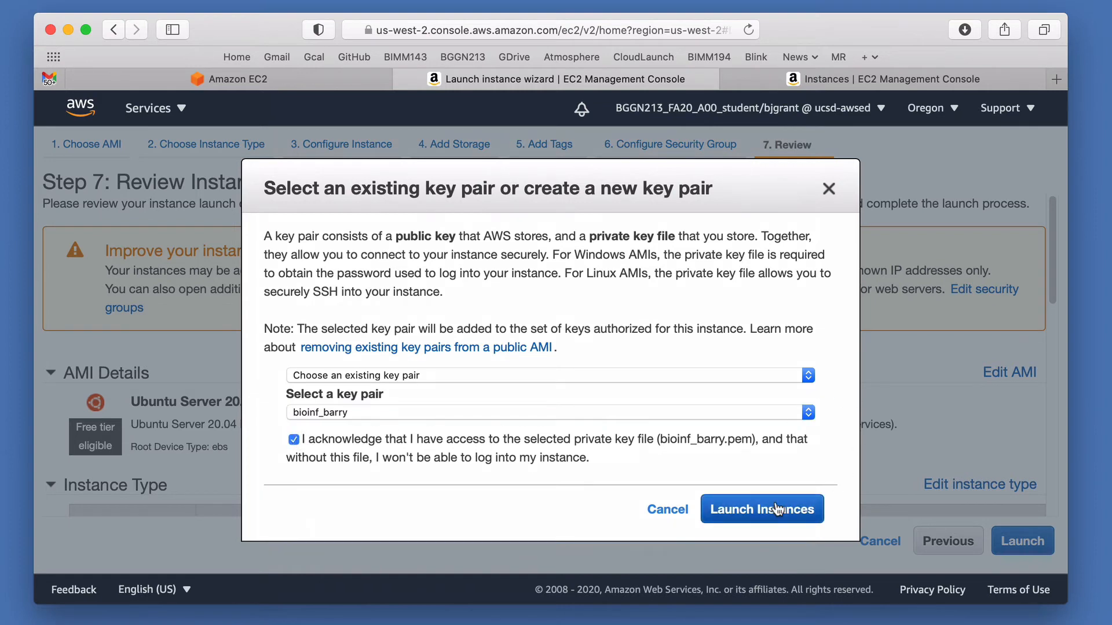
{"action": "left_click", "coordinate": [761, 508]}
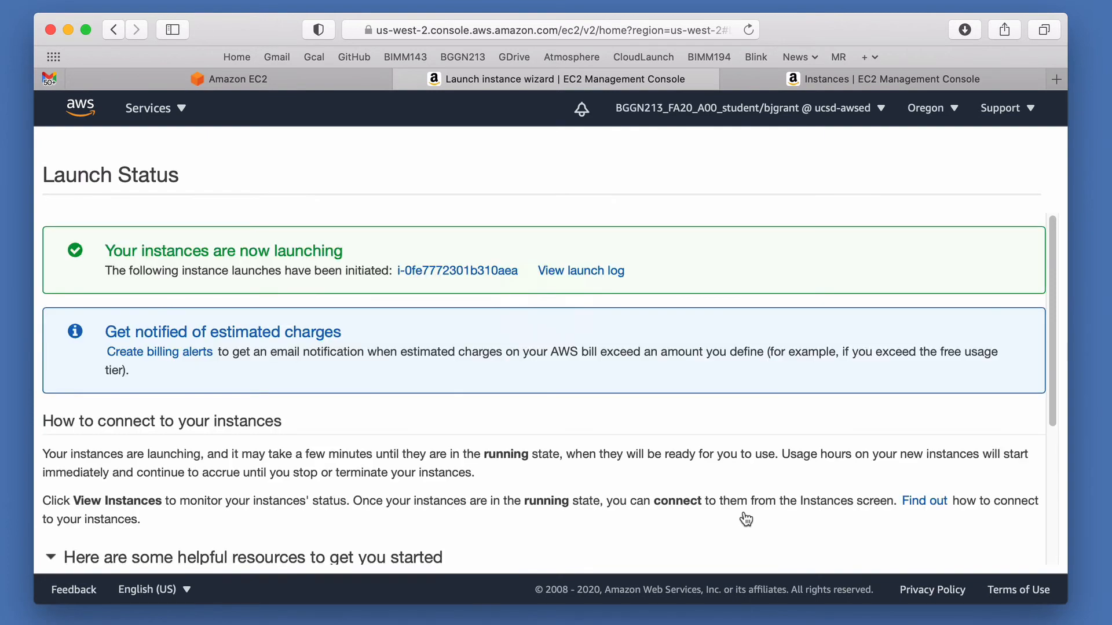
{"action": "mouse_move", "coordinate": [359, 266]}
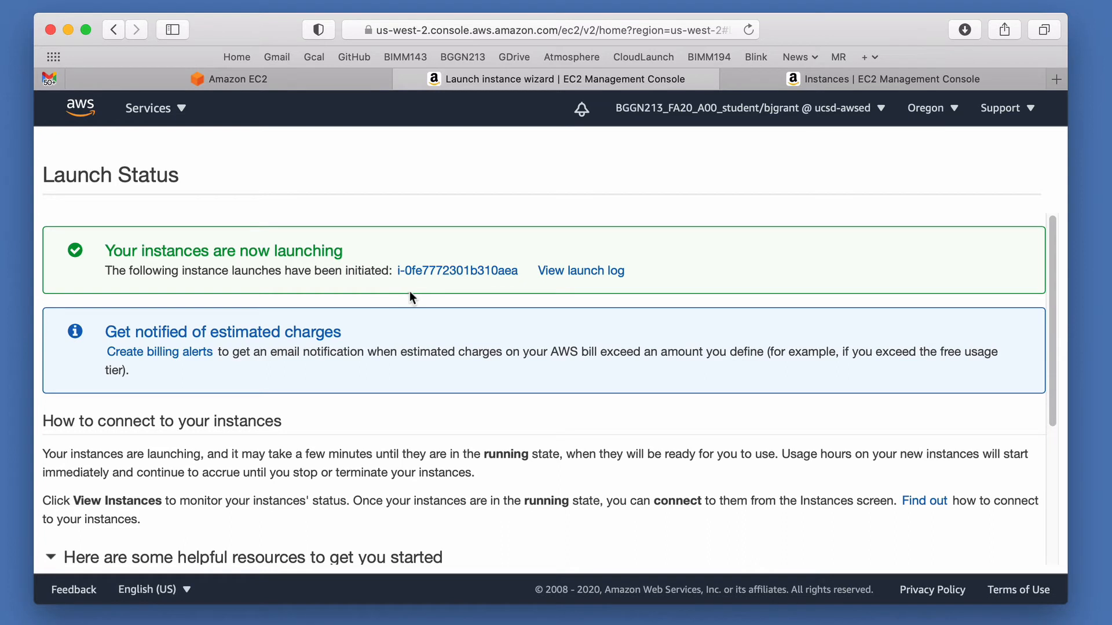
{"action": "mouse_move", "coordinate": [403, 329]}
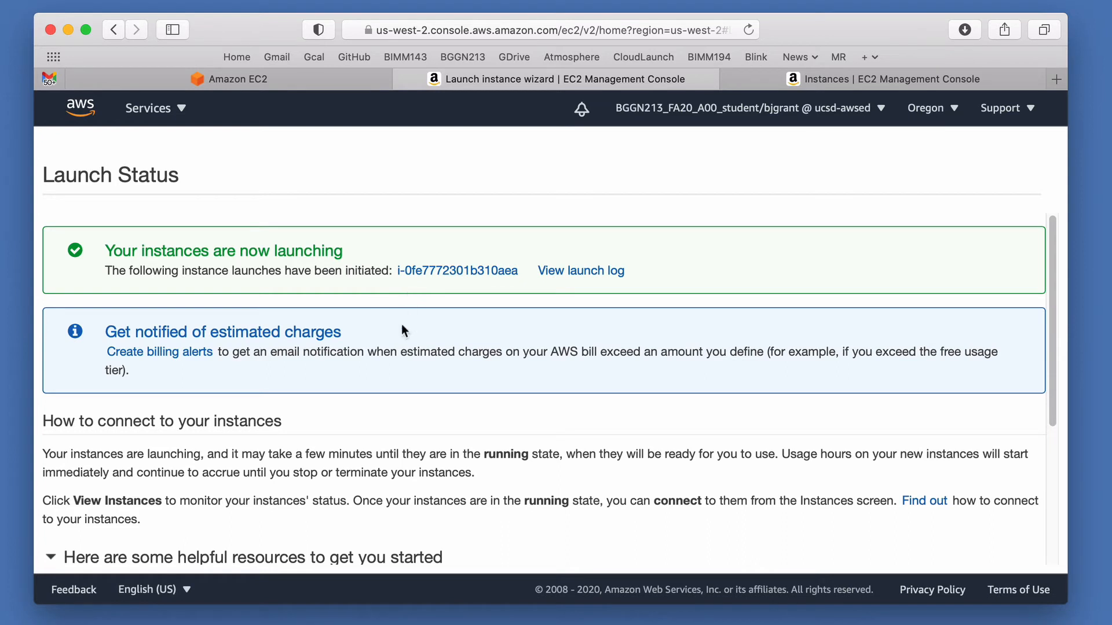
{"action": "mouse_move", "coordinate": [388, 405]}
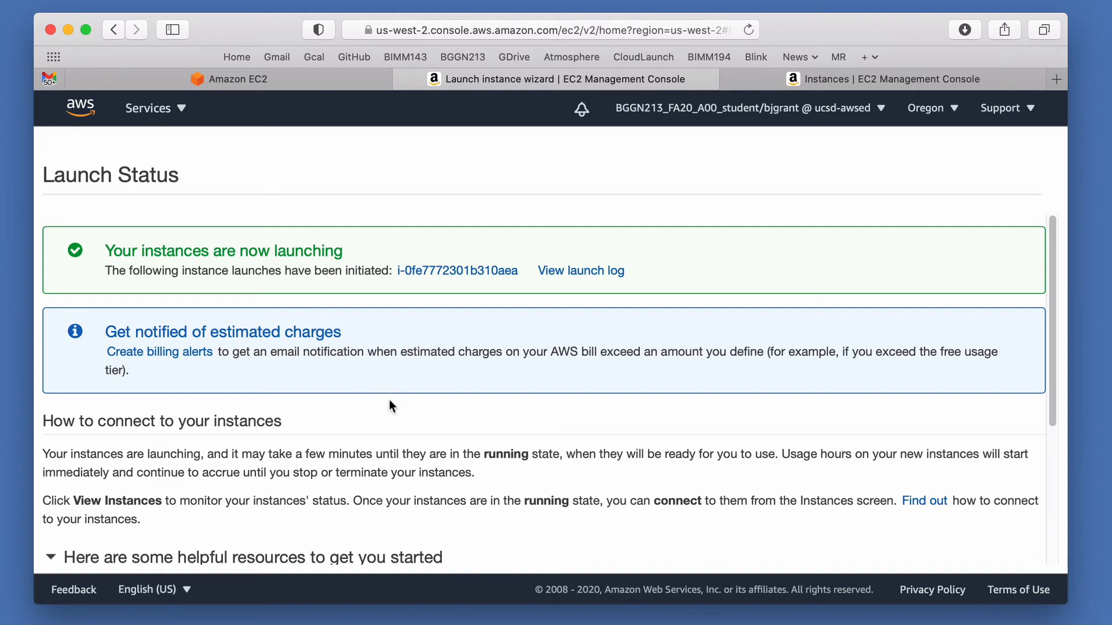
Follow the instance ID link to list instance i-0fe7772301b310aea.
{"action": "scroll", "scroll_direction": "down", "scroll_amount": 3}
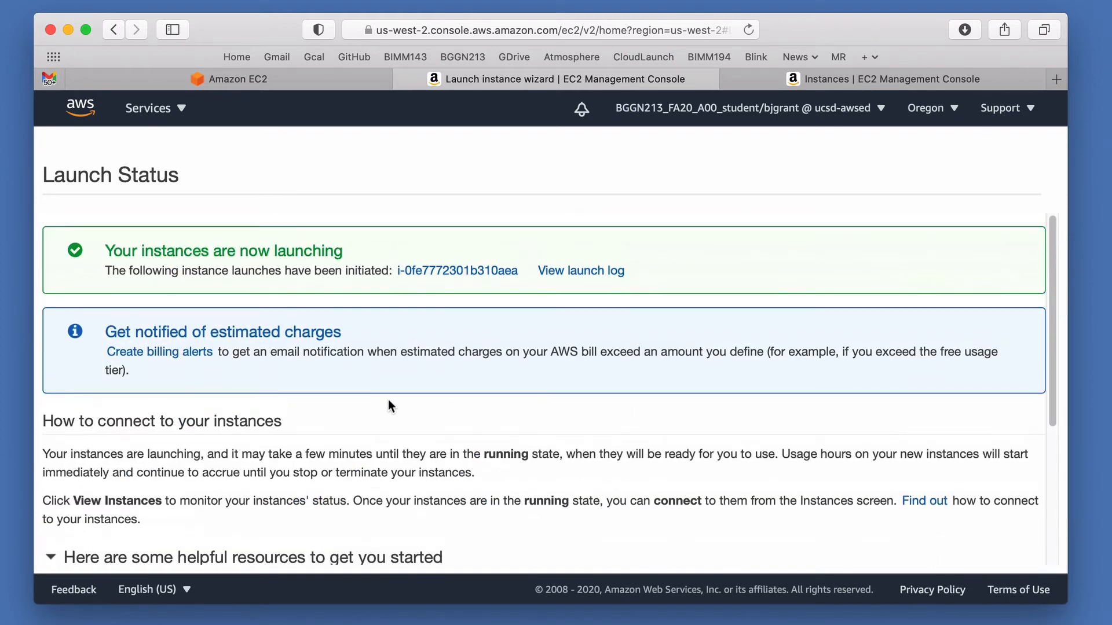
{"action": "mouse_move", "coordinate": [384, 324]}
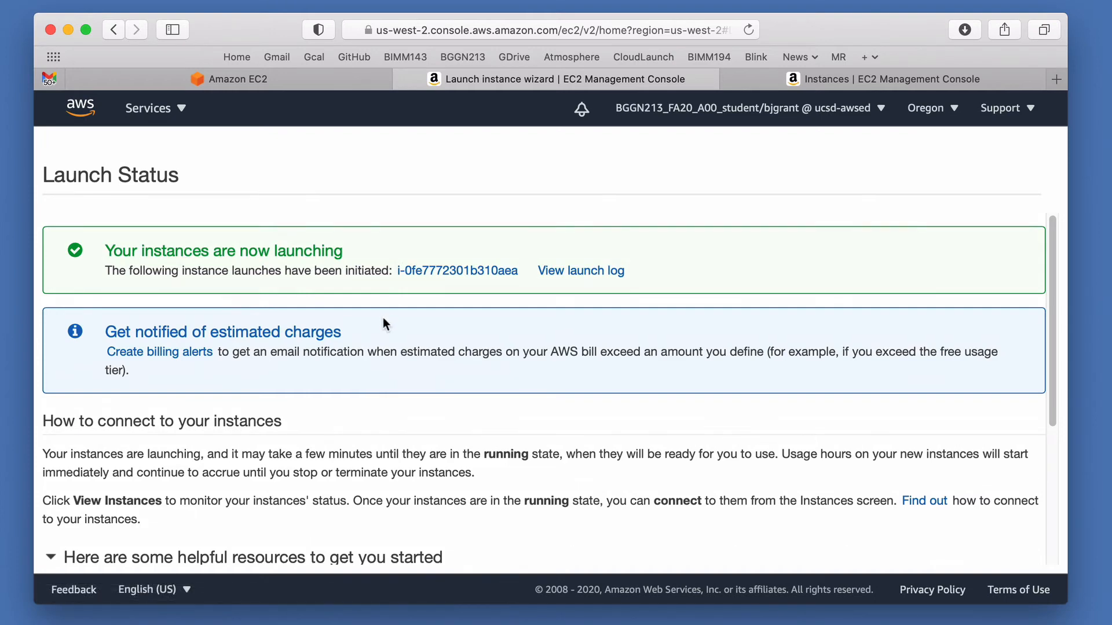
{"action": "scroll", "scroll_direction": "down", "scroll_amount": 3}
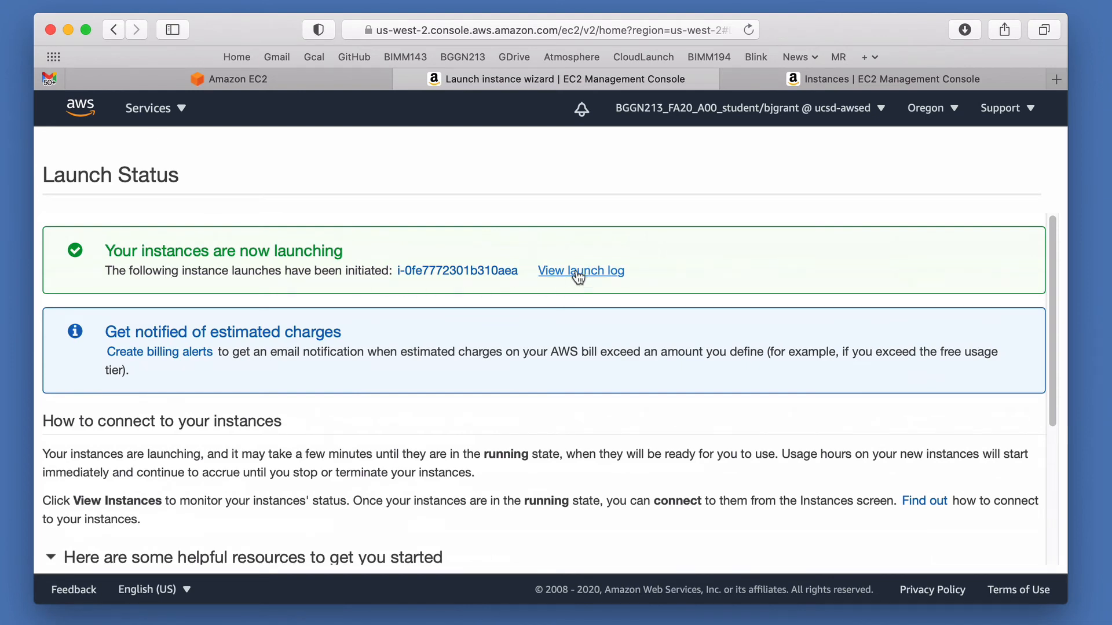
{"action": "mouse_move", "coordinate": [458, 271]}
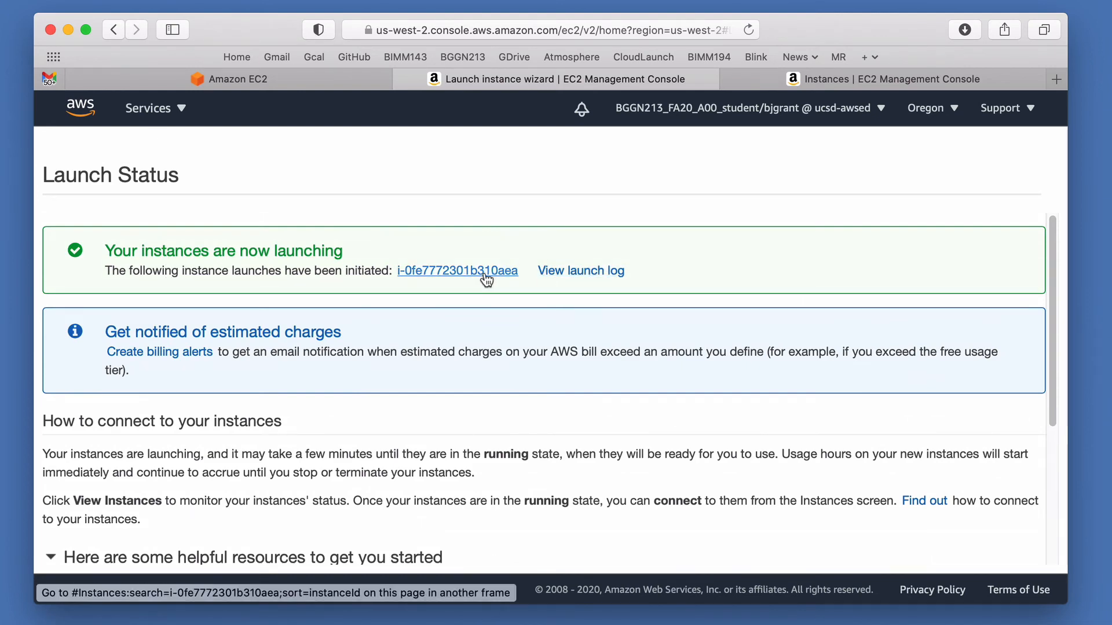
{"action": "scroll", "scroll_direction": "down", "scroll_amount": 3}
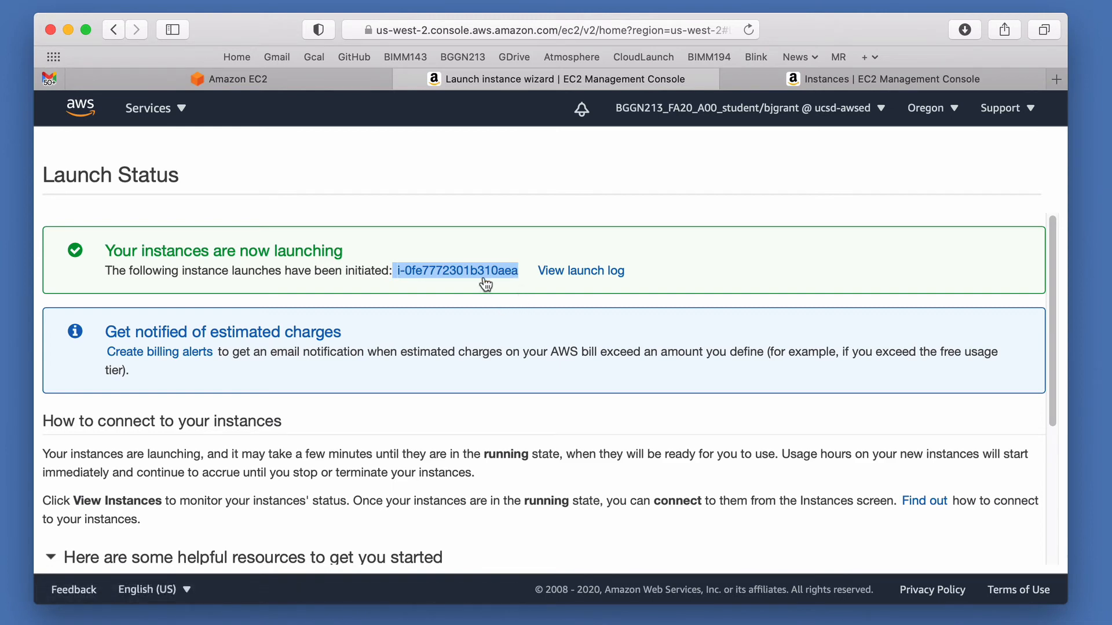
{"action": "left_click", "coordinate": [456, 271]}
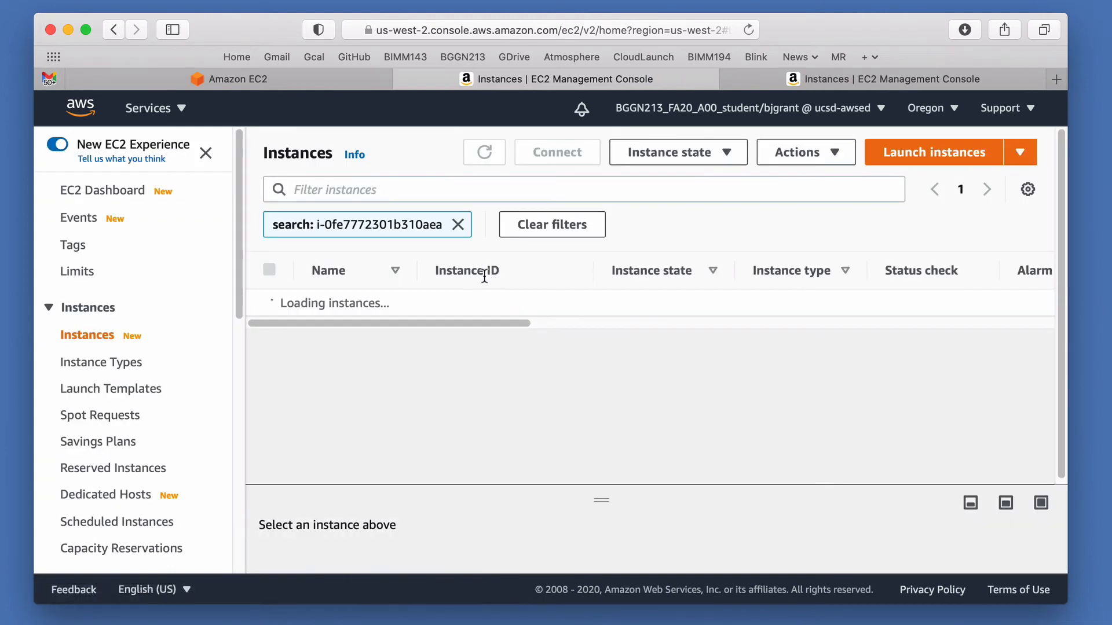
Open the summary page of running instance i-0fe7772301b310aea.
{"action": "left_click", "coordinate": [467, 271]}
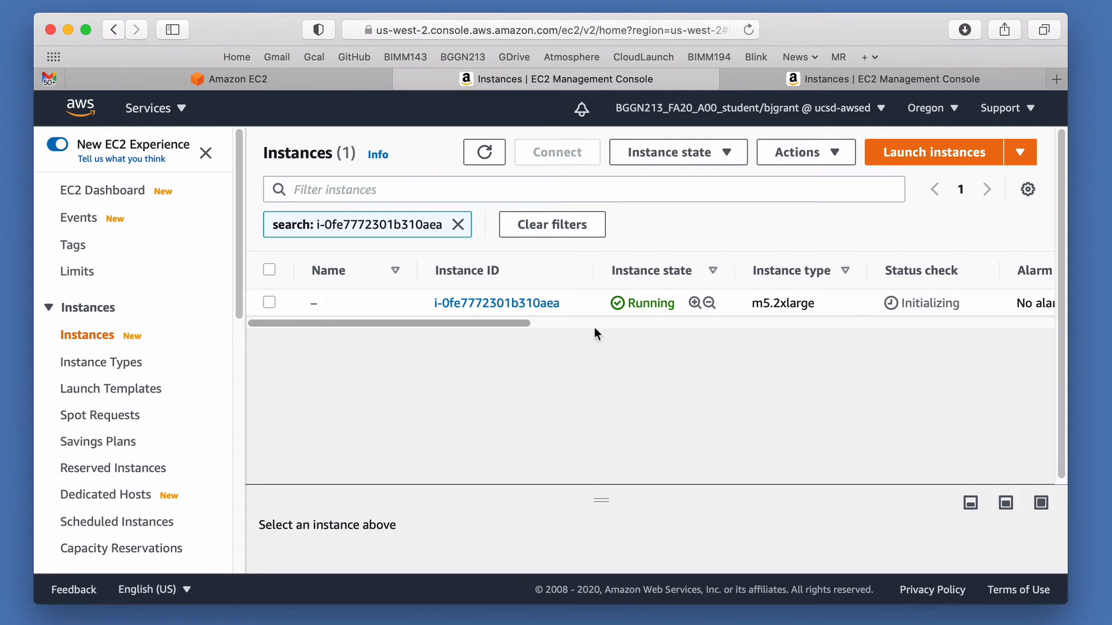
{"action": "mouse_move", "coordinate": [770, 295]}
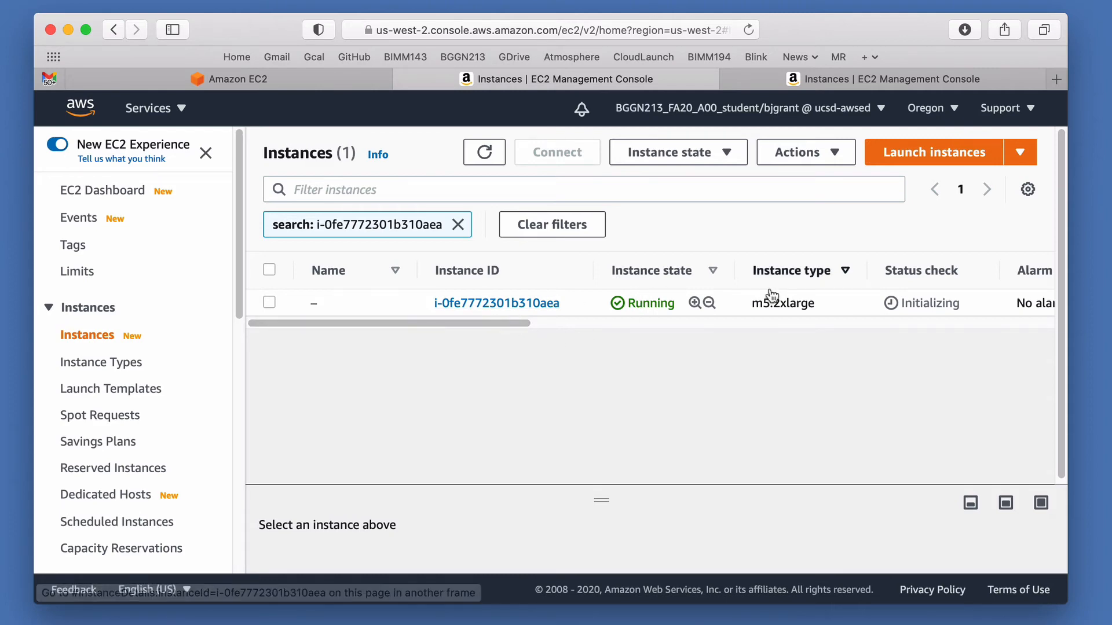
{"action": "mouse_move", "coordinate": [932, 317]}
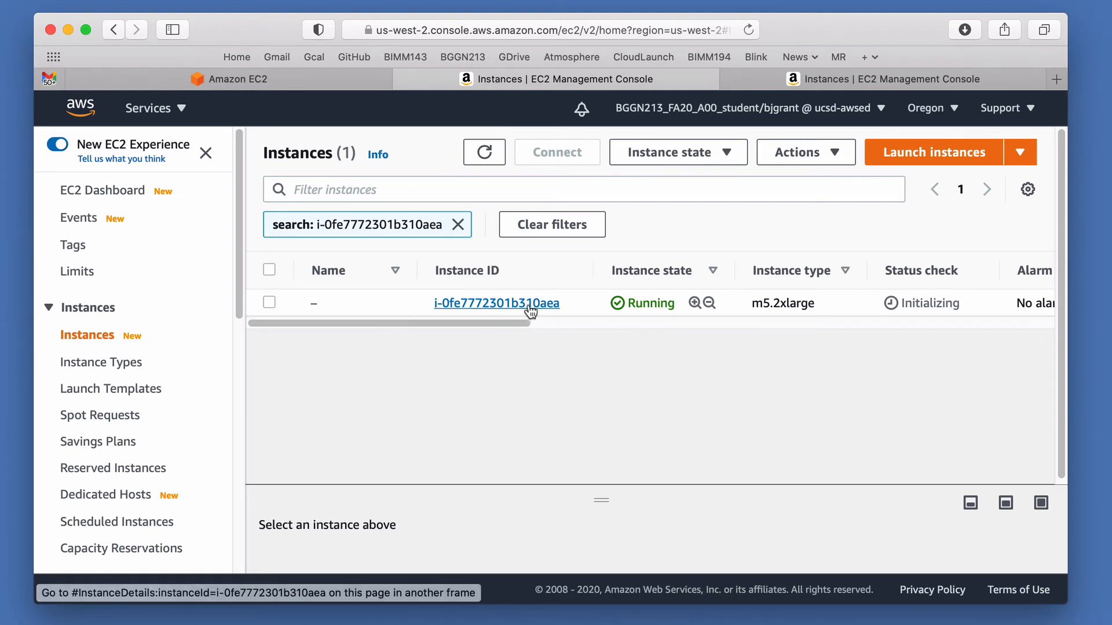
{"action": "left_click", "coordinate": [496, 303]}
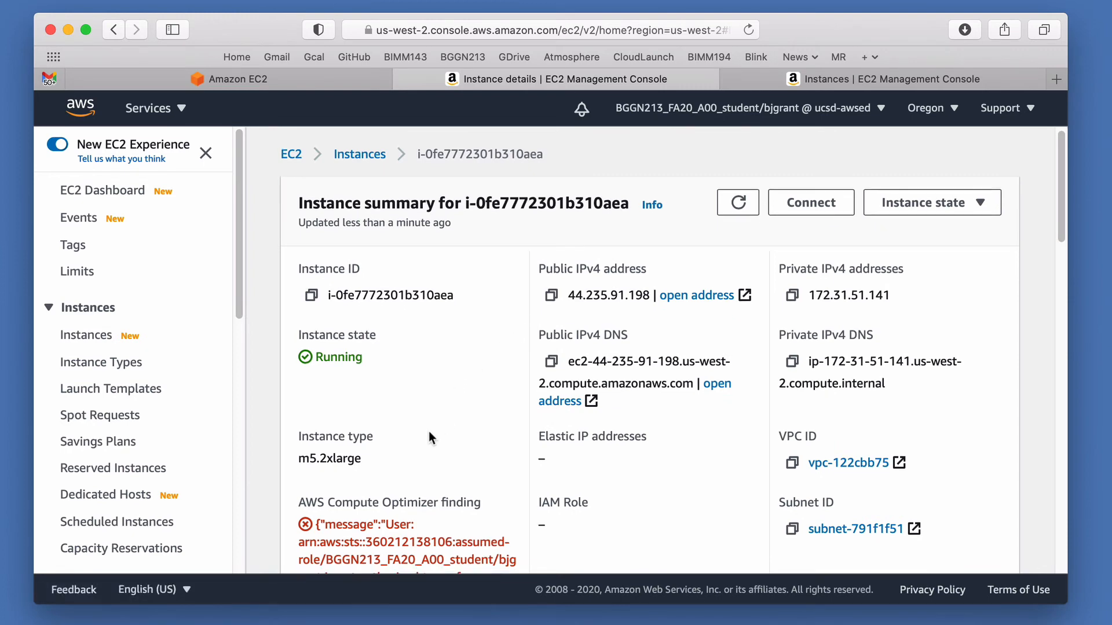
{"action": "scroll", "scroll_direction": "down", "scroll_amount": 3}
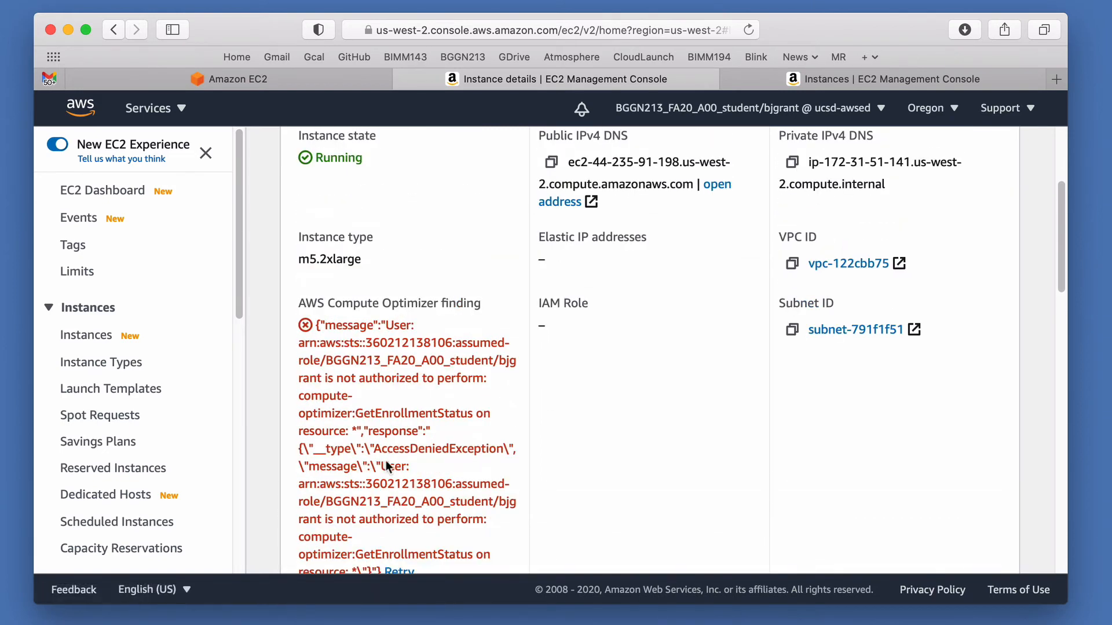
{"action": "scroll", "scroll_direction": "down", "scroll_amount": 3}
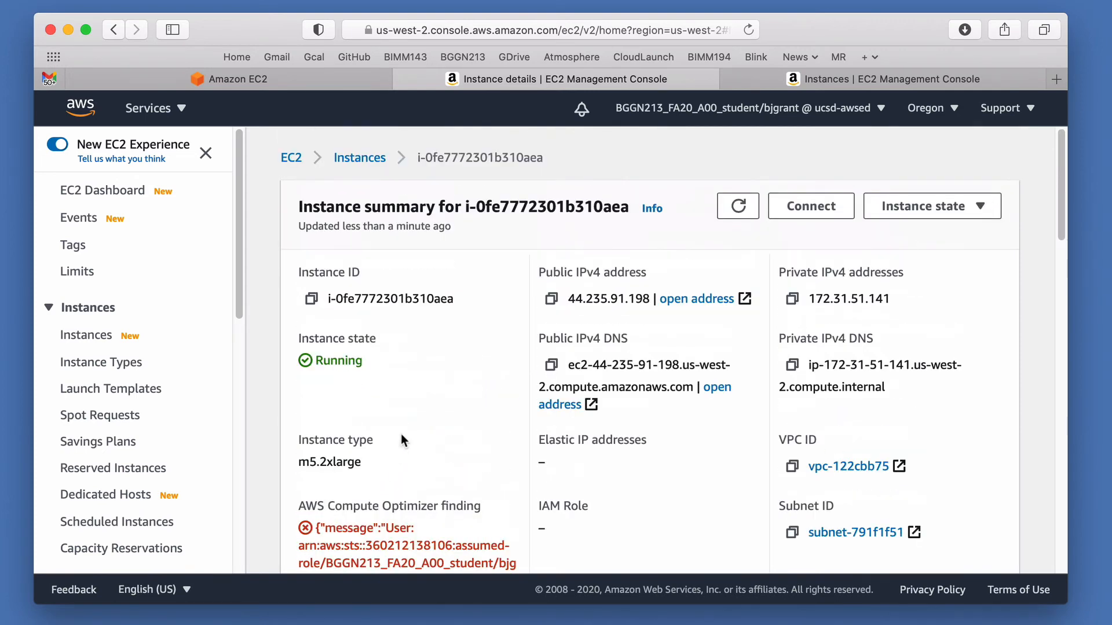
{"action": "mouse_move", "coordinate": [543, 243]}
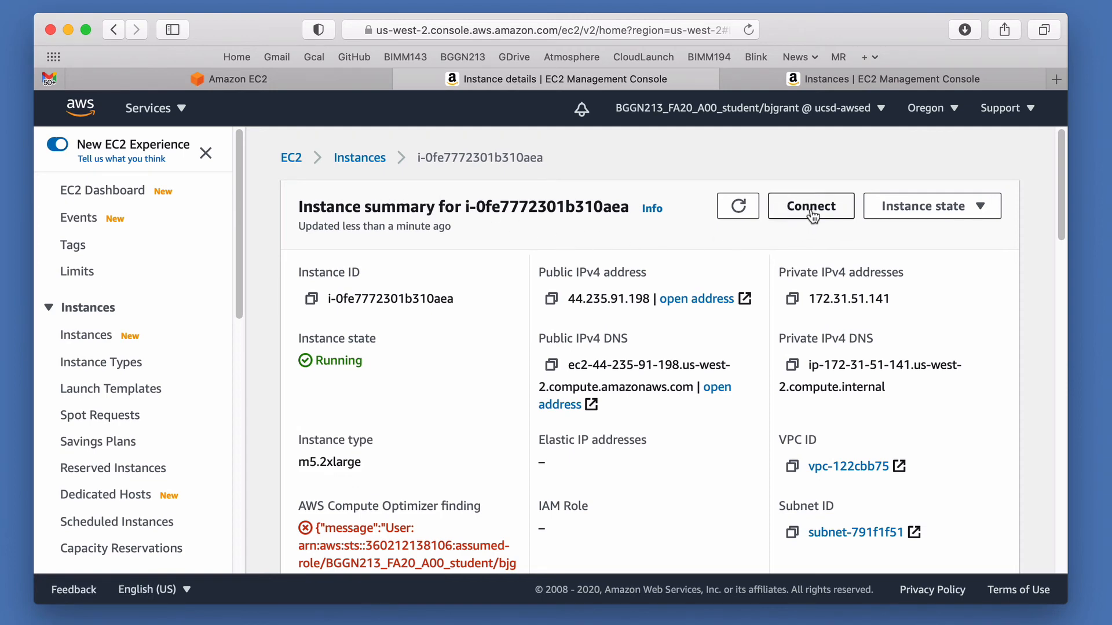
Show the SSH client connection instructions and highlight the chmod 400 bioinf_barry.pem command.
{"action": "left_click", "coordinate": [810, 206]}
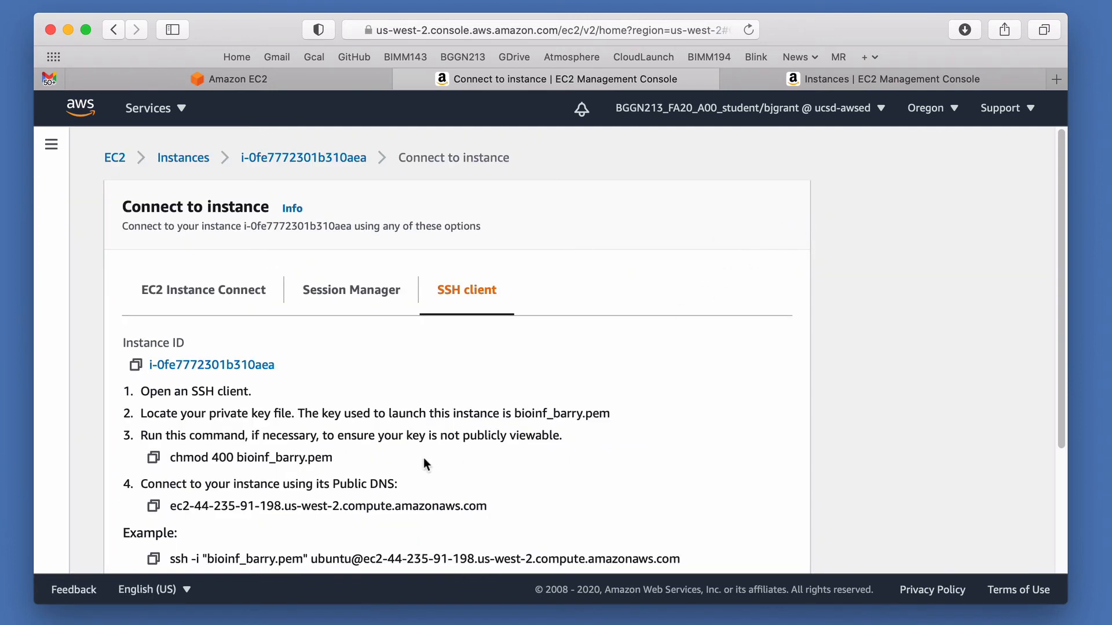
{"action": "scroll", "scroll_direction": "down", "scroll_amount": 3}
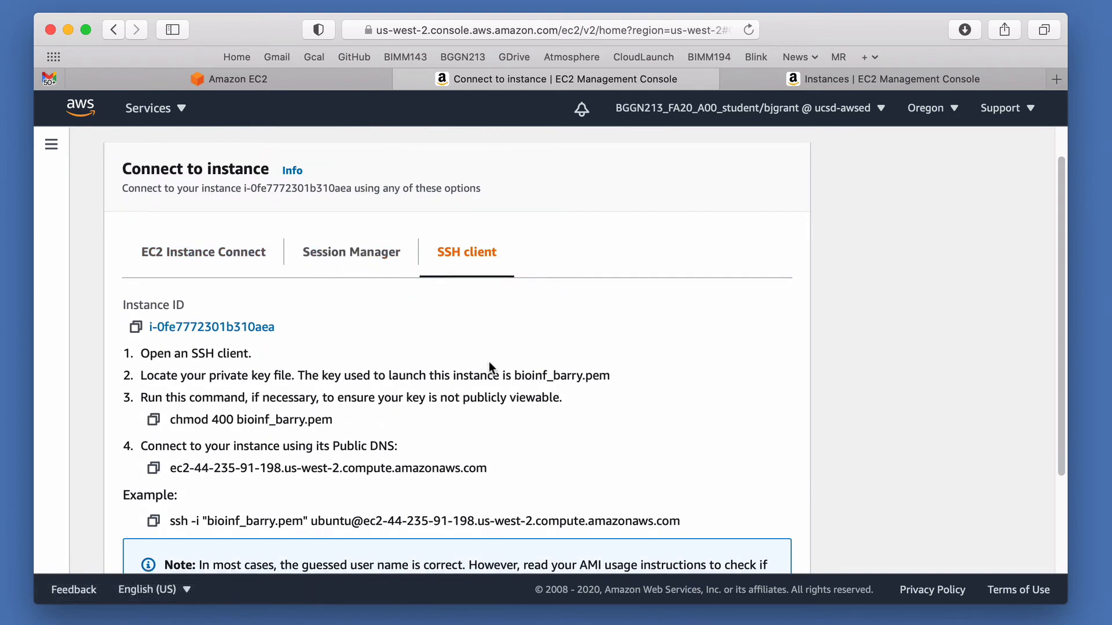
{"action": "scroll", "scroll_direction": "down", "scroll_amount": 3}
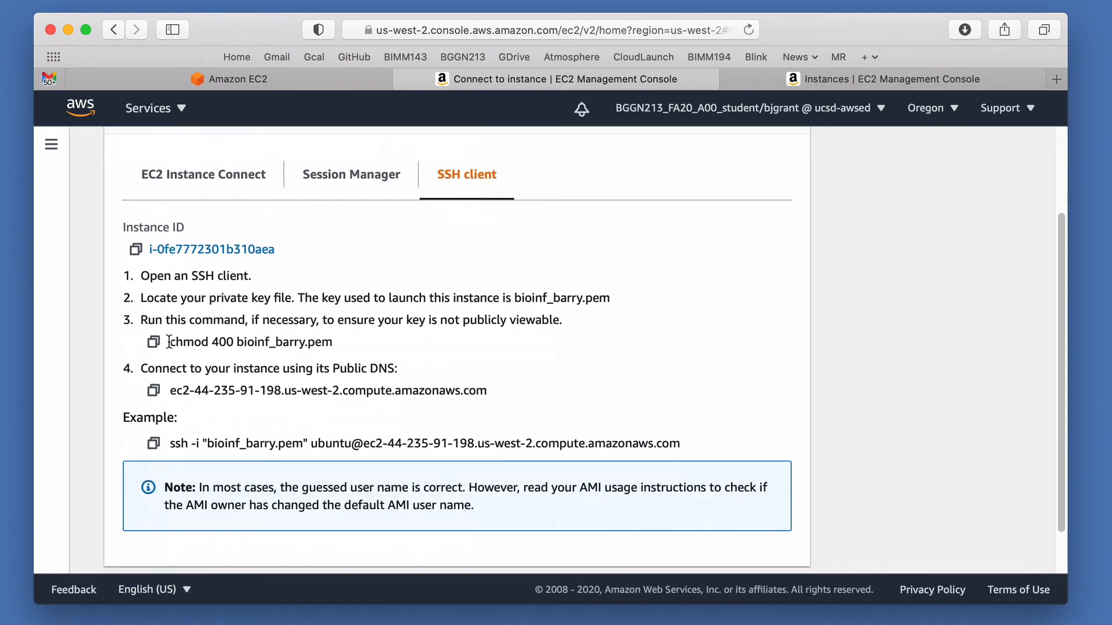
{"action": "double_click", "coordinate": [250, 342]}
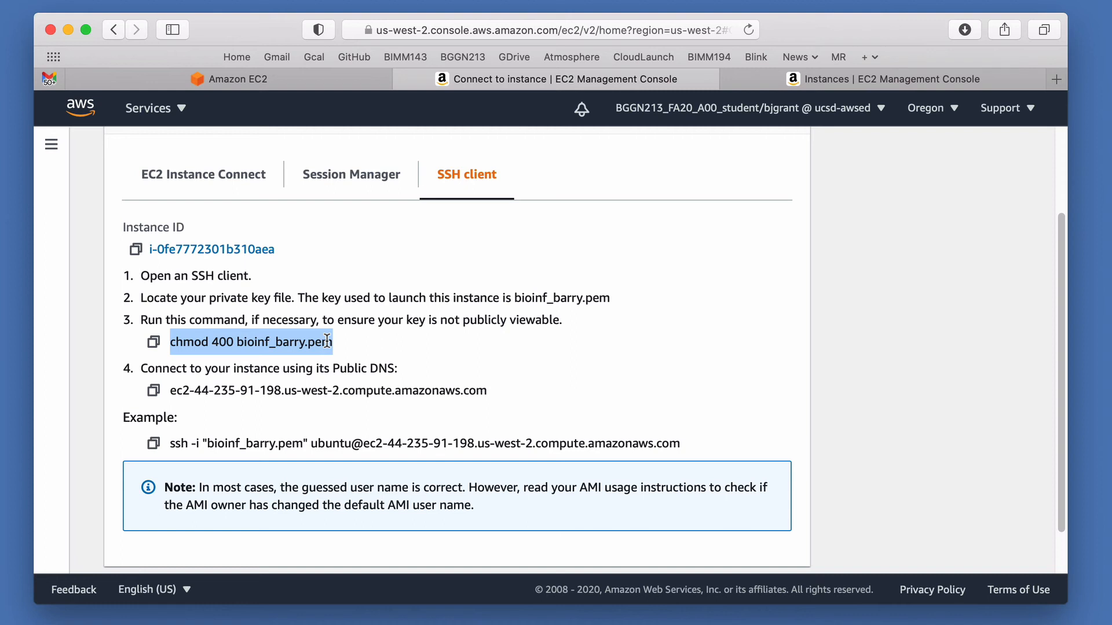
{"action": "mouse_move", "coordinate": [370, 367]}
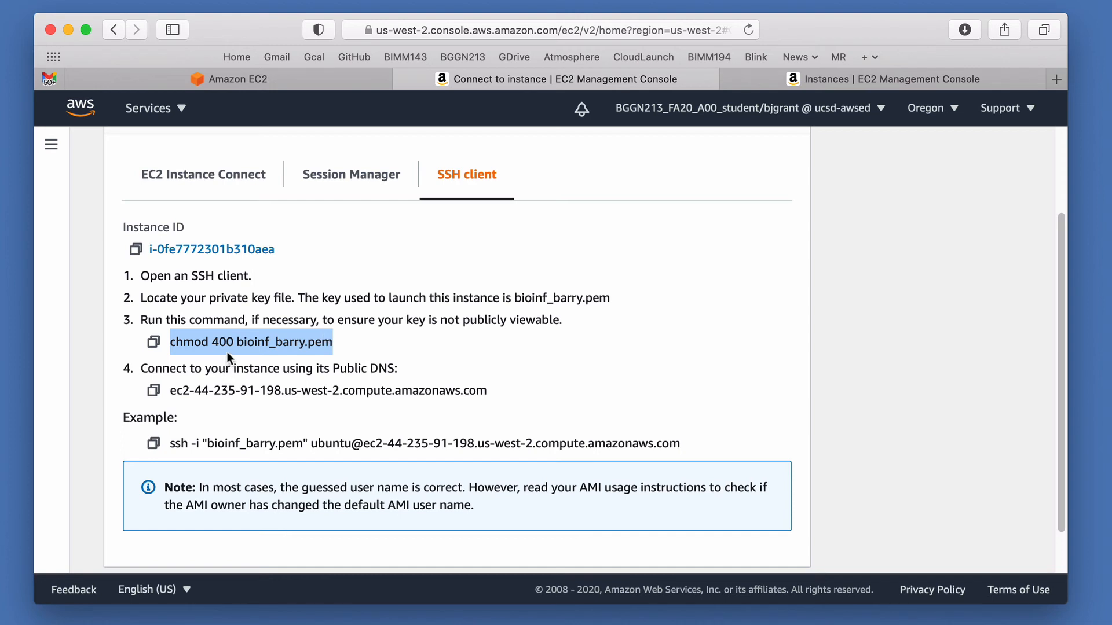
{"action": "mouse_move", "coordinate": [315, 347]}
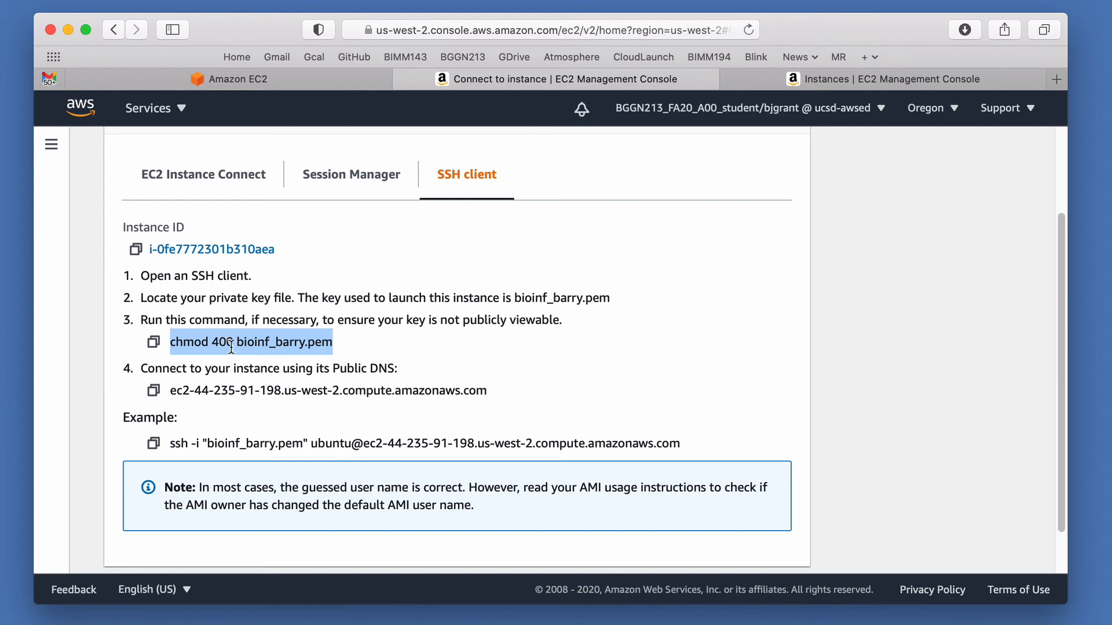
{"action": "mouse_move", "coordinate": [237, 354]}
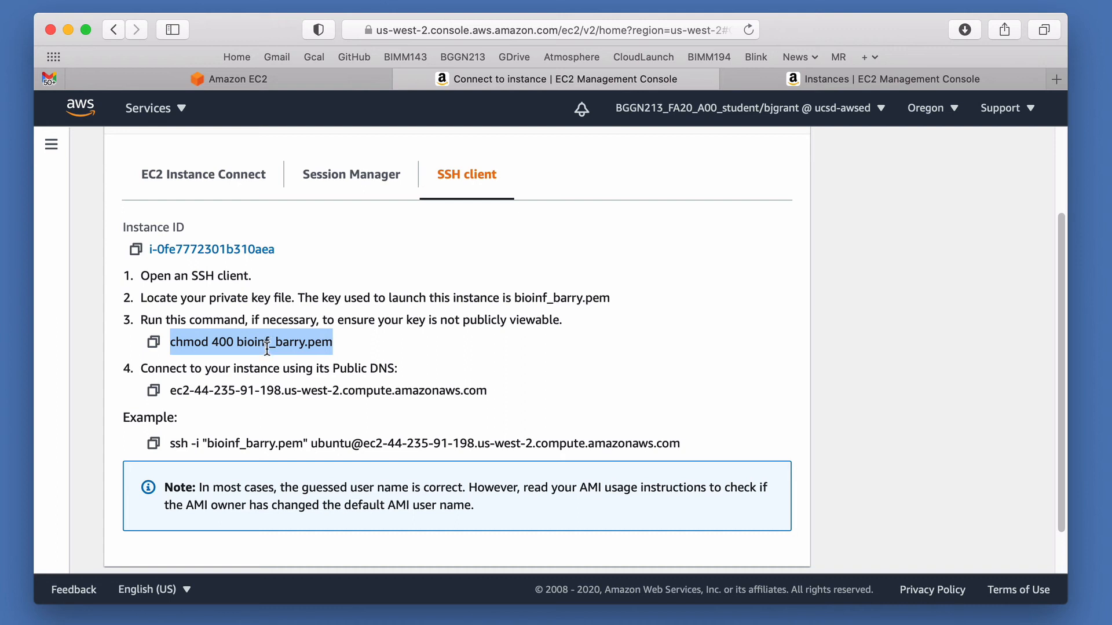
{"action": "mouse_move", "coordinate": [271, 426]}
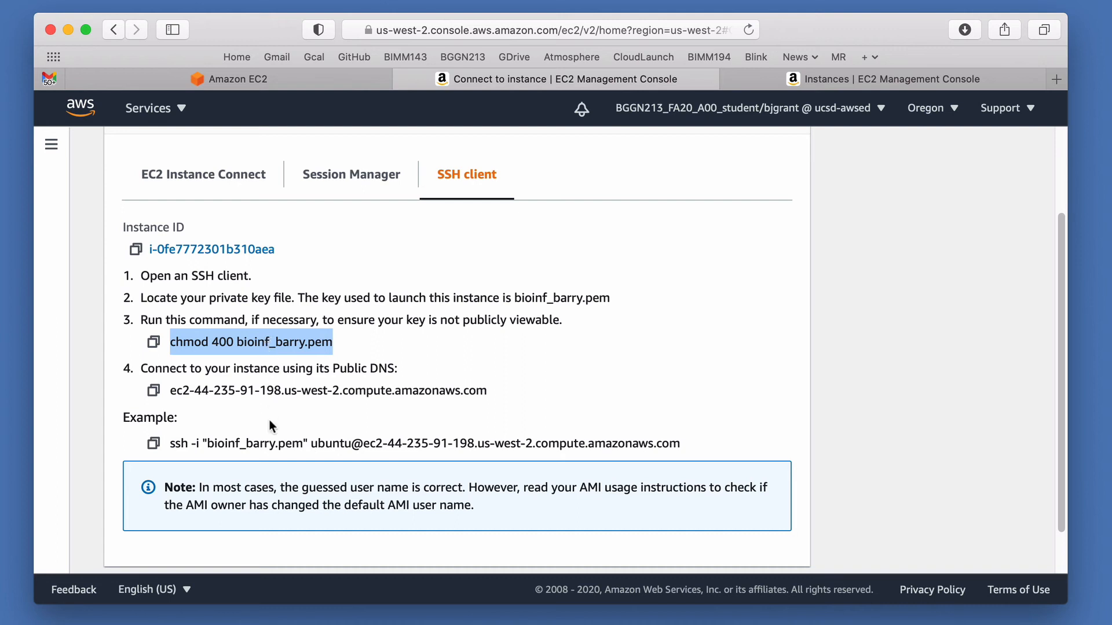
{"action": "left_click", "coordinate": [241, 341]}
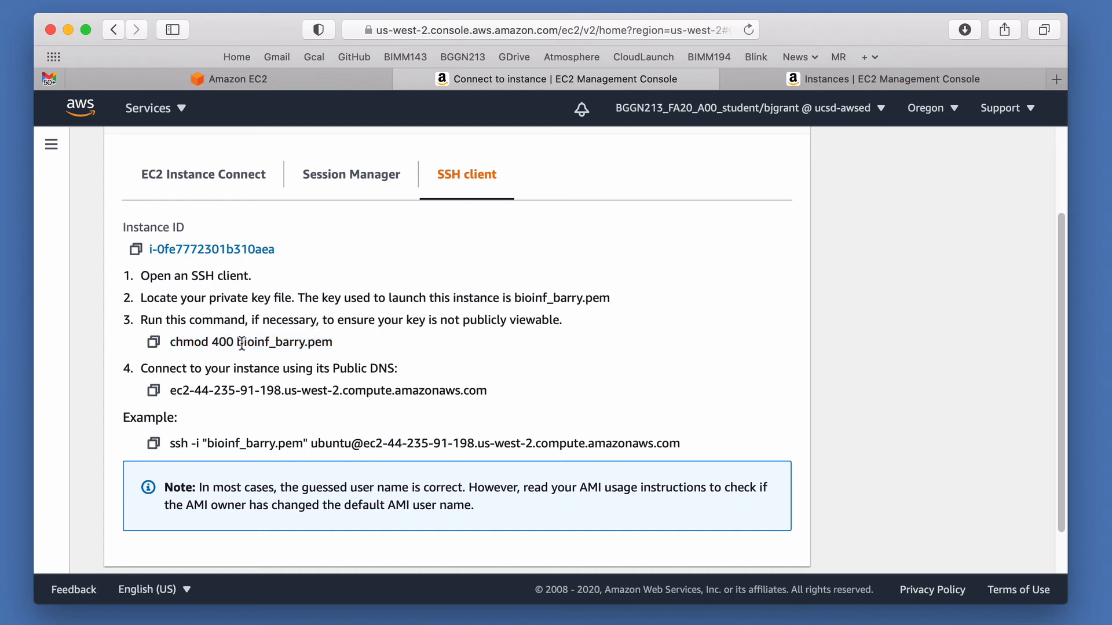
{"action": "double_click", "coordinate": [284, 341]}
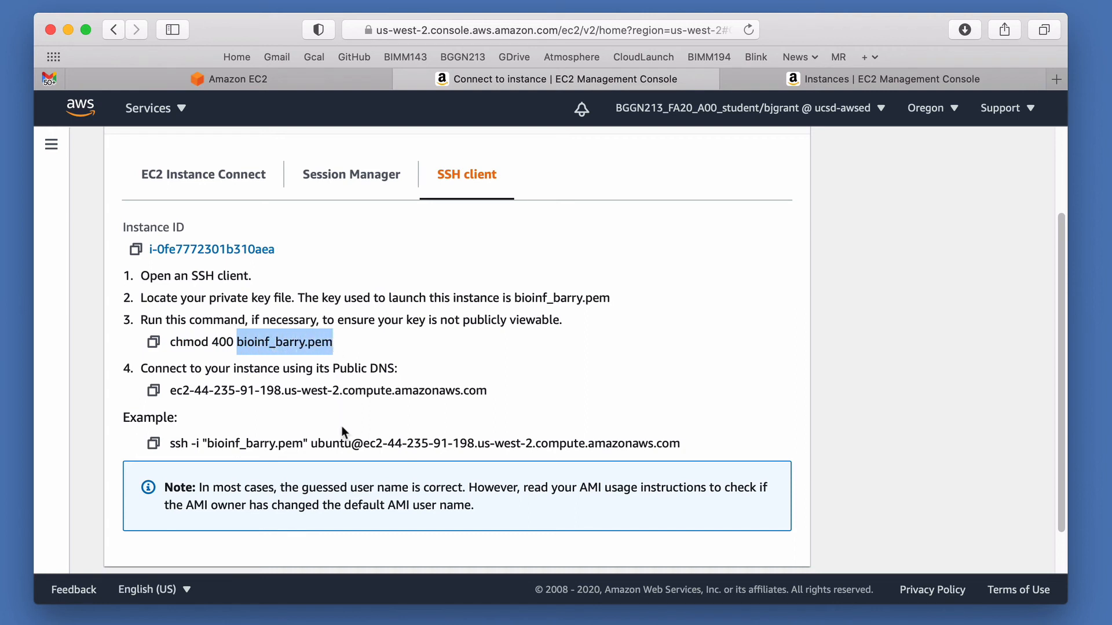
{"action": "mouse_move", "coordinate": [169, 443]}
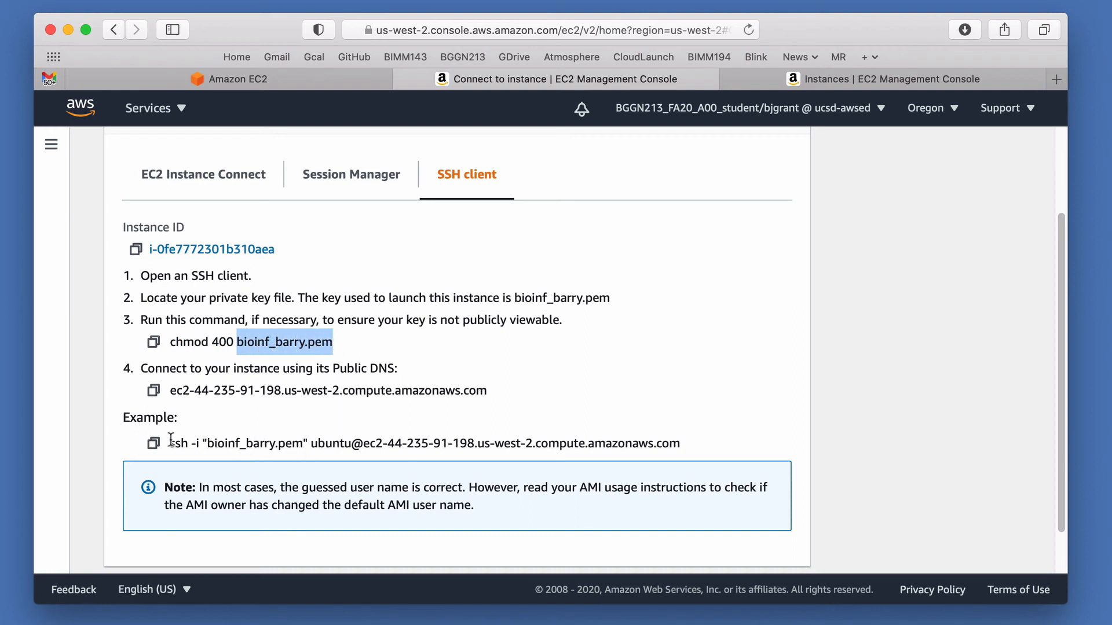
{"action": "double_click", "coordinate": [179, 443]}
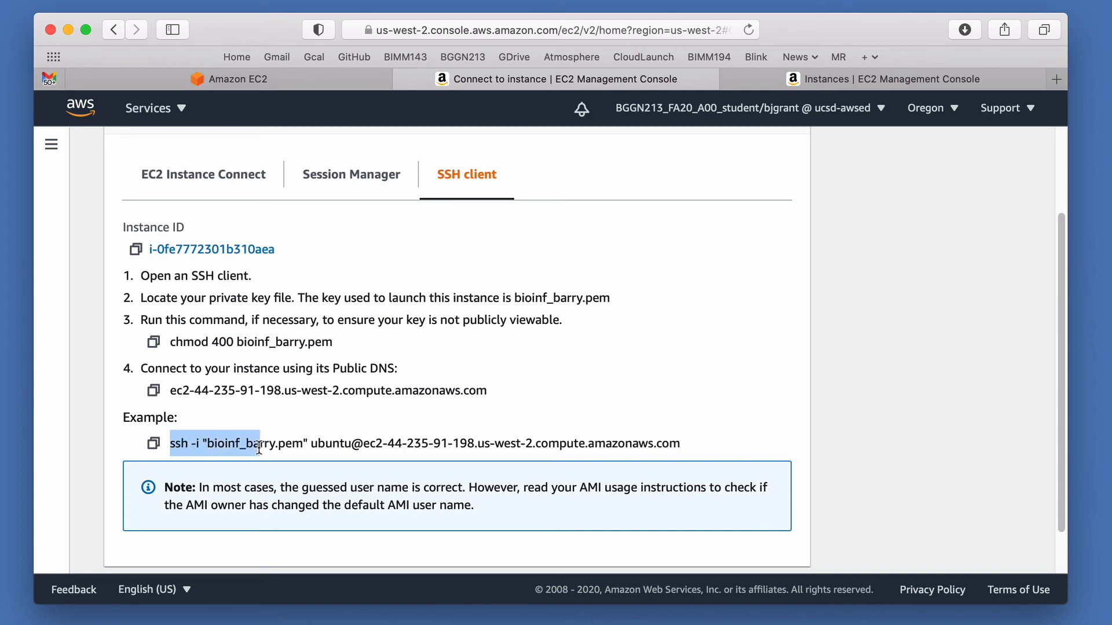
{"action": "left_click_drag", "start_coordinate": [259, 443], "coordinate": [309, 443]}
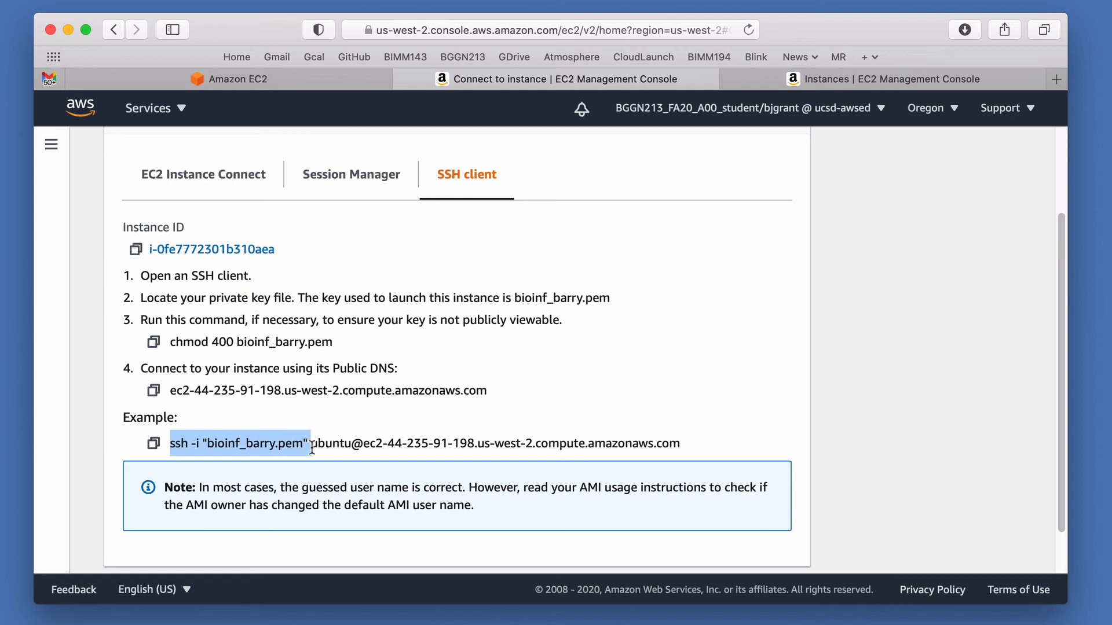
{"action": "double_click", "coordinate": [327, 443]}
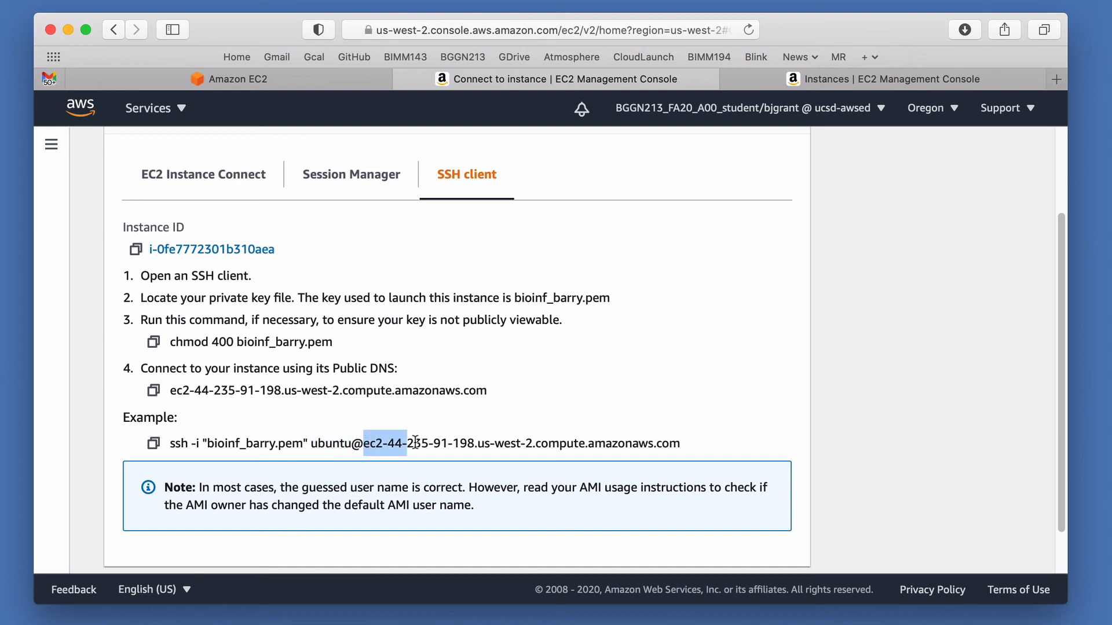
{"action": "left_click_drag", "start_coordinate": [363, 443], "coordinate": [677, 445]}
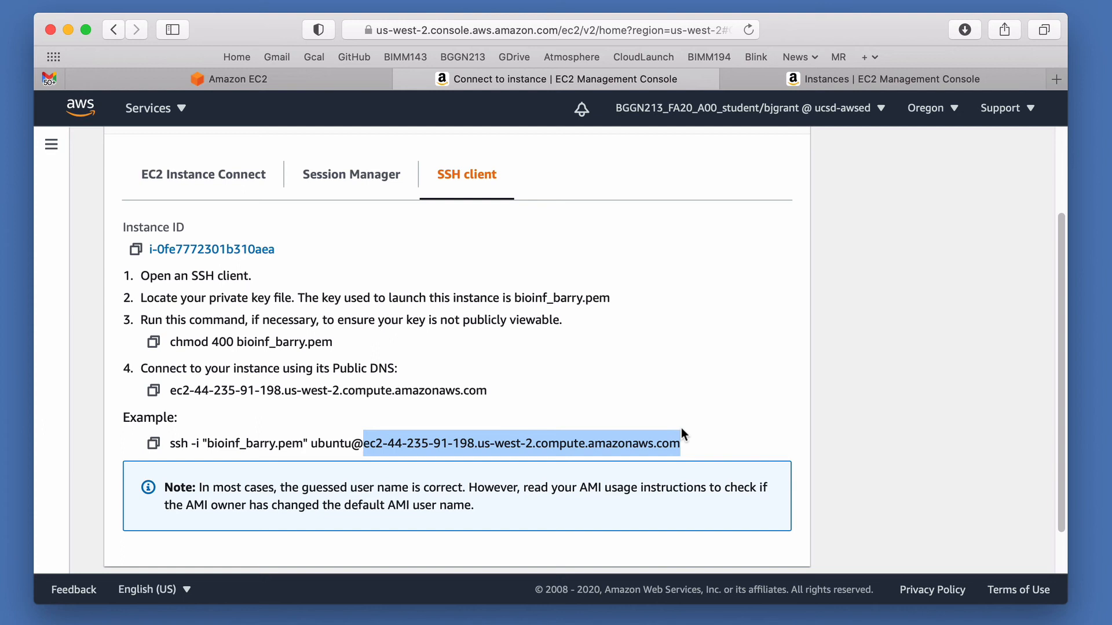
{"action": "mouse_move", "coordinate": [336, 447]}
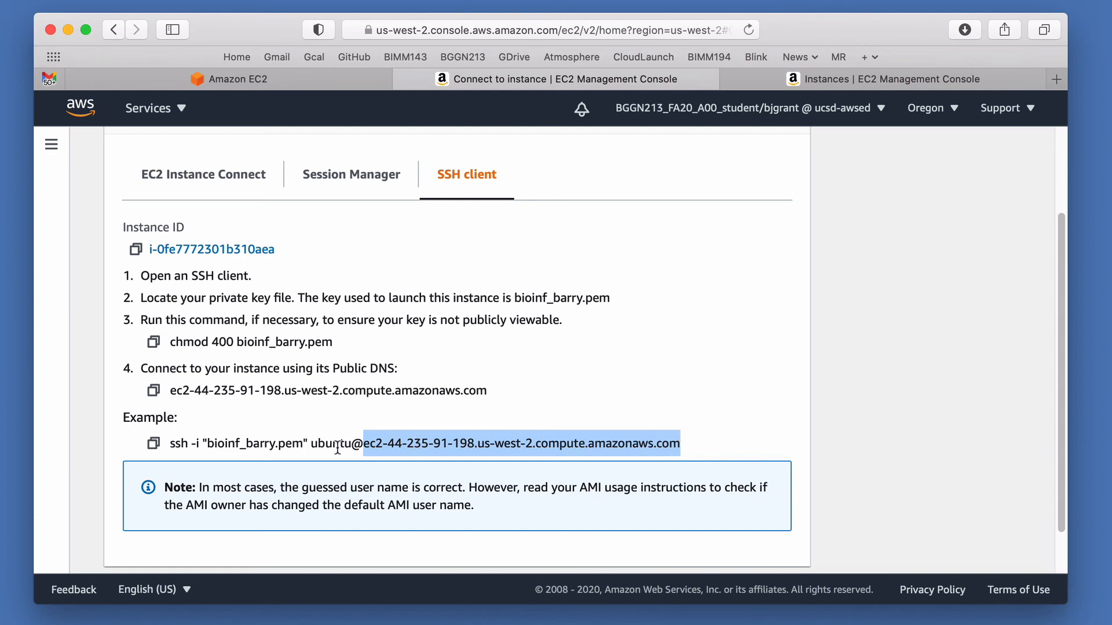
{"action": "mouse_move", "coordinate": [170, 438]}
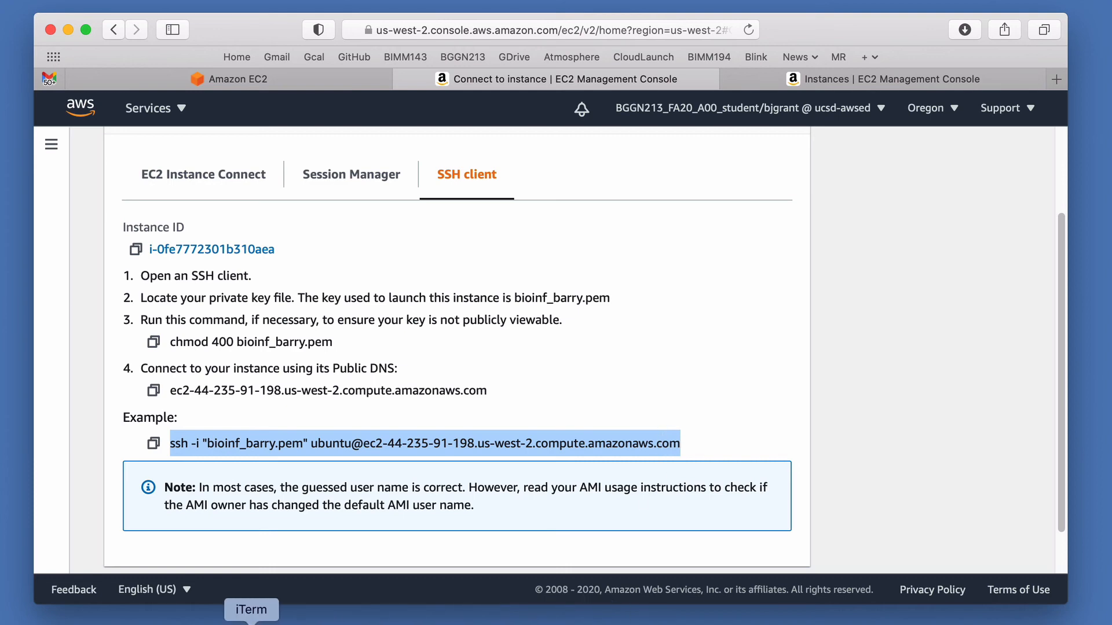
In iTerm, go to Downloads and run chmod 400 bioinf_barry.pem.
{"action": "left_click", "coordinate": [250, 610]}
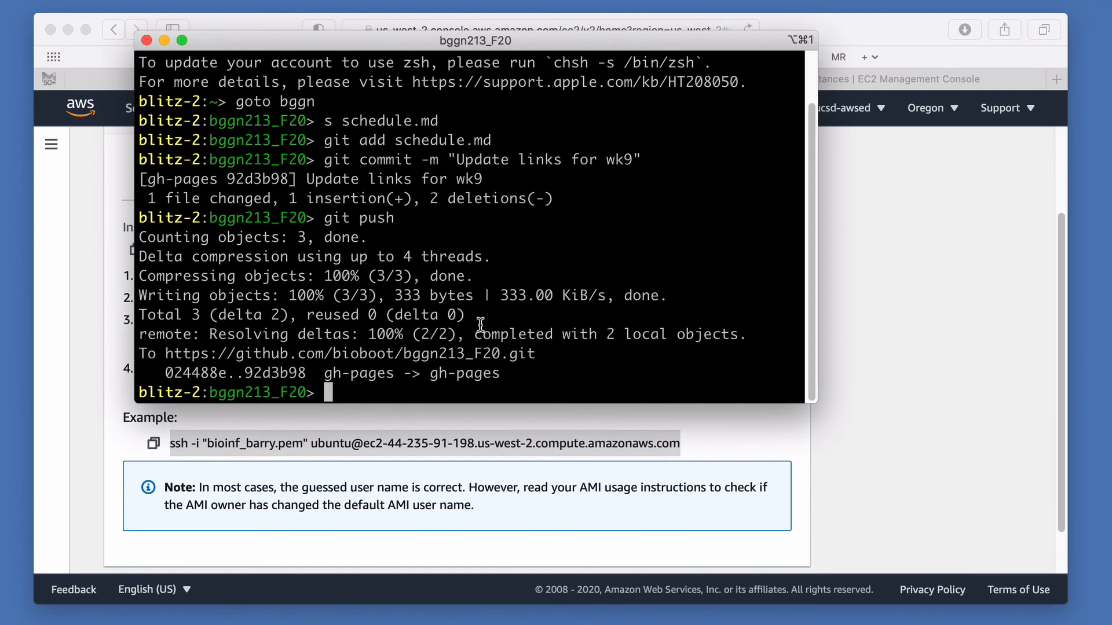
{"action": "type", "text": "cd"}
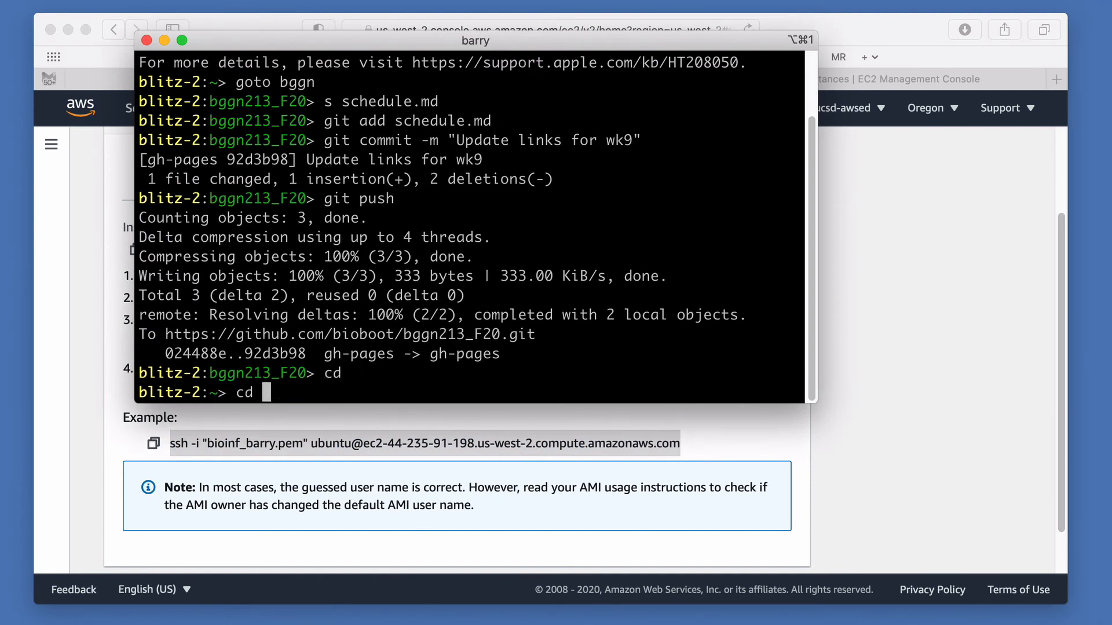
{"action": "type", "text": "clea"}
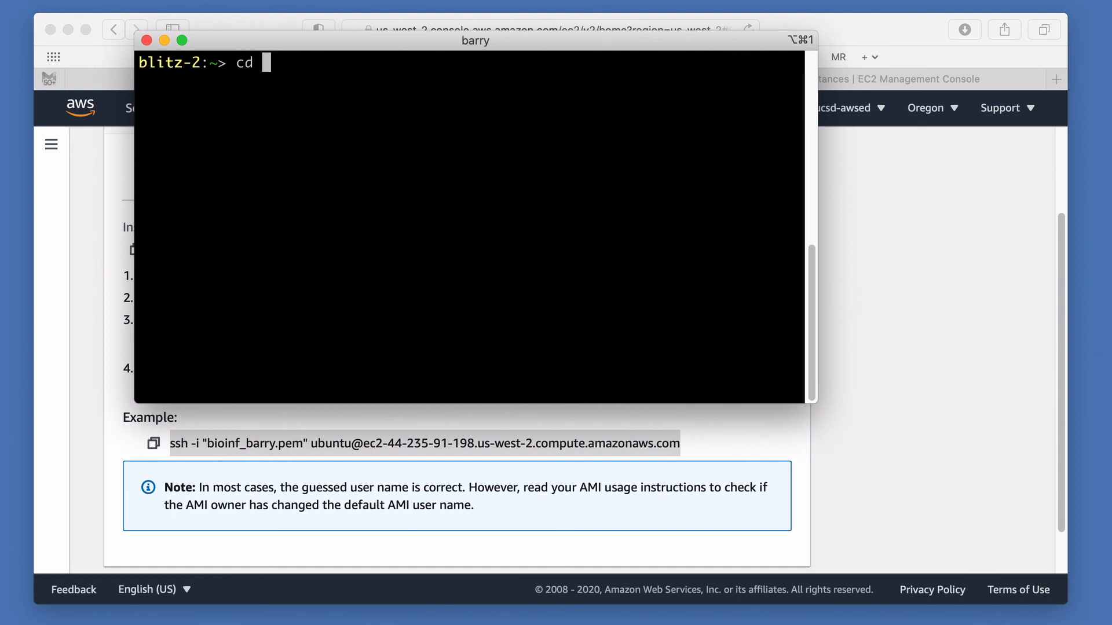
{"action": "type", "text": "Downloads/"}
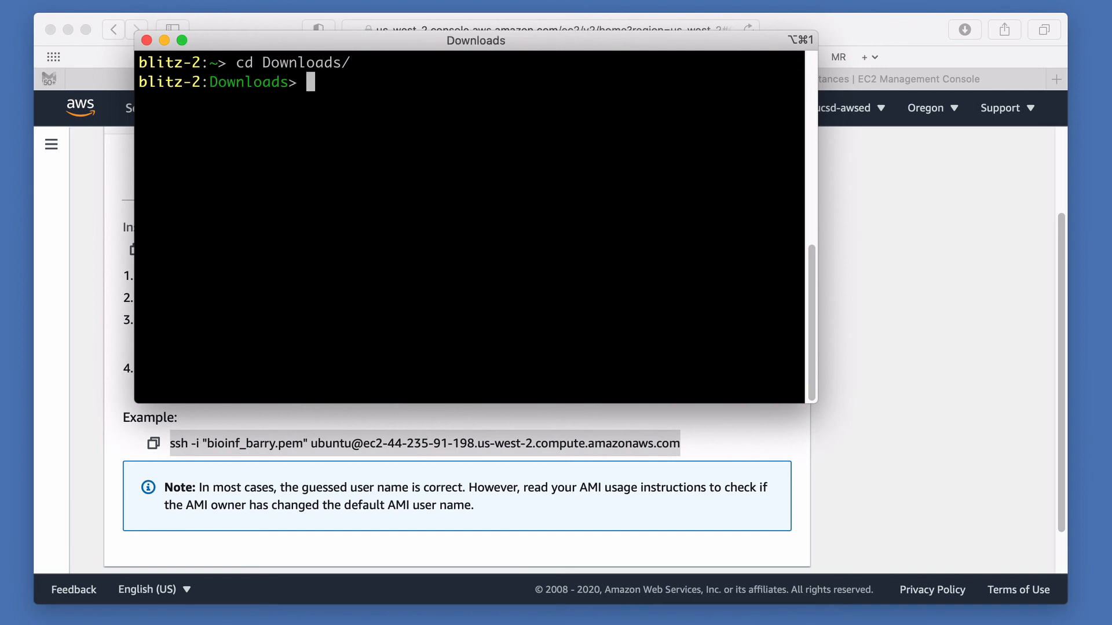
{"action": "type", "text": "chmod 4"}
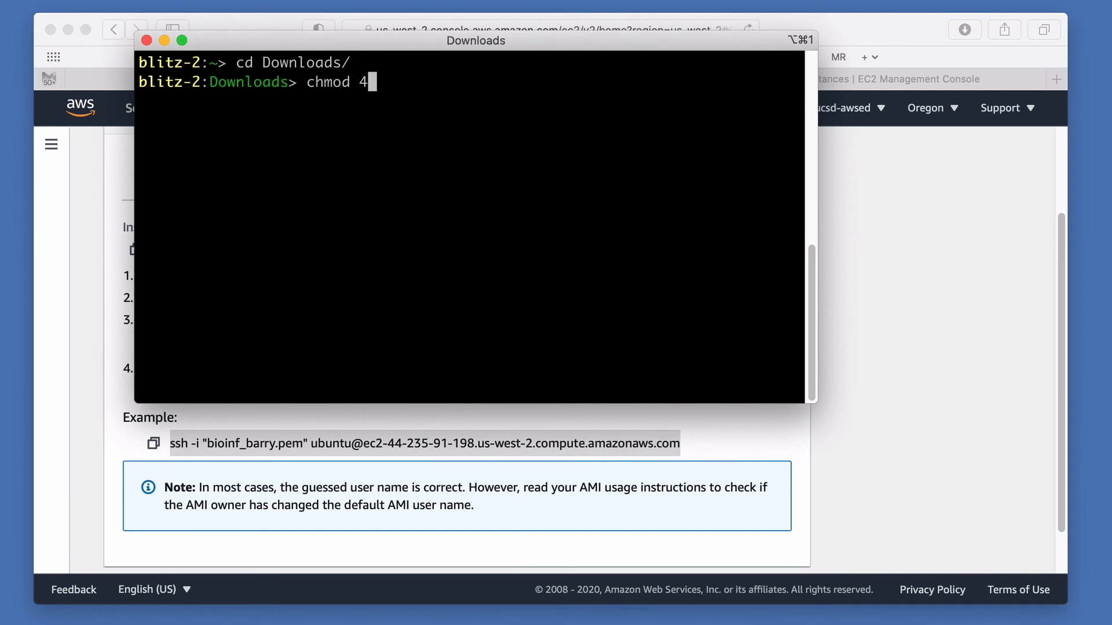
{"action": "type", "text": "00"}
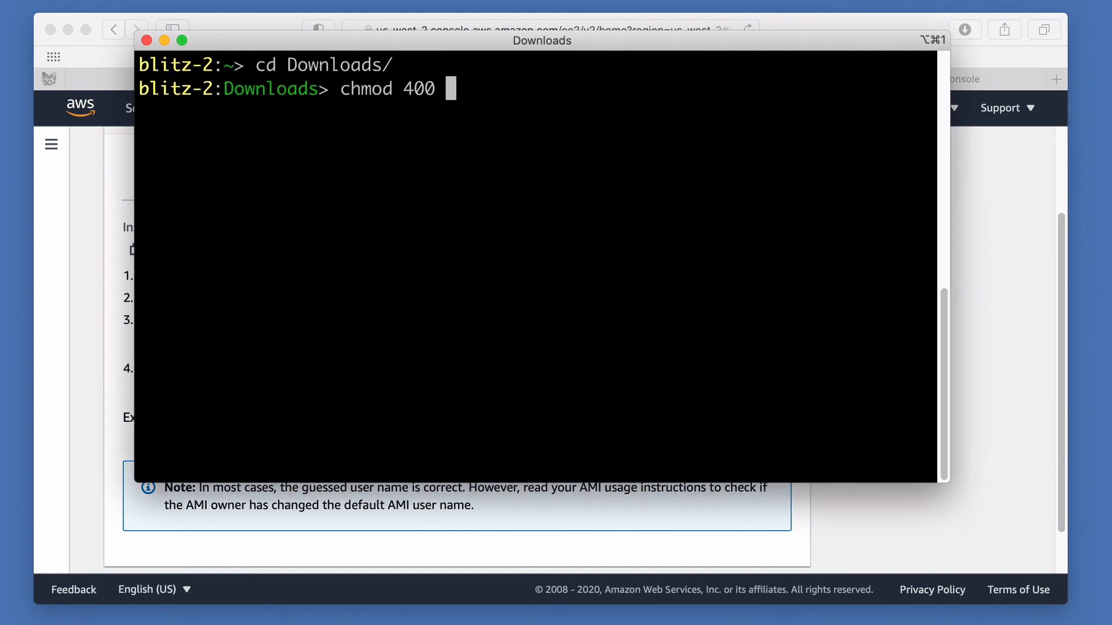
{"action": "type", "text": "bio"}
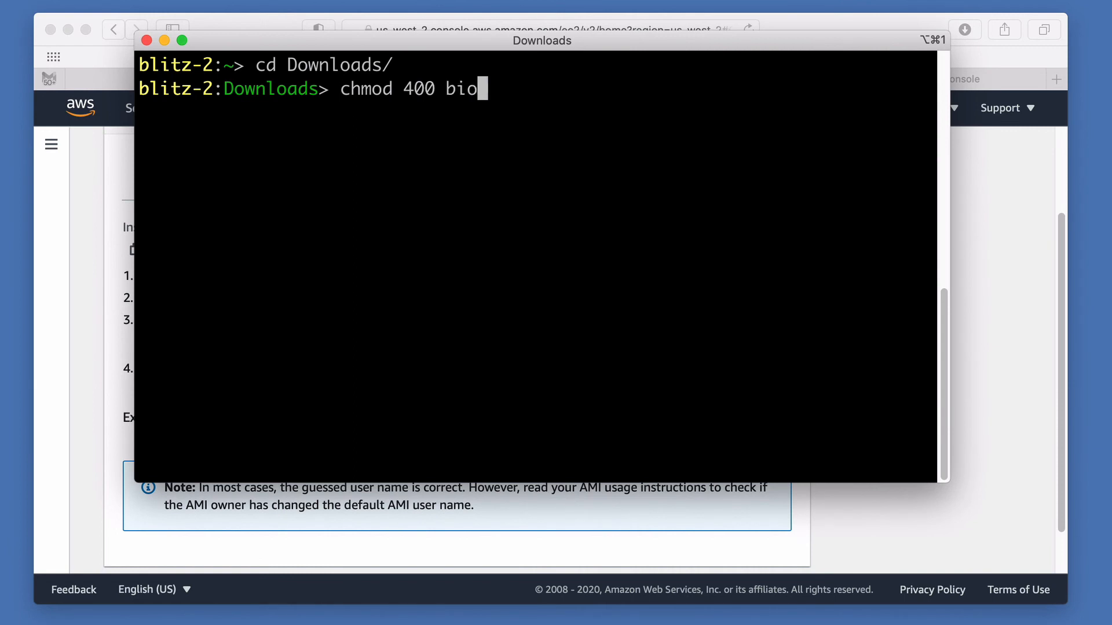
{"action": "type", "text": "inf_barry.pem"}
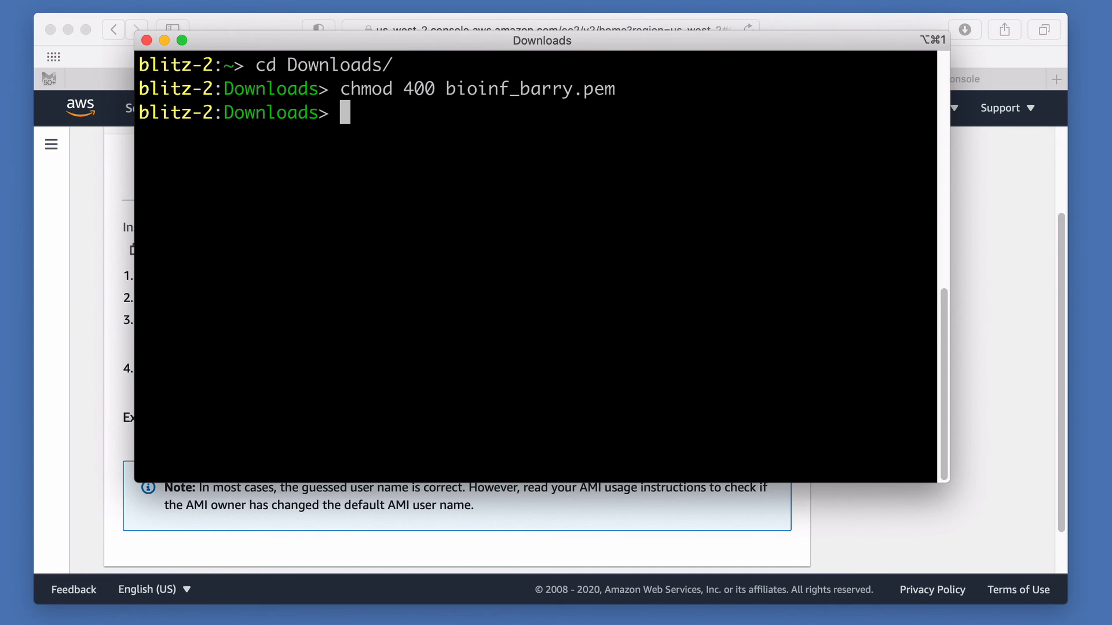
Compose ssh -i bioinf_barry.pem with the instance's ubuntu@ public DNS address.
{"action": "type", "text": "s"}
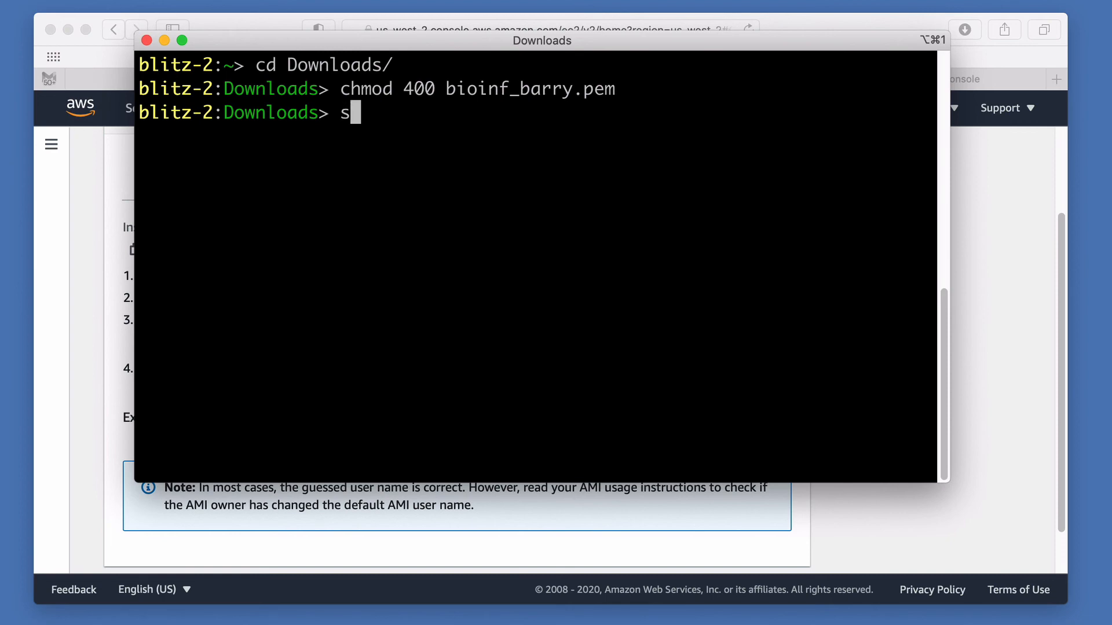
{"action": "type", "text": "sh -i"}
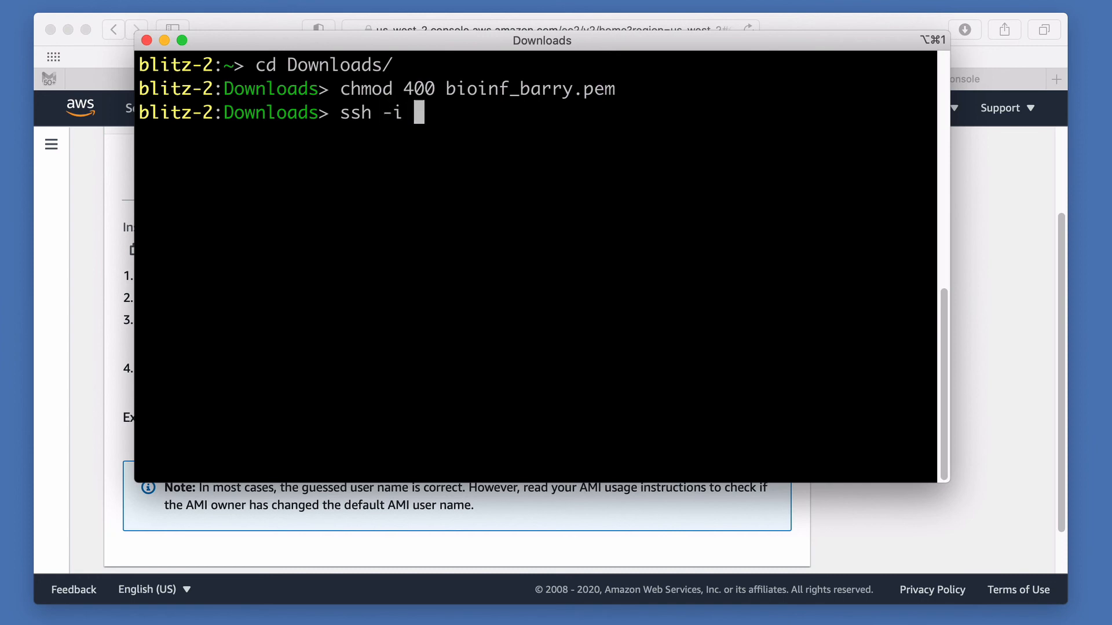
{"action": "type", "text": "bioinf_barry.pem"}
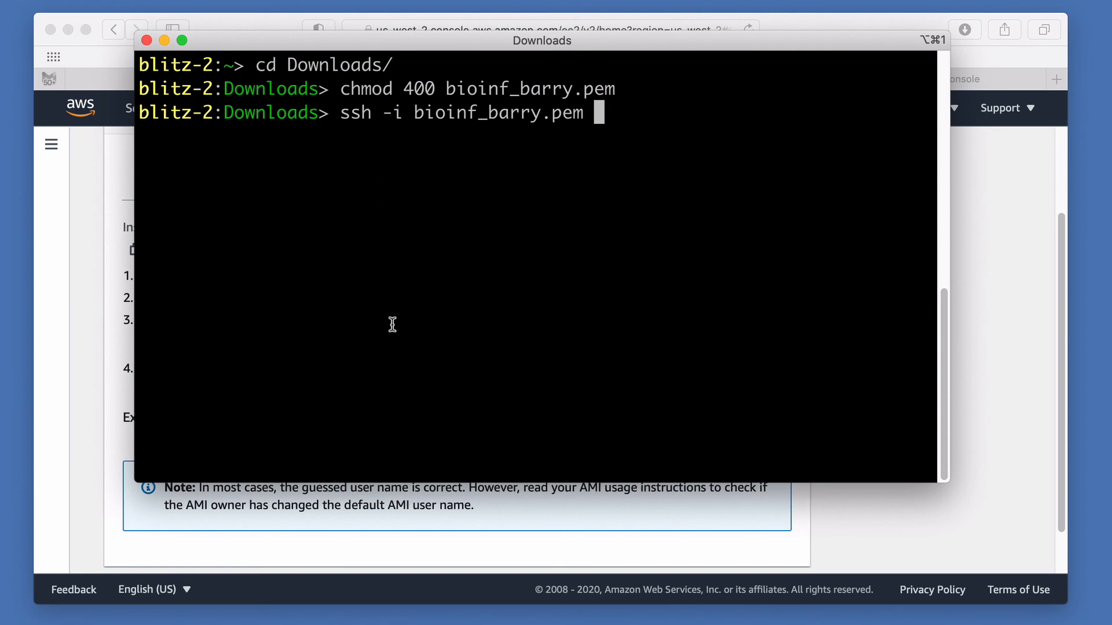
{"action": "mouse_move", "coordinate": [118, 274]}
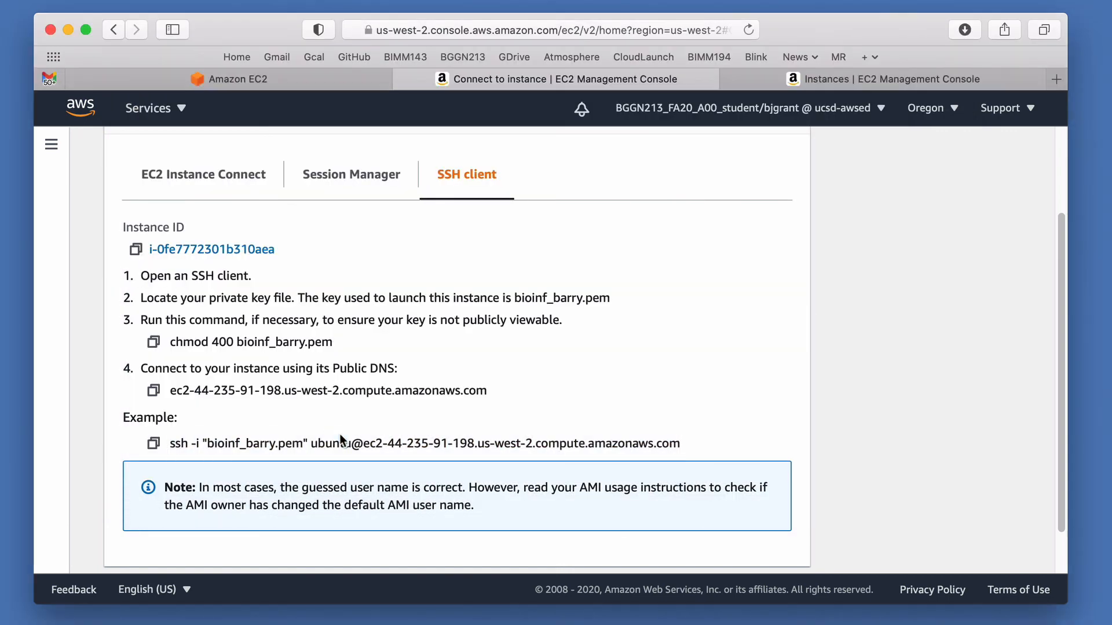
{"action": "left_click_drag", "start_coordinate": [310, 443], "coordinate": [679, 443]}
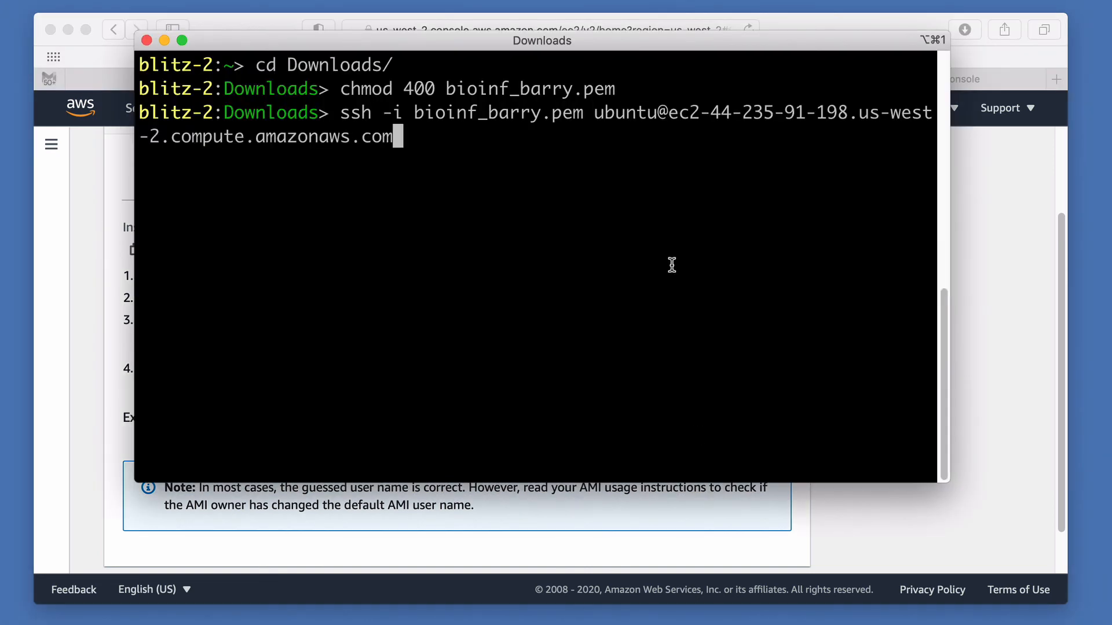
Run the ssh command and answer yes to trust the host key.
{"action": "key", "text": "Return"}
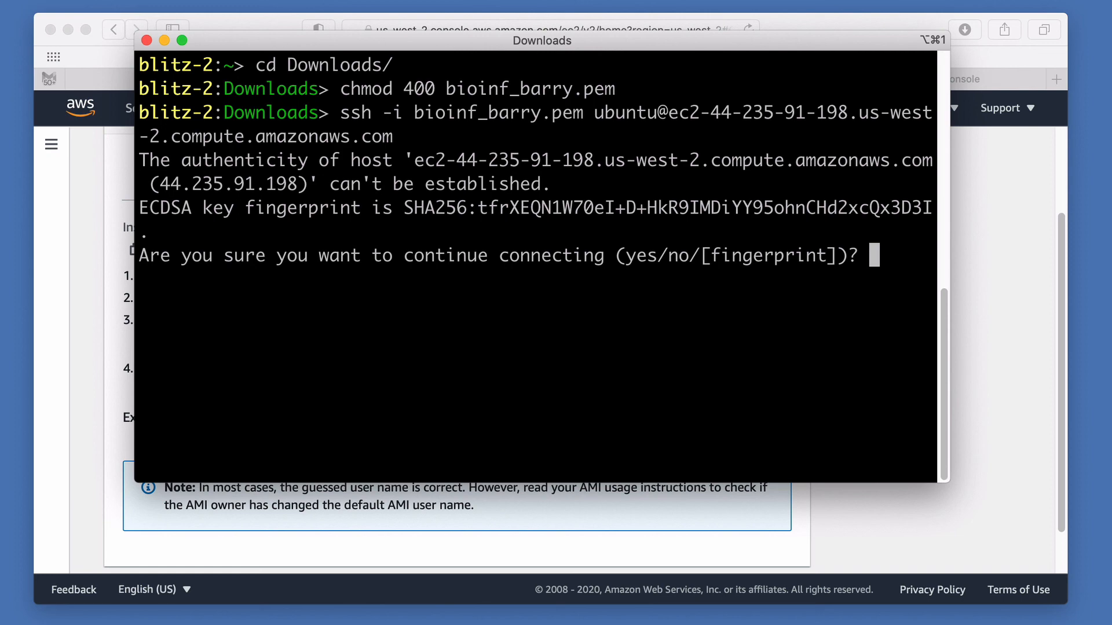
{"action": "type", "text": "yes"}
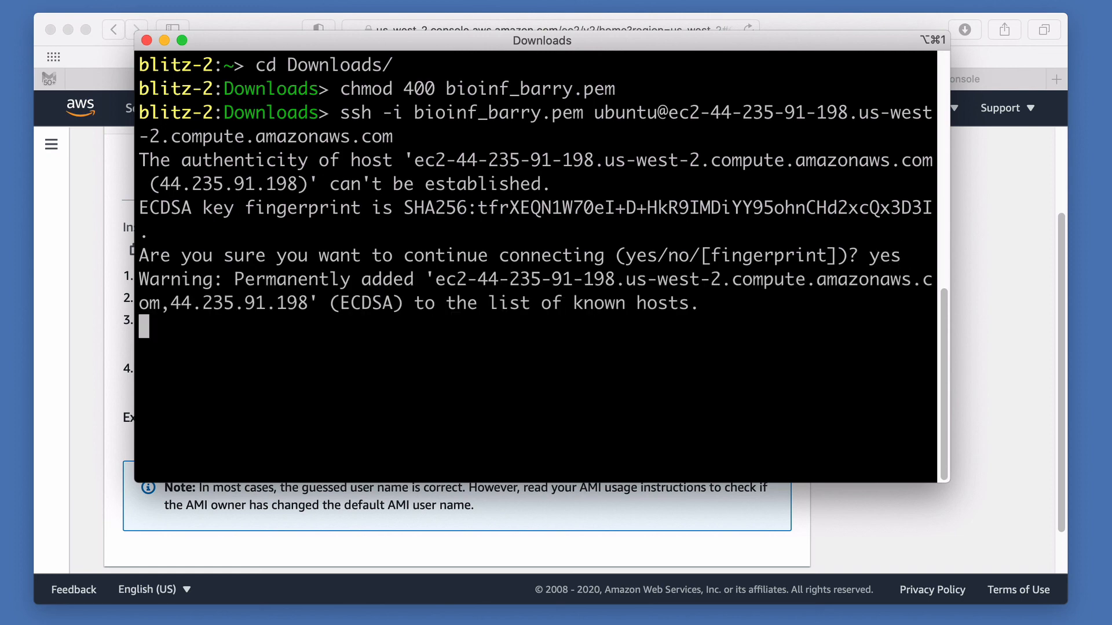
{"action": "key", "text": "Return"}
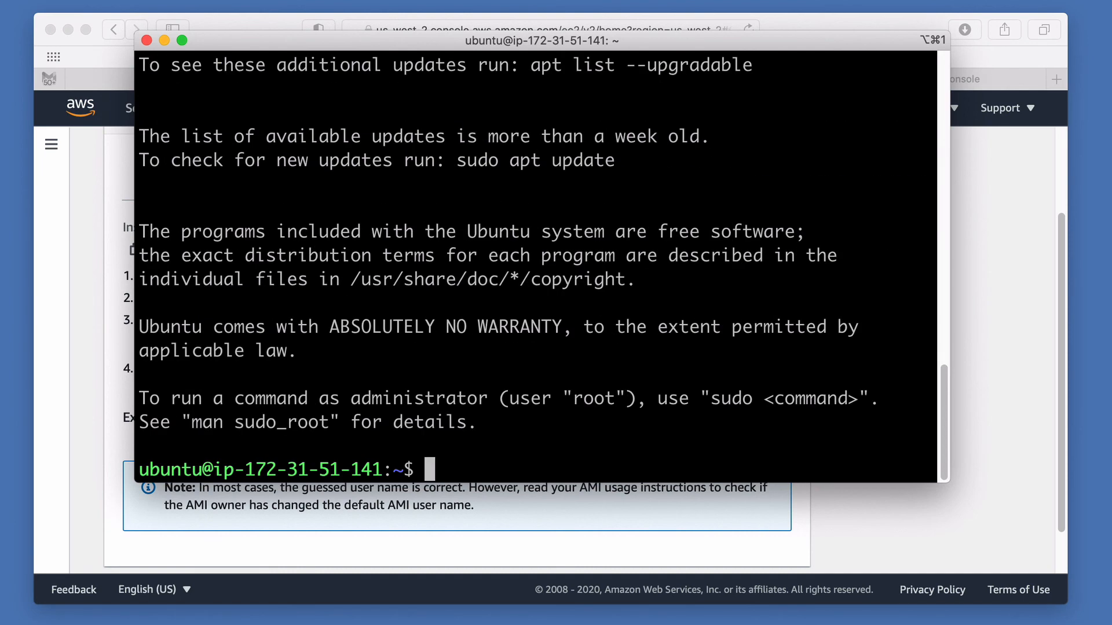
{"action": "mouse_move", "coordinate": [682, 310]}
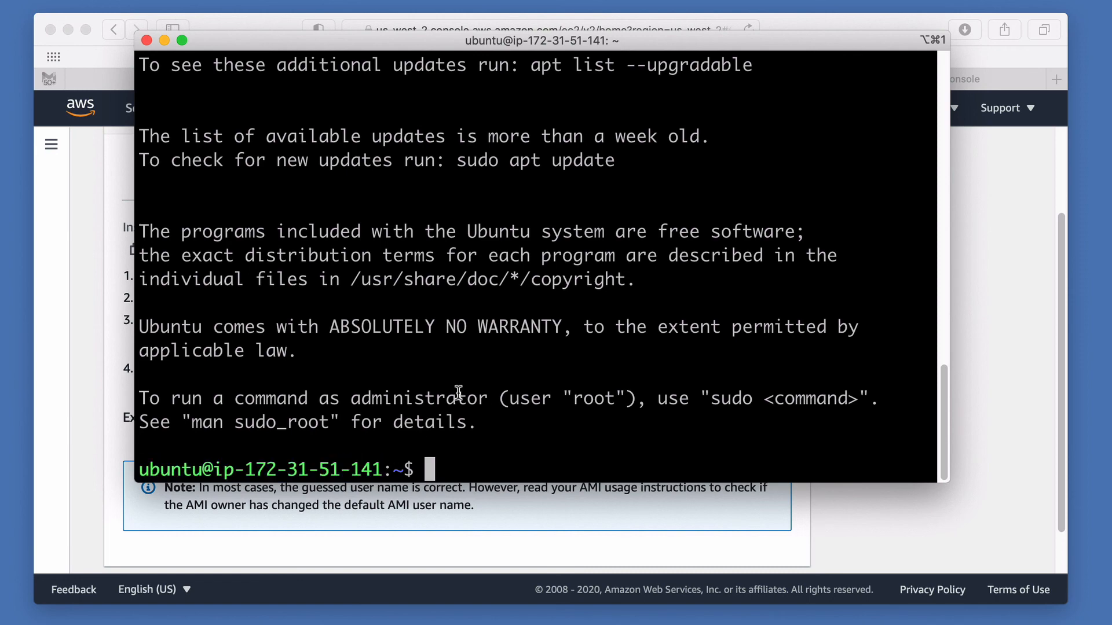
Check the user with whoami, the location with pwd, and processes with top.
{"action": "type", "text": "who"}
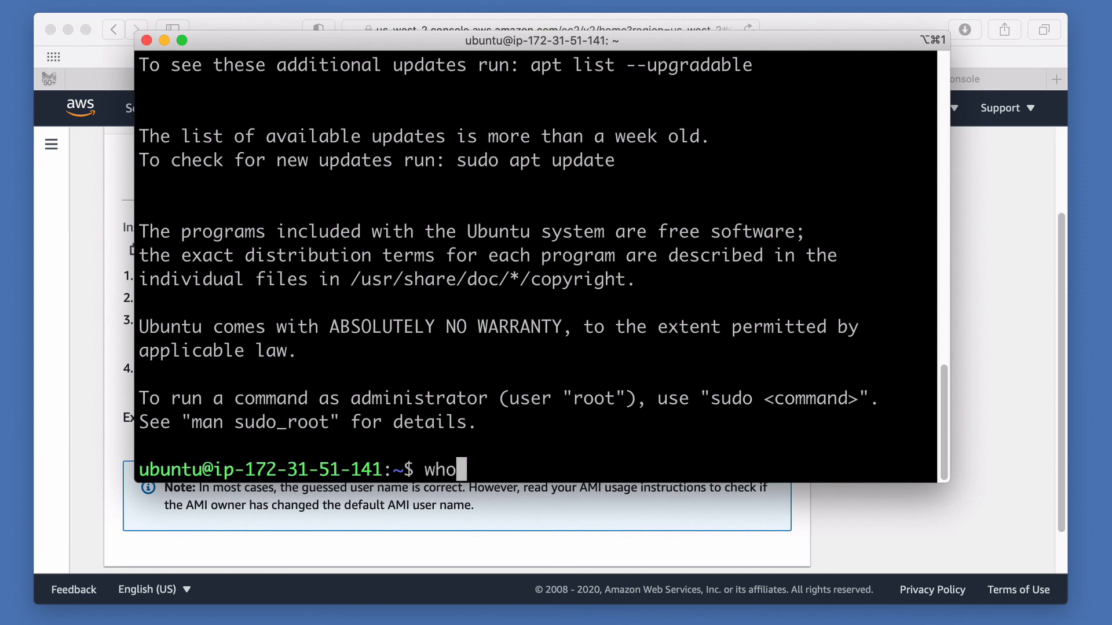
{"action": "type", "text": "ami"}
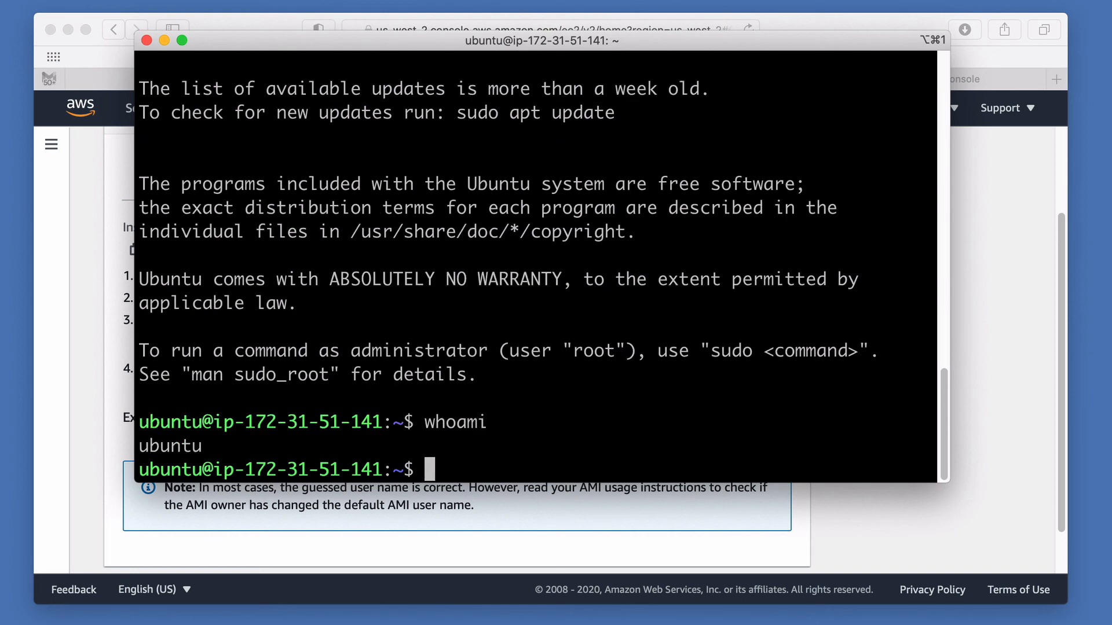
{"action": "type", "text": "pwd"}
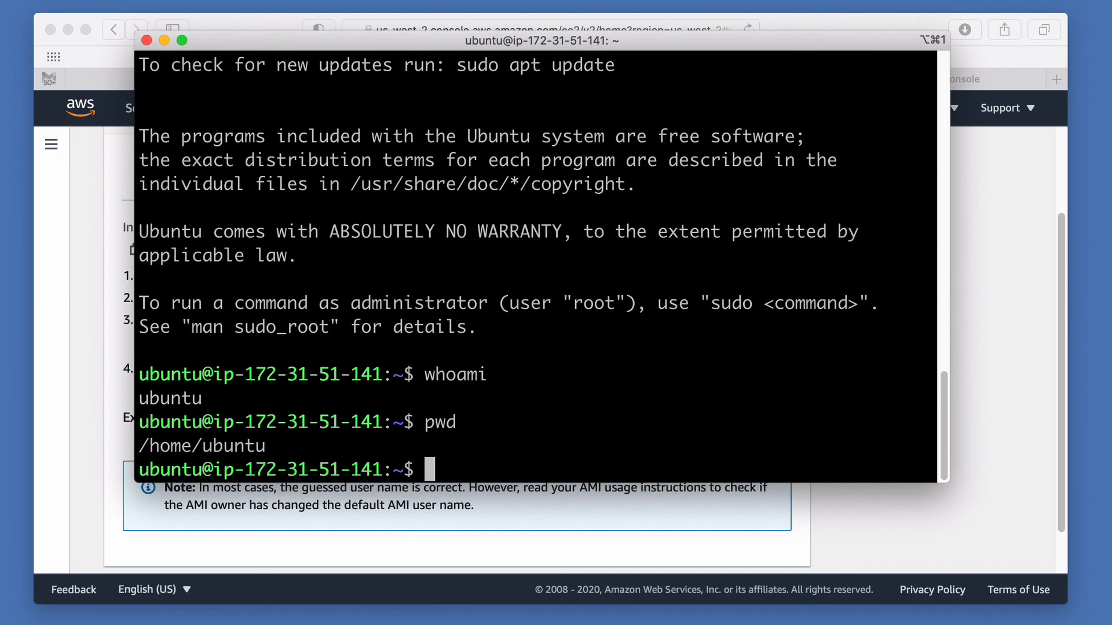
{"action": "type", "text": "top"}
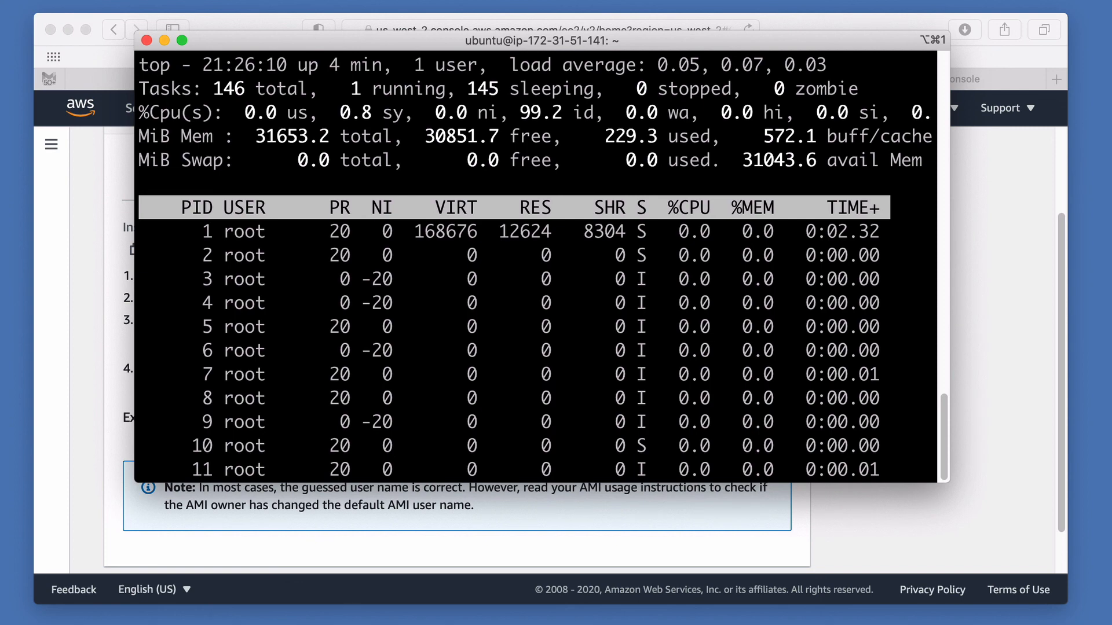
{"action": "key", "text": "q"}
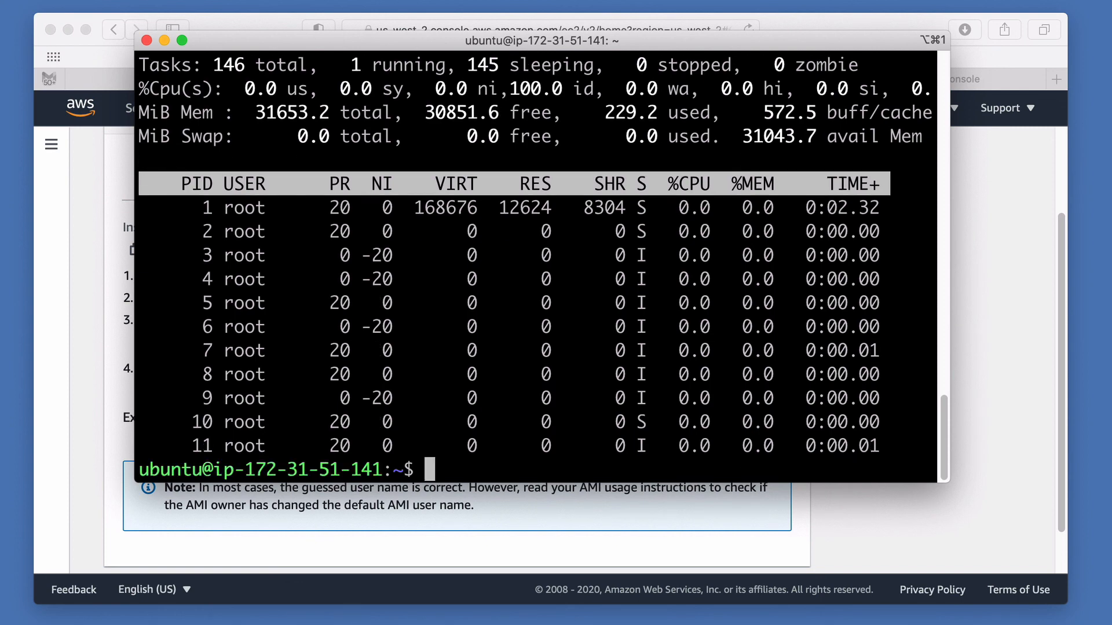
List the home directory, create the work directory, and start typing cd work.
{"action": "type", "text": "ls"}
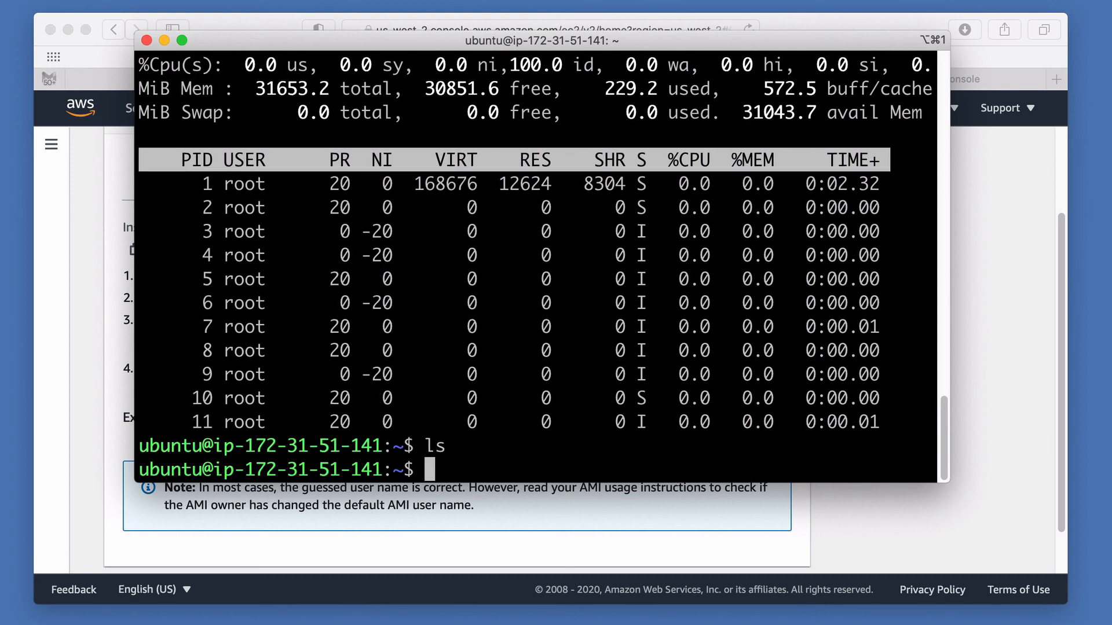
{"action": "type", "text": "mkdir work"}
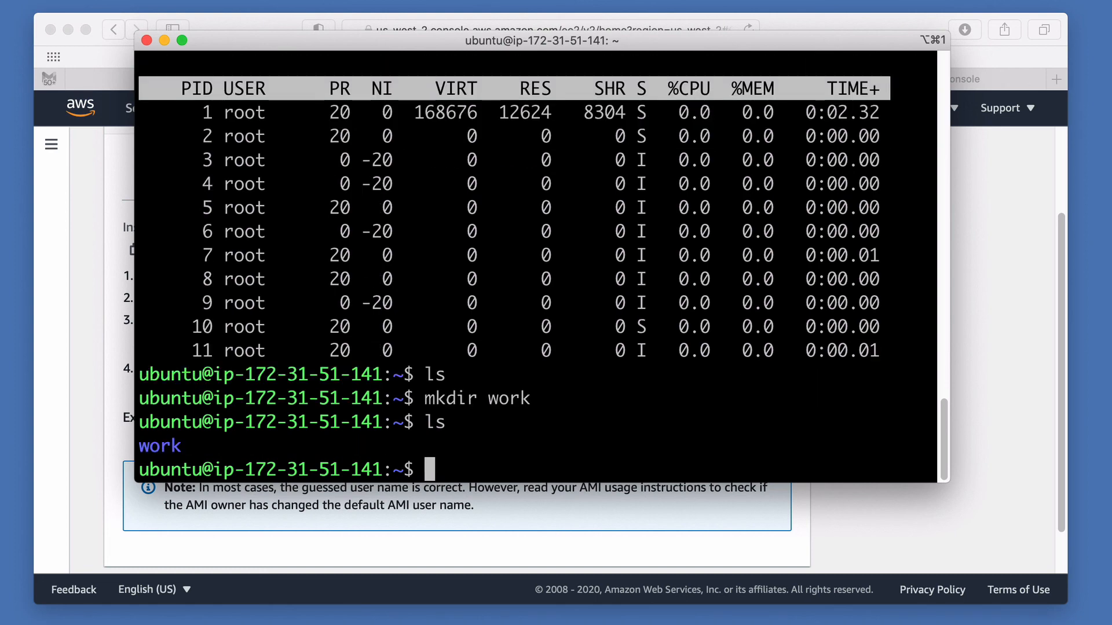
{"action": "type", "text": "cd wo"}
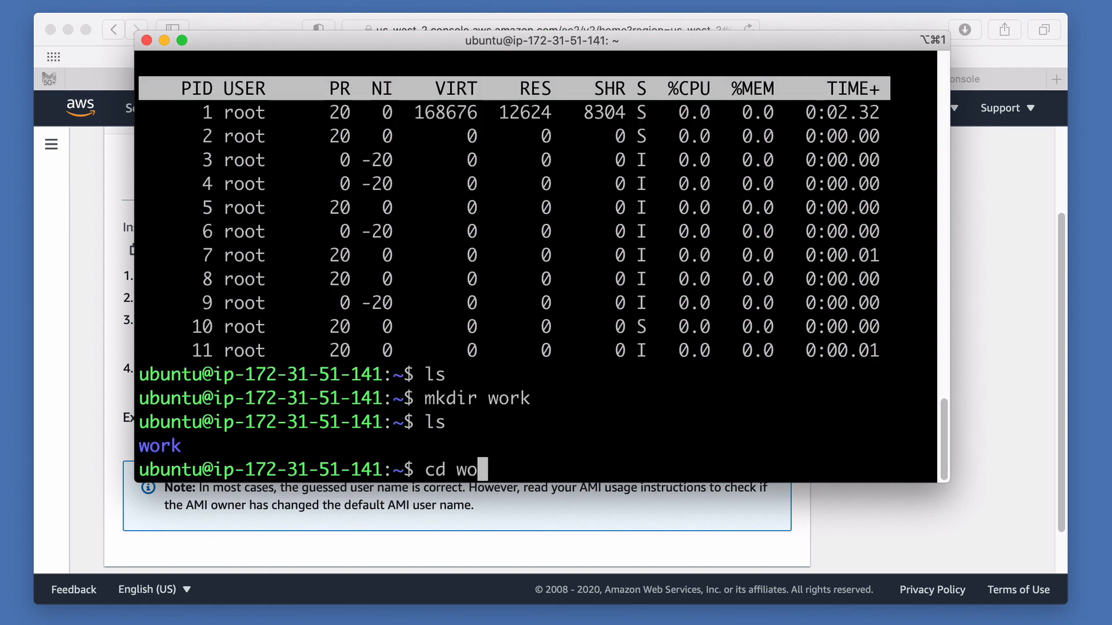